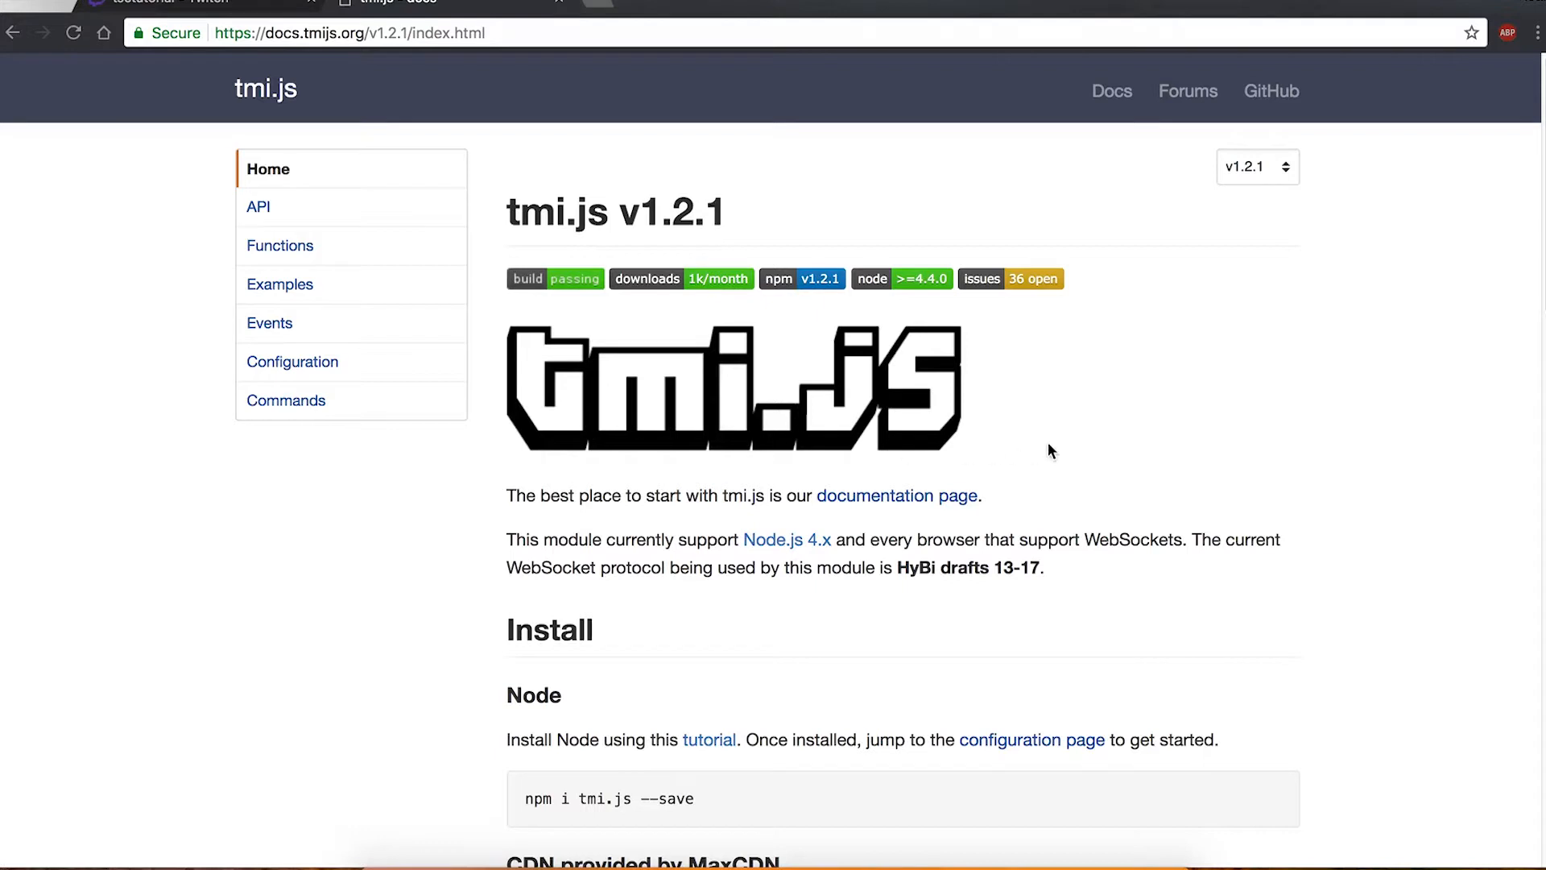
mouse_move(1046, 451)
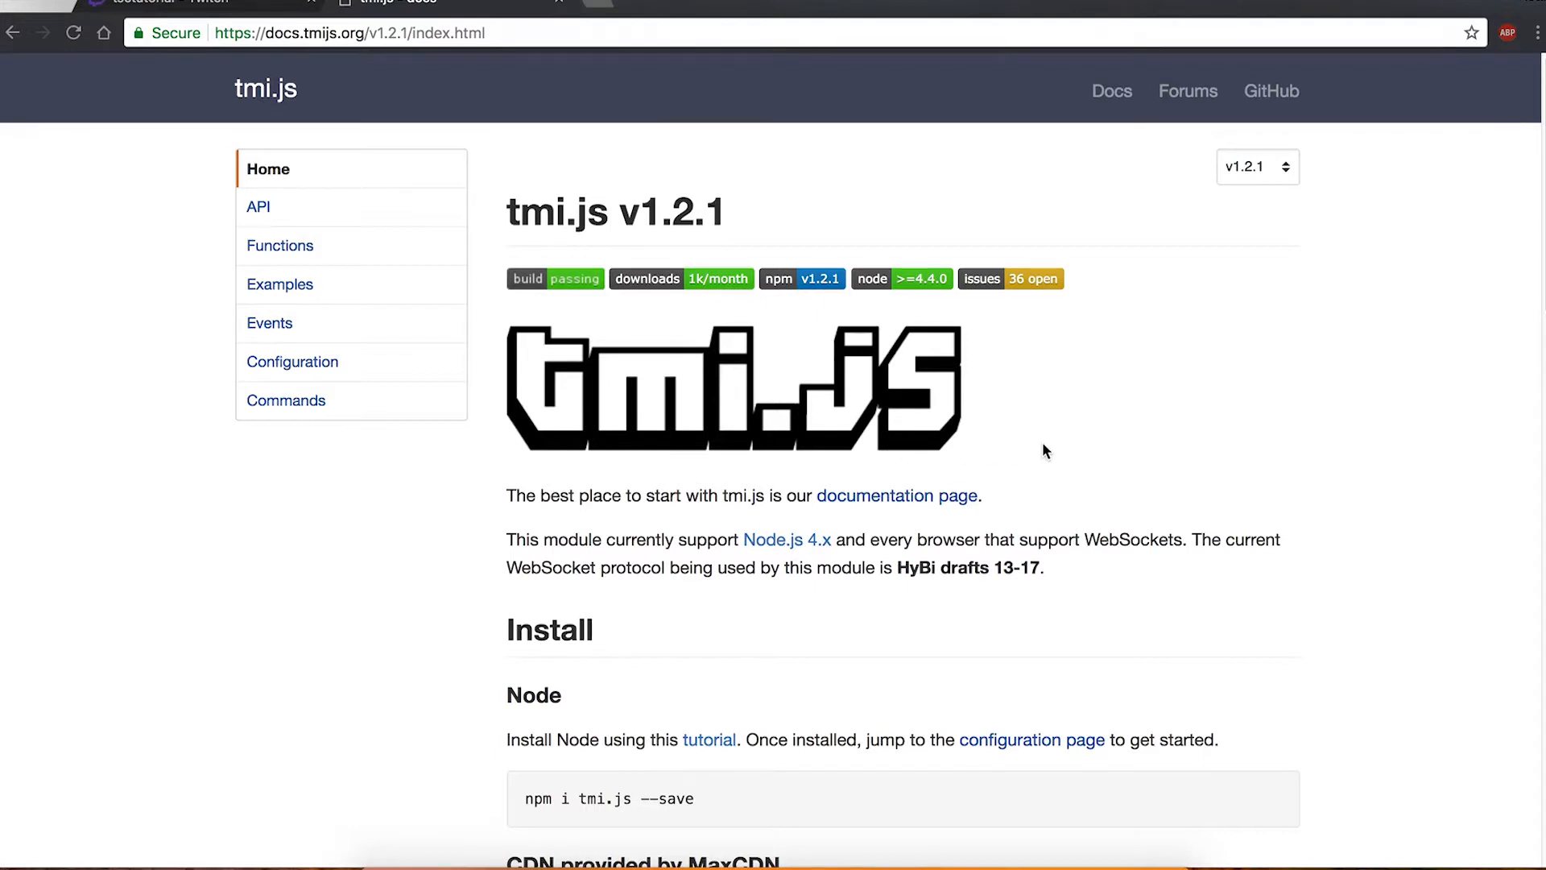
mouse_move(287, 411)
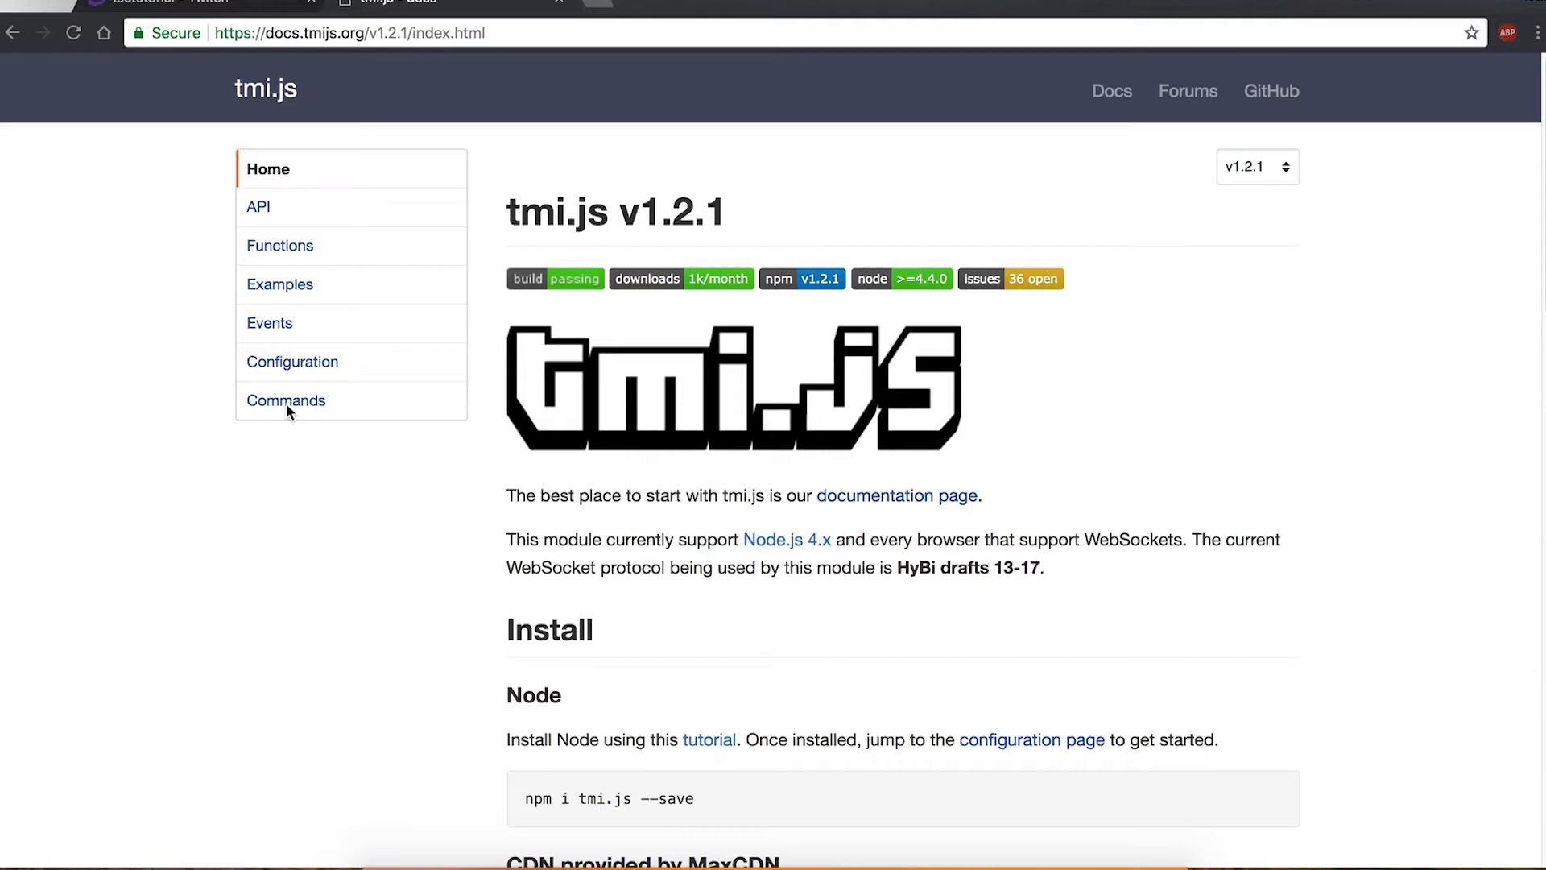
- Go to the Timeout command section and highlight the promise part of its client.timeout example
left_click(287, 401)
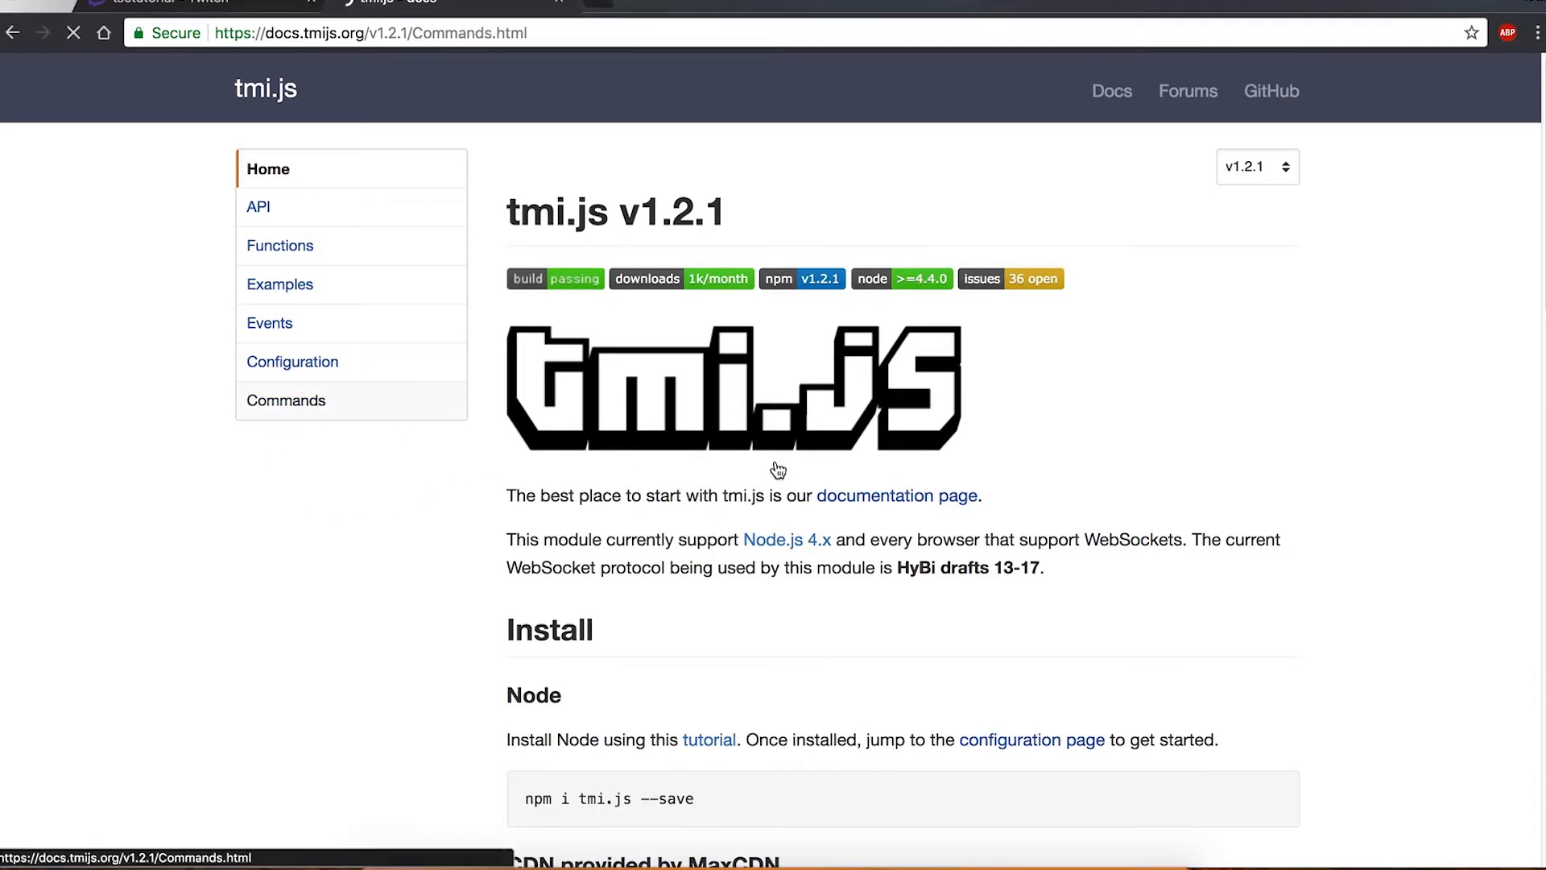
left_click(287, 399)
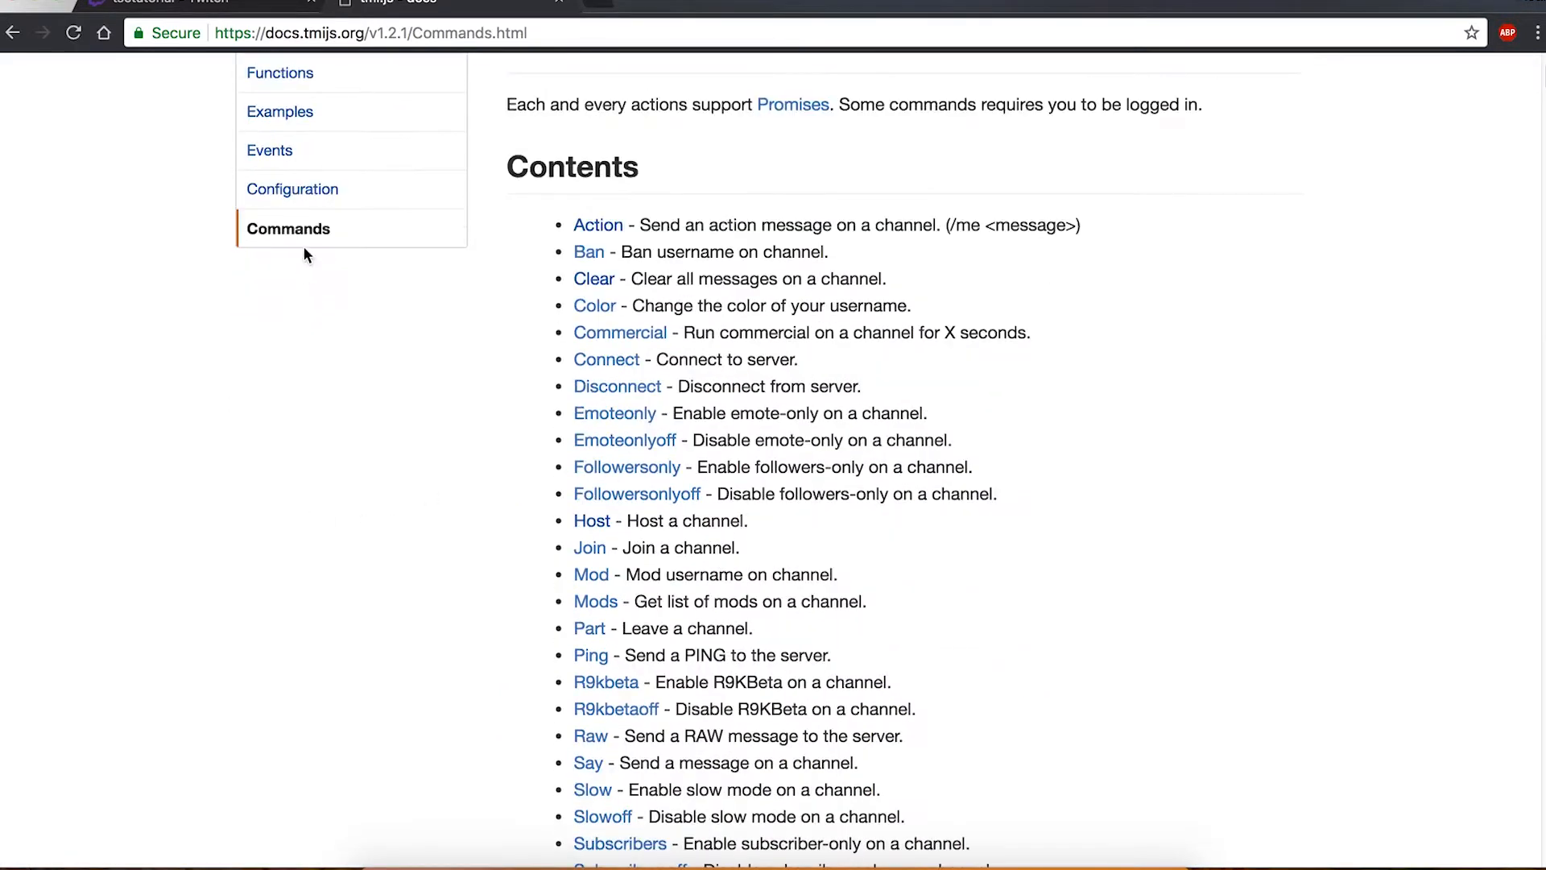
scroll("down", 3)
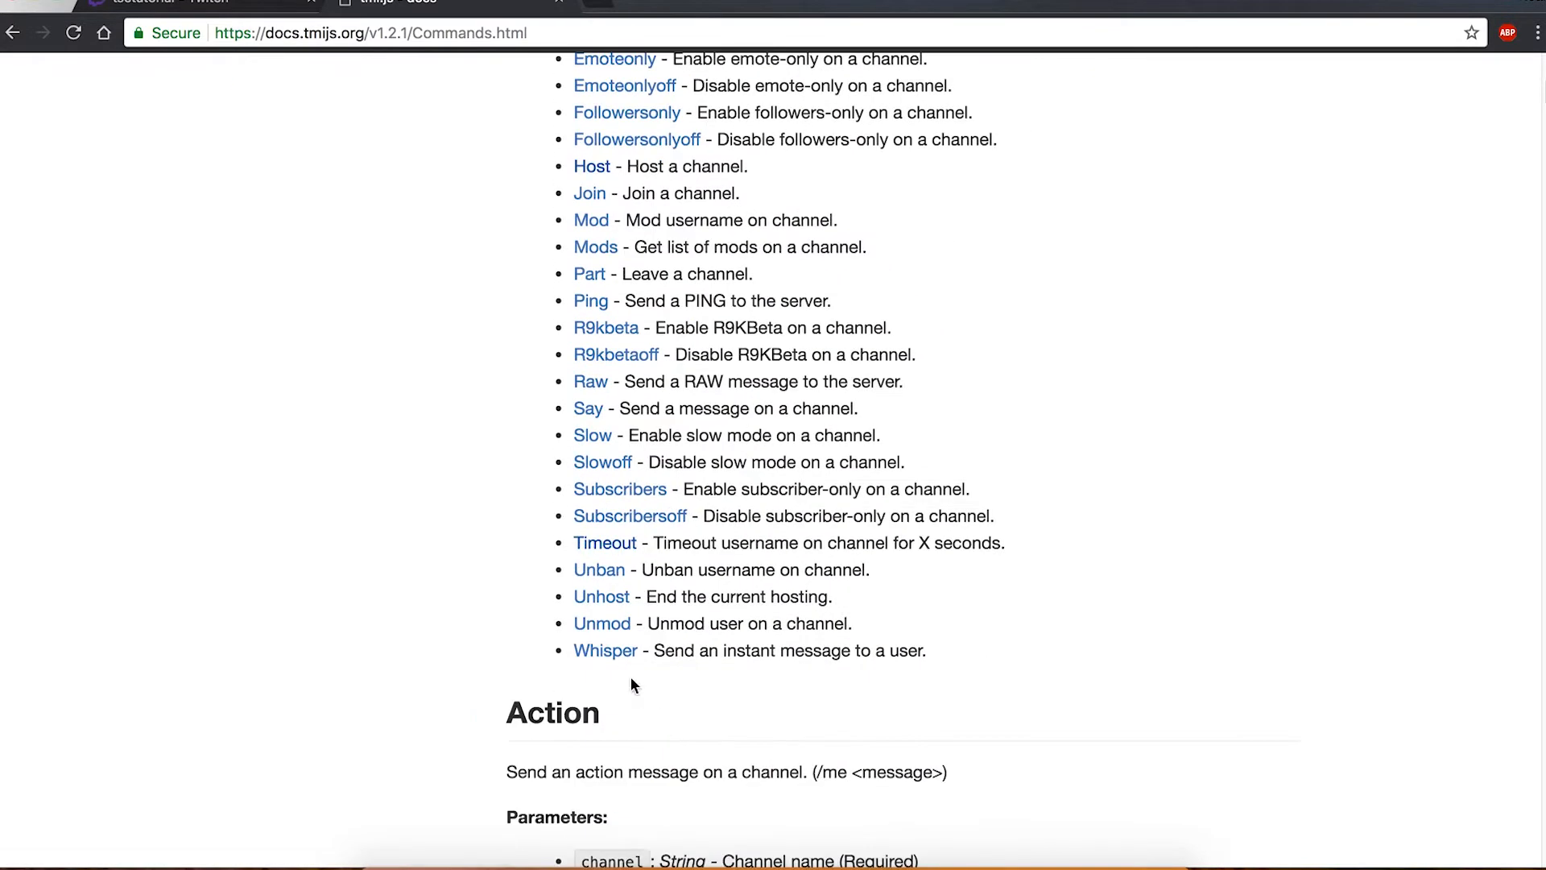
left_click(604, 543)
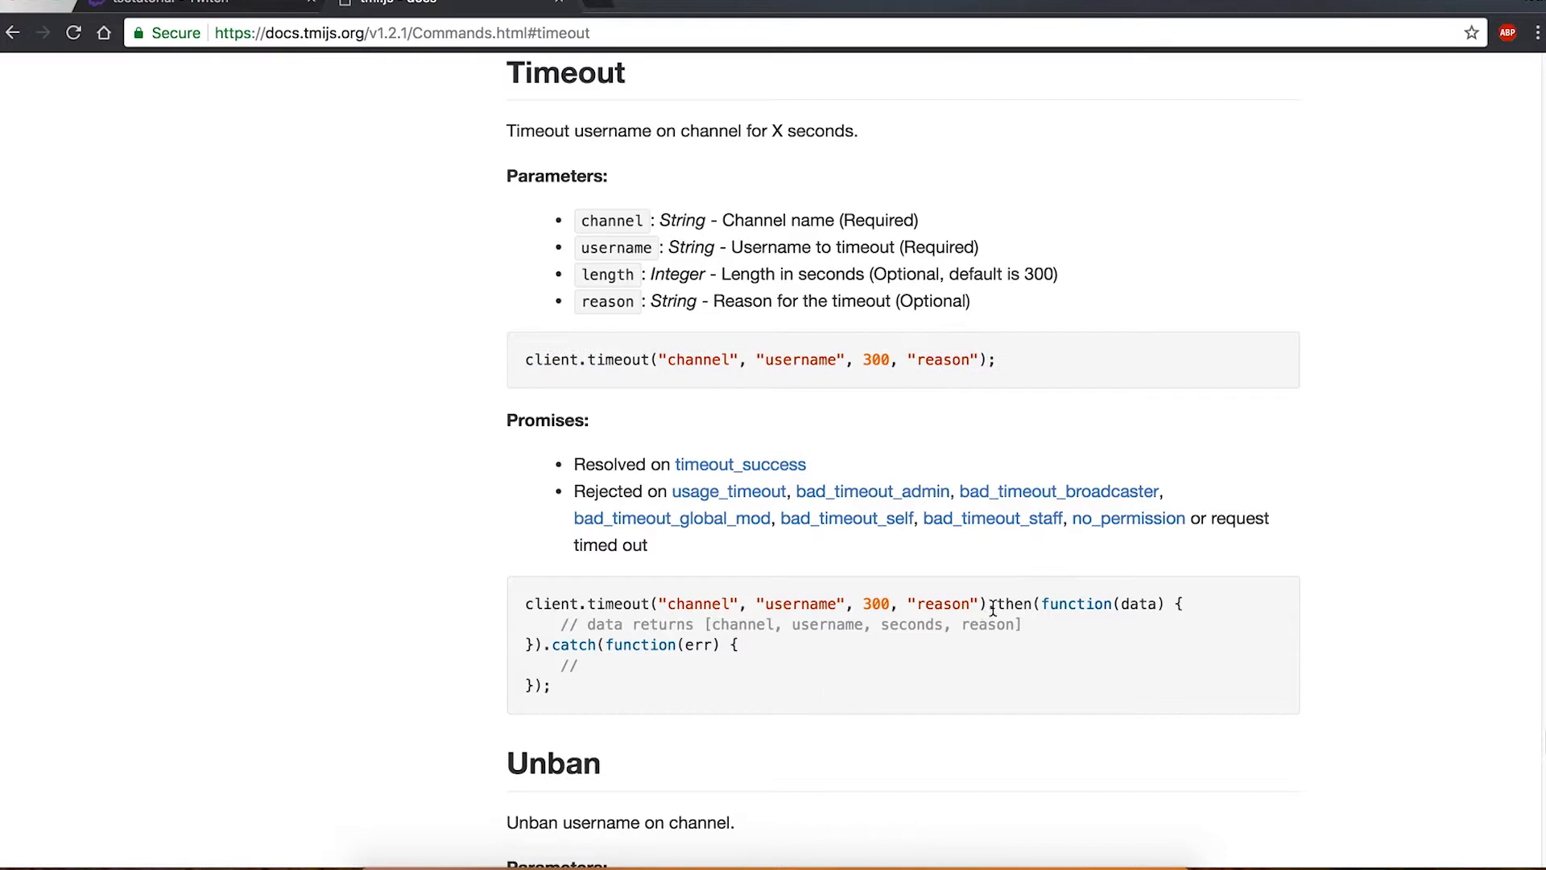
left_click_drag(990, 602, 551, 687)
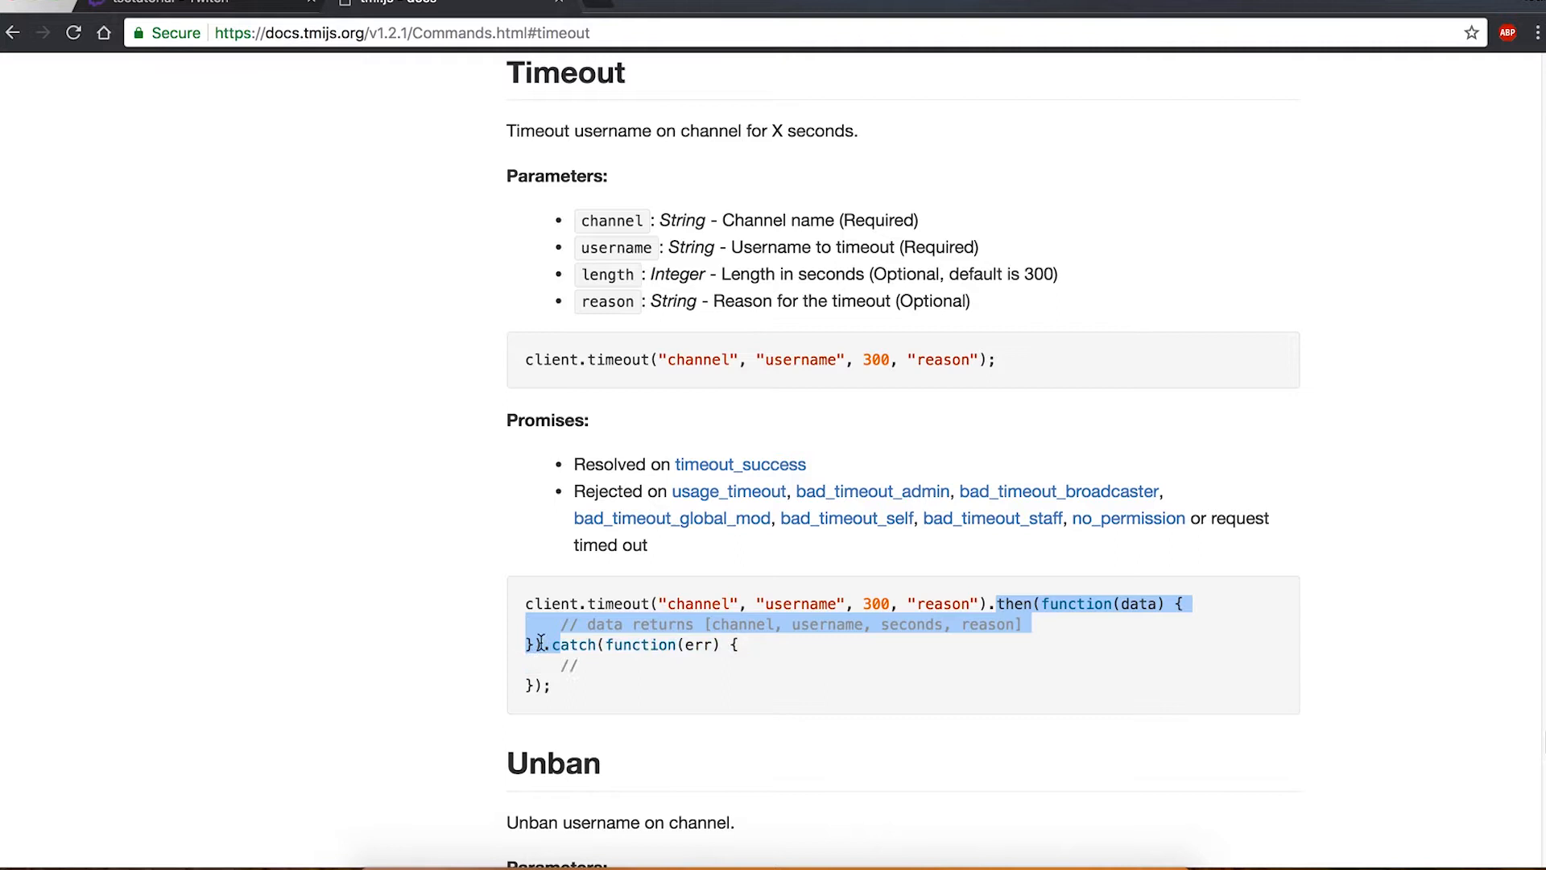
left_click(915, 604)
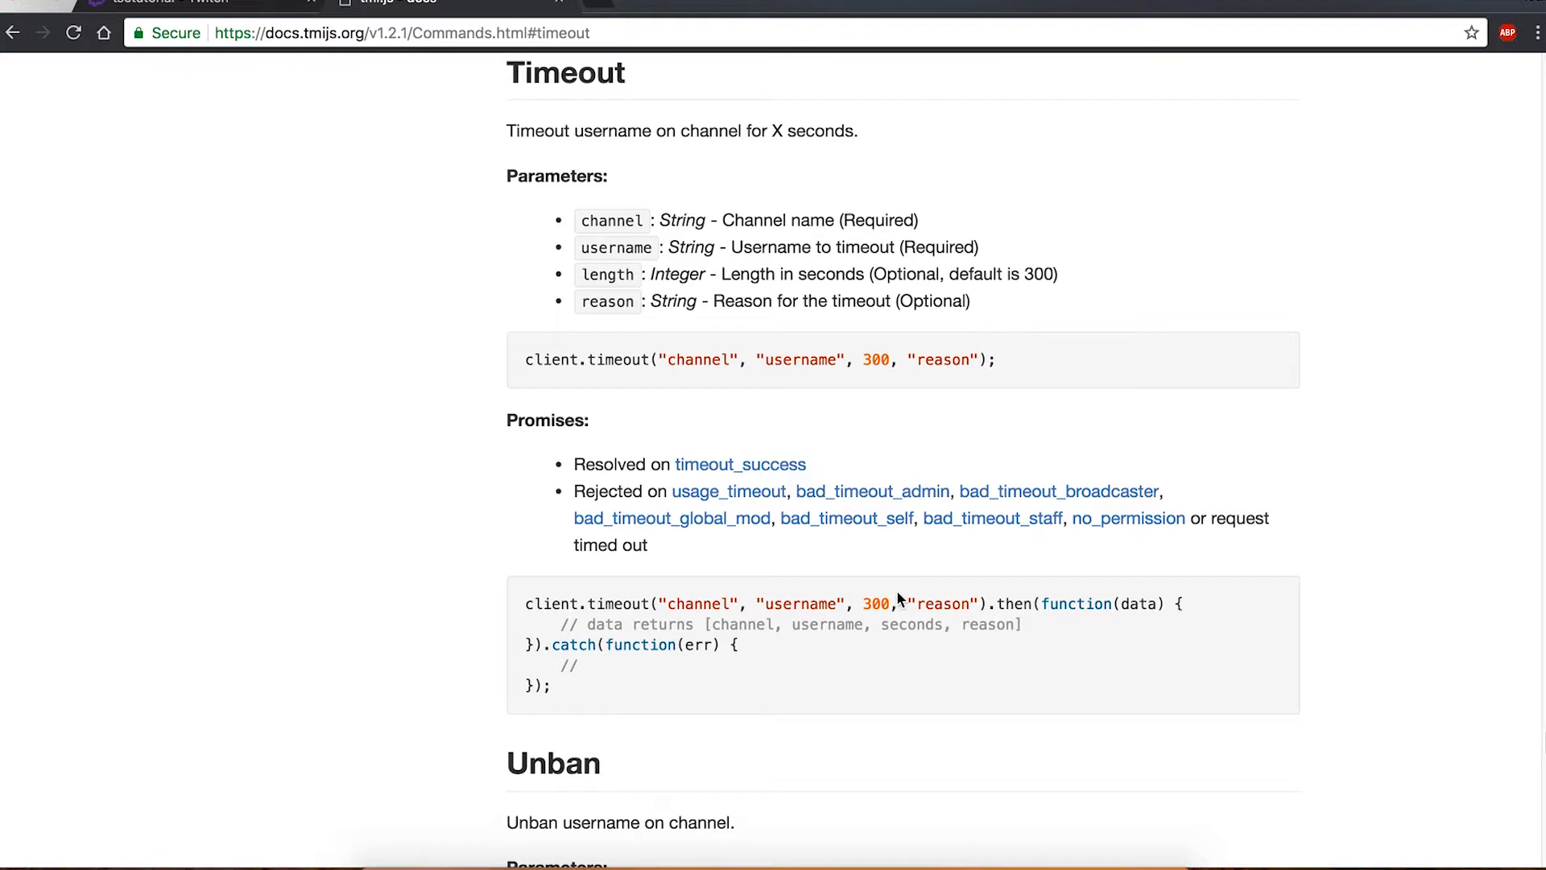
mouse_move(675, 698)
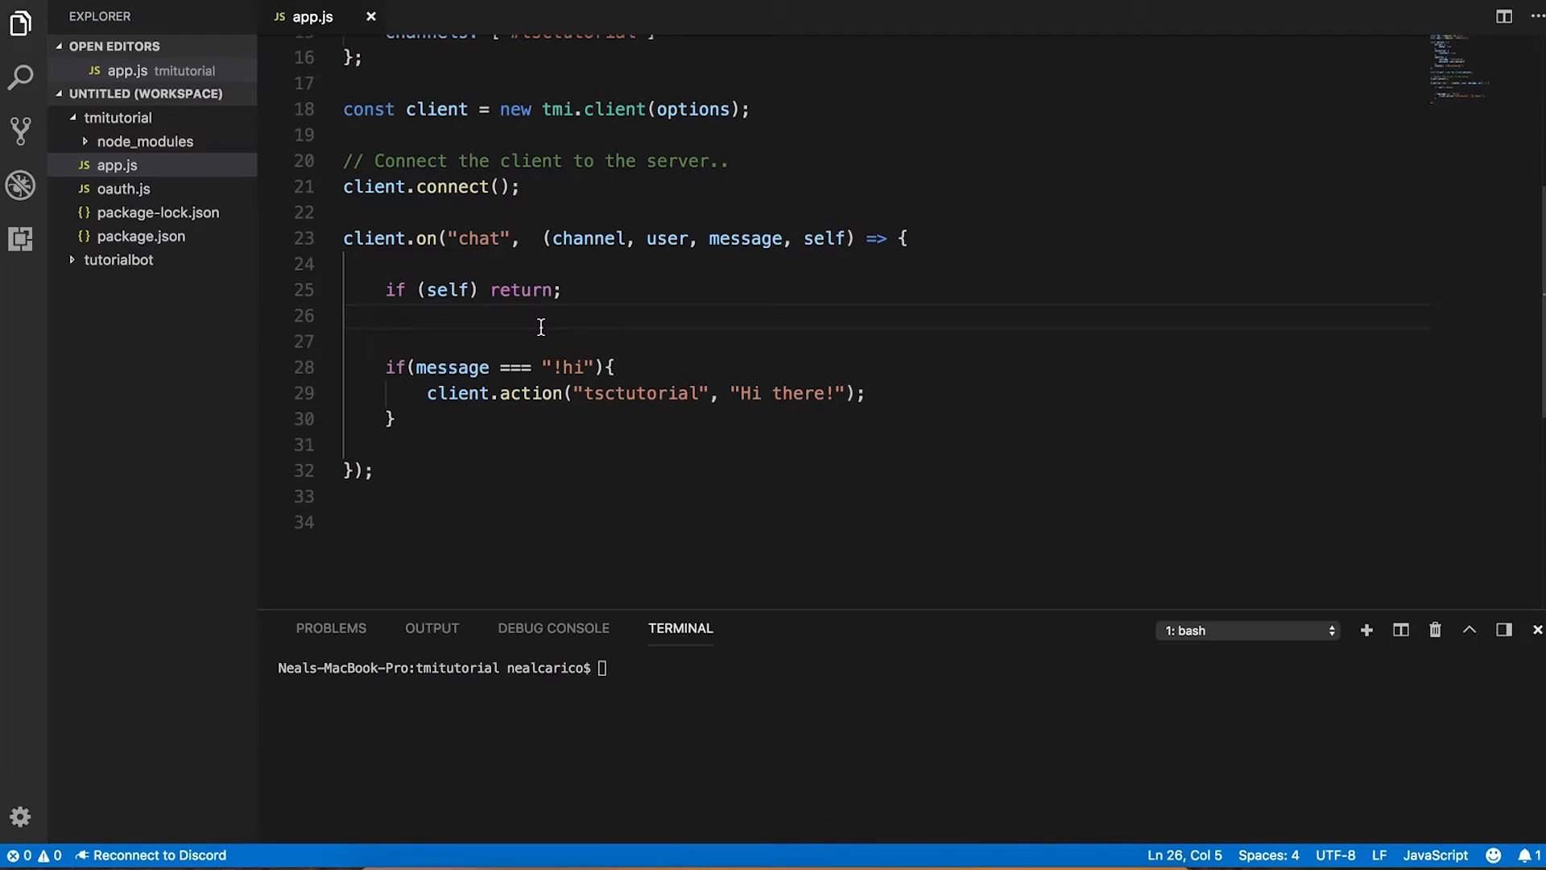
- Log the user object and "Message: " + message inside the chat handler
type("console.log")
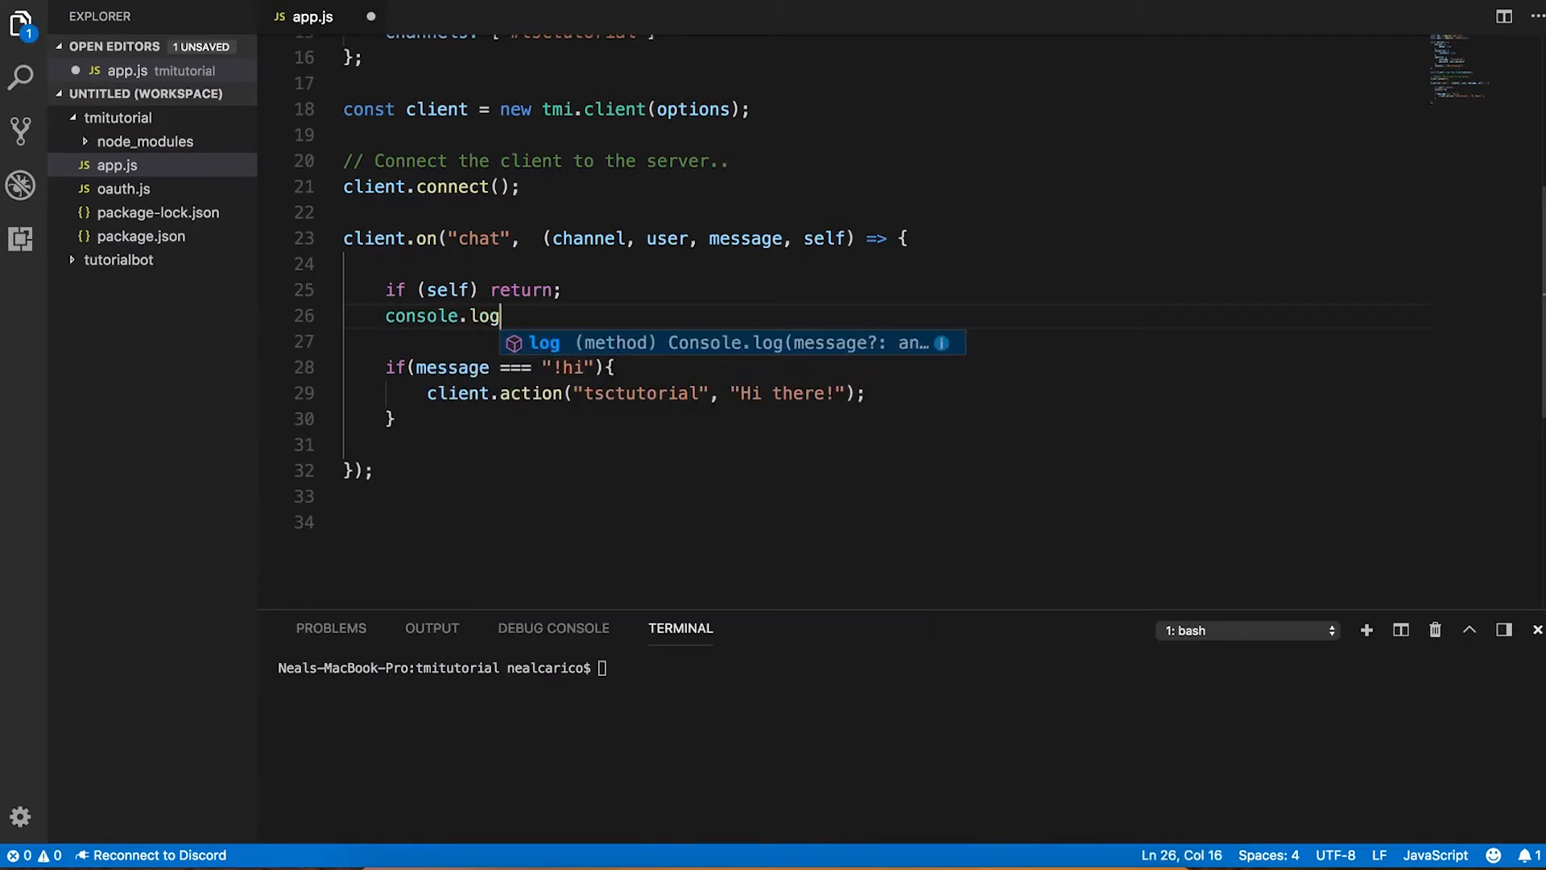
type("(user);")
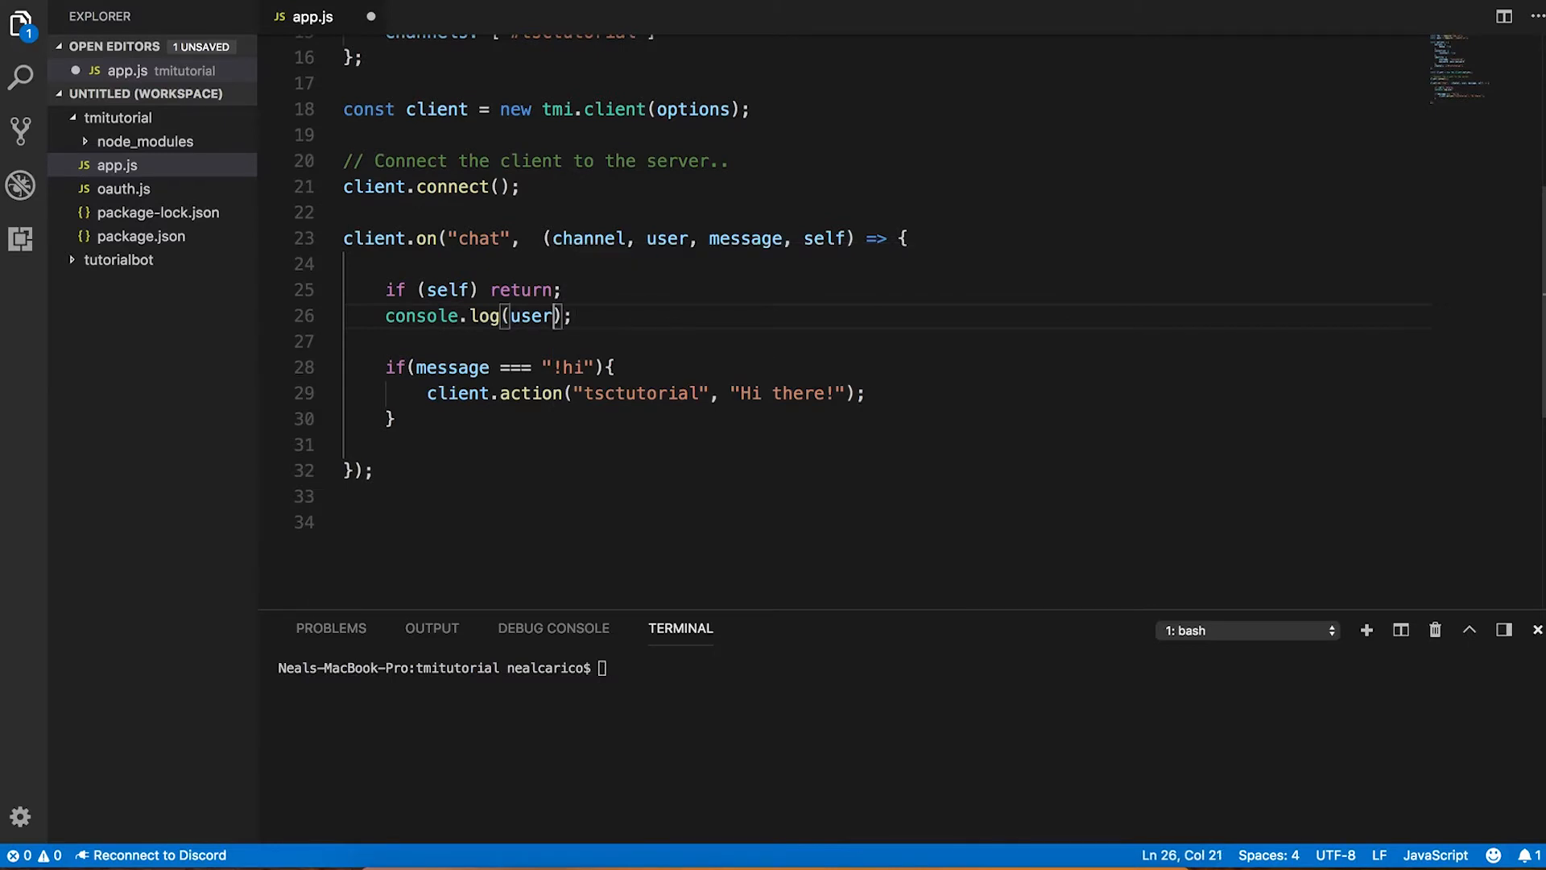
key("enter")
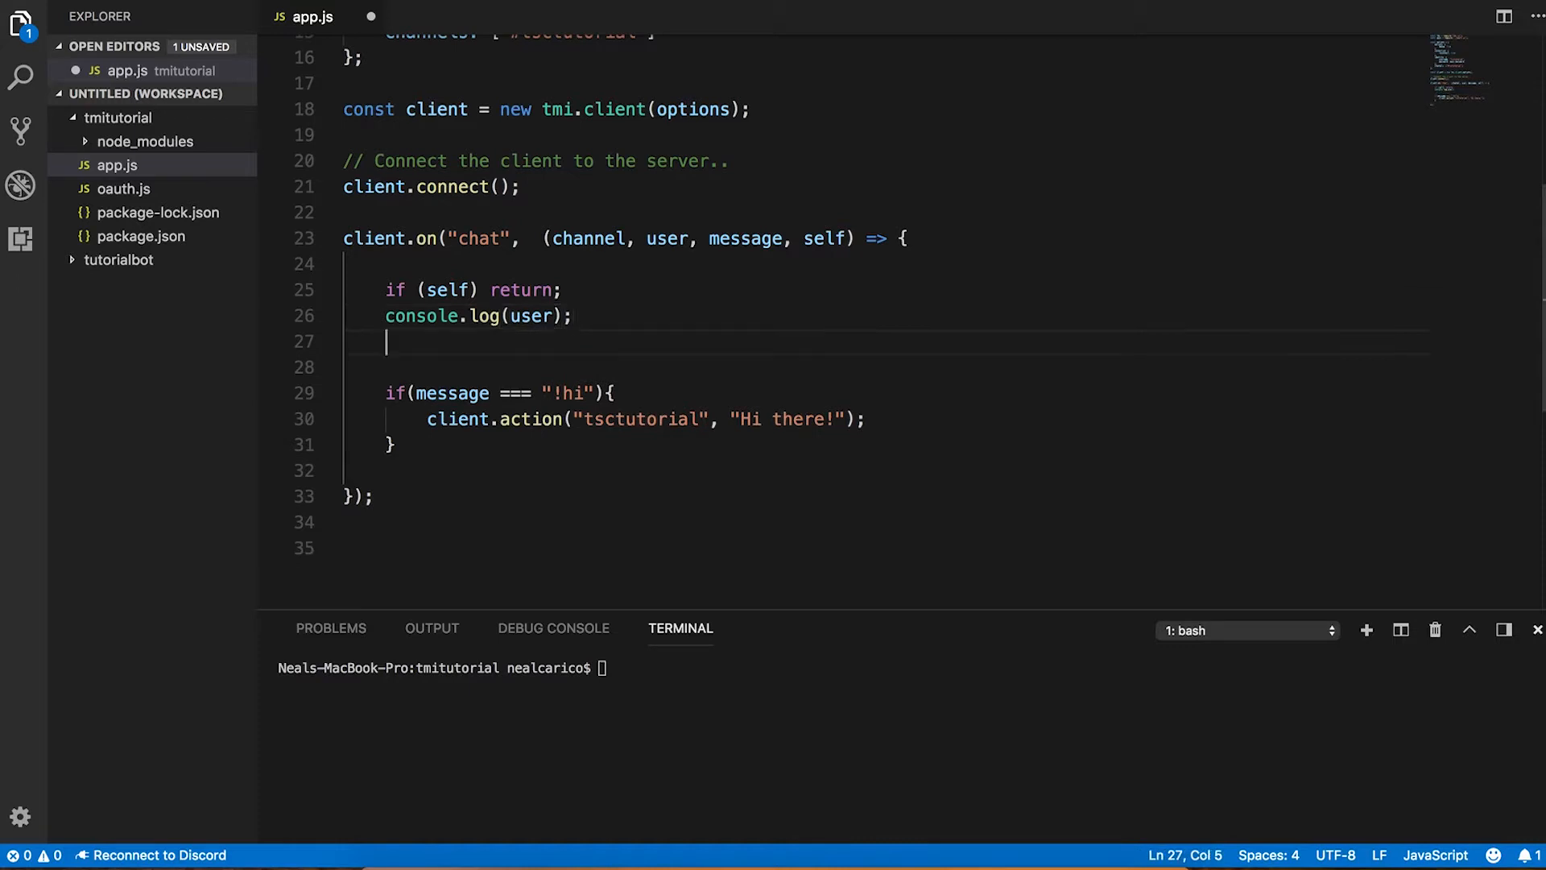
type("console.log")
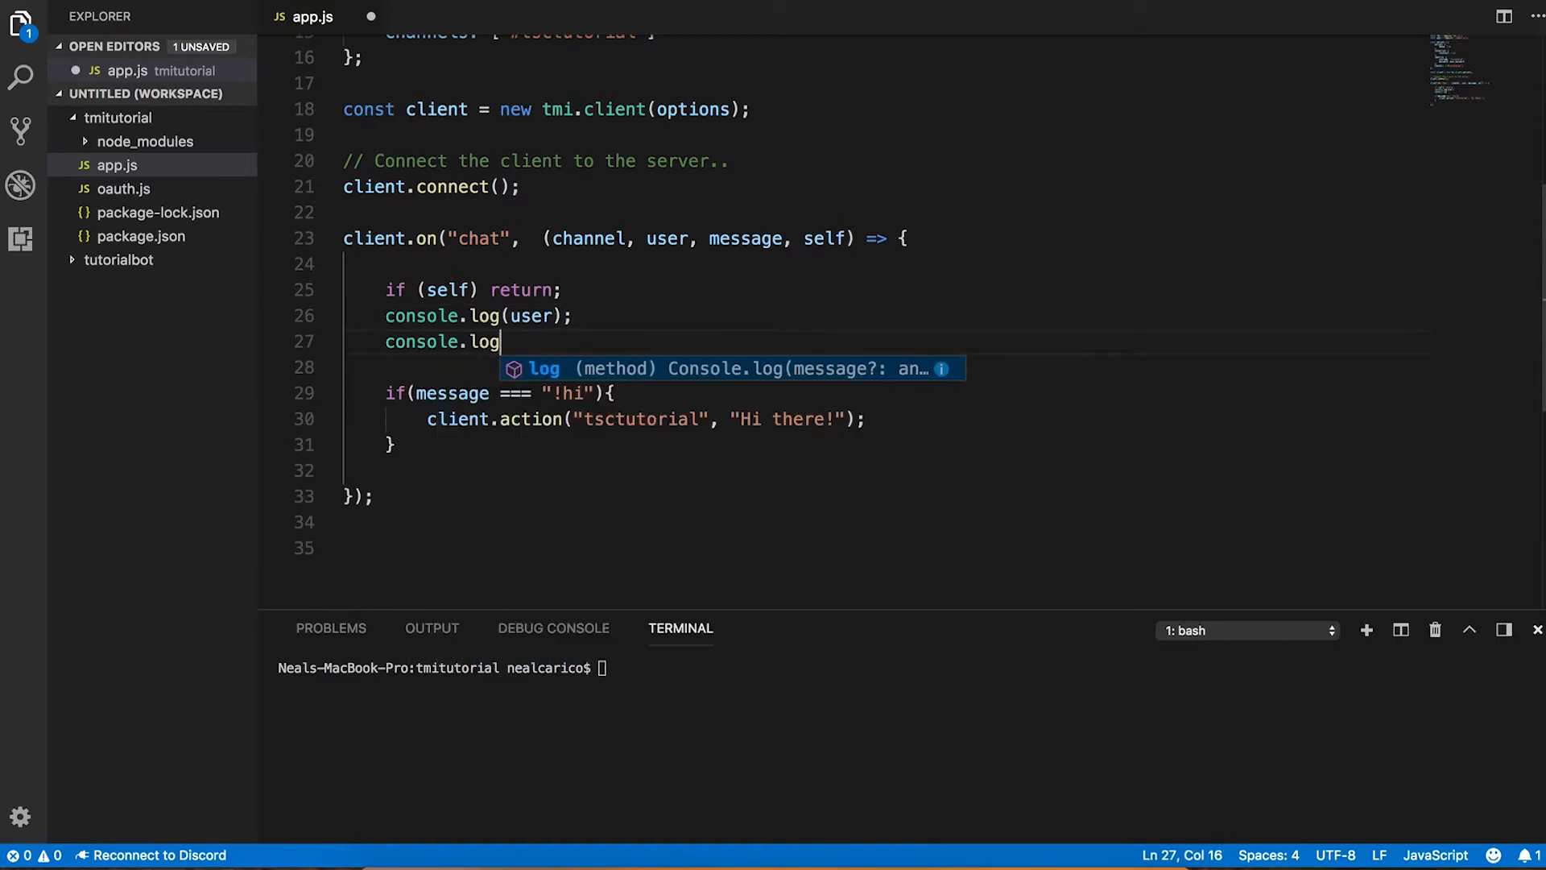
type("(\"Message: \" + m")
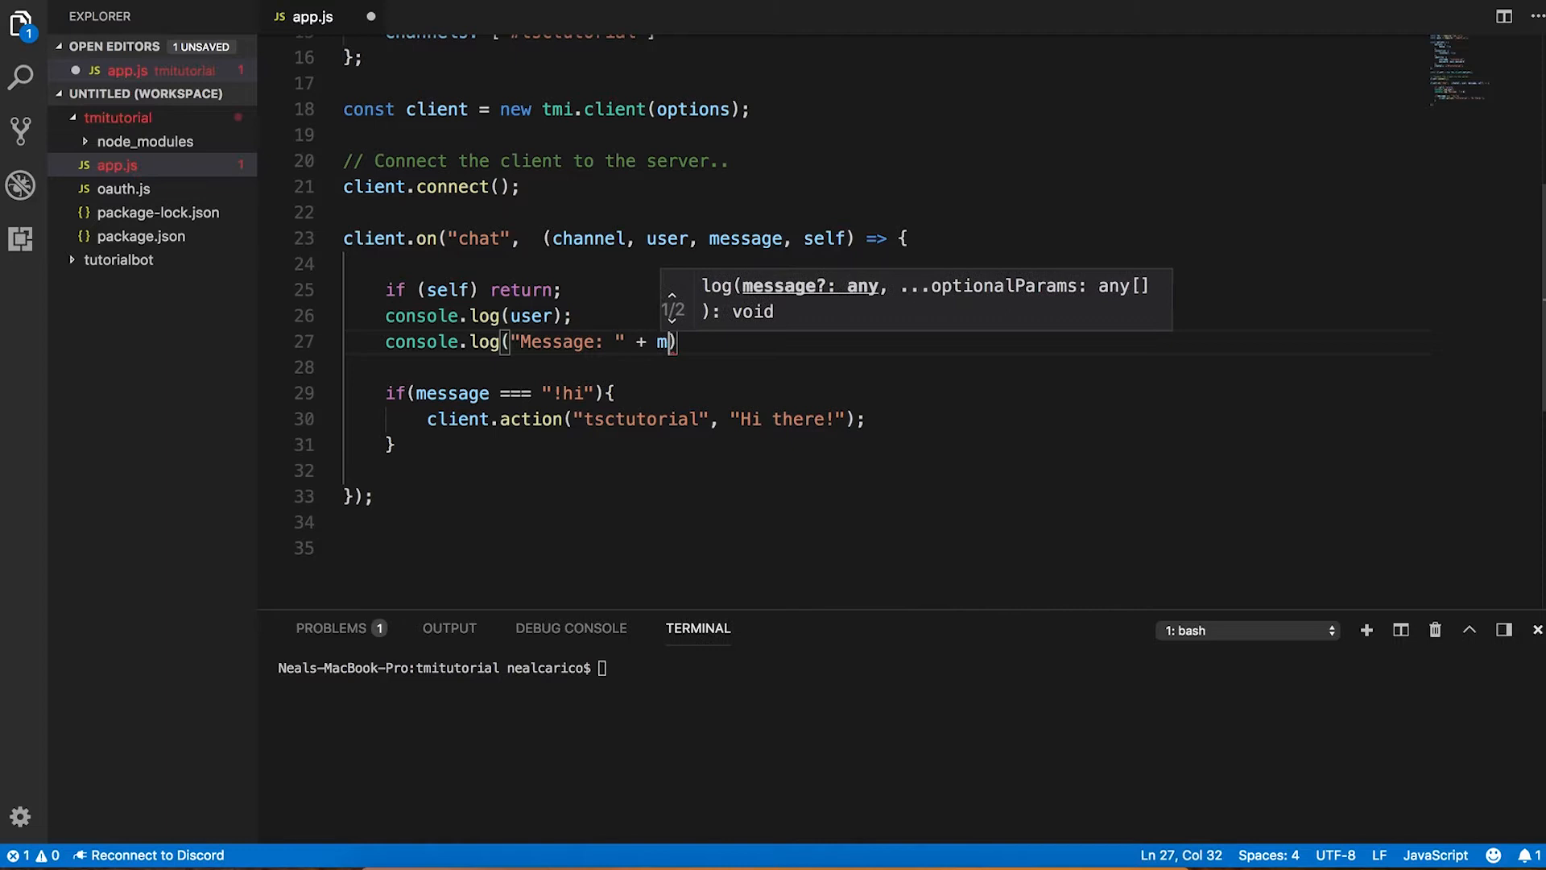
type("essage);")
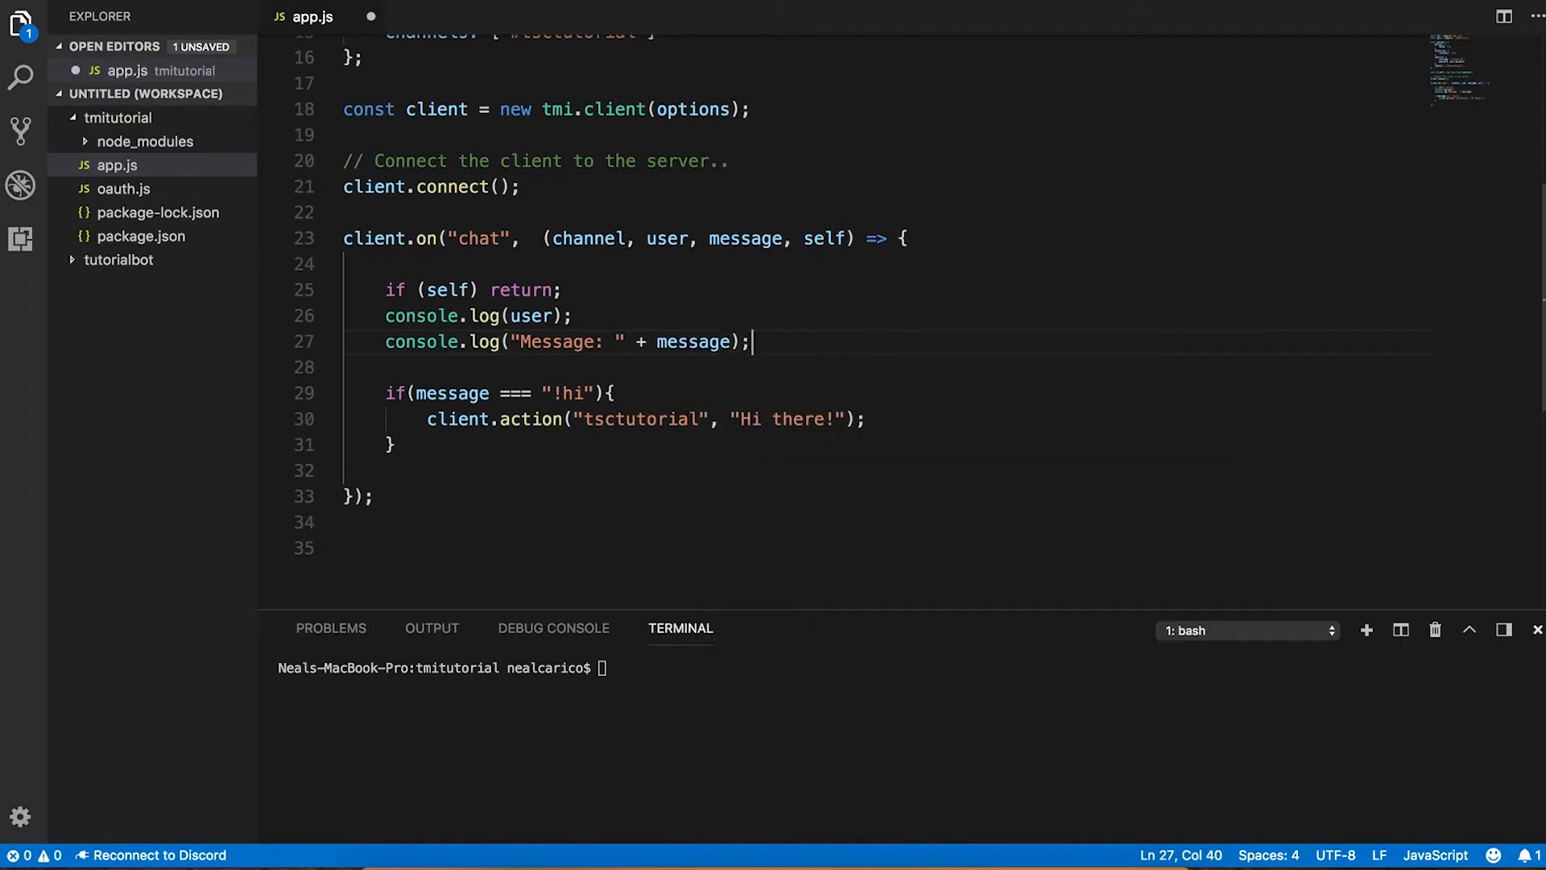
key("enter")
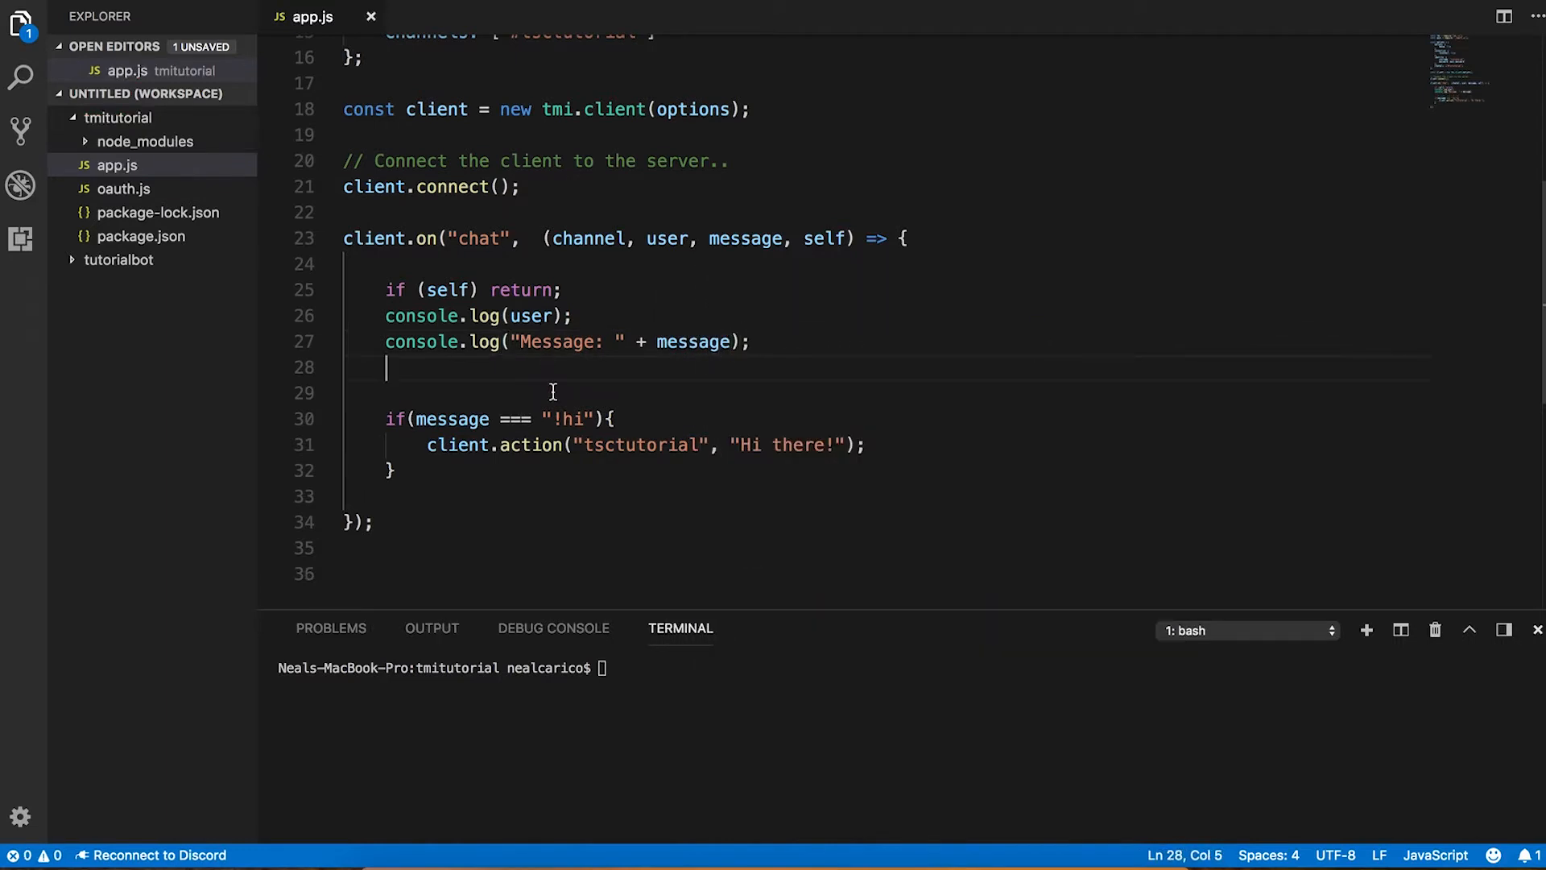
- Run the bot with node app.js in the integrated terminal
type("node app.js")
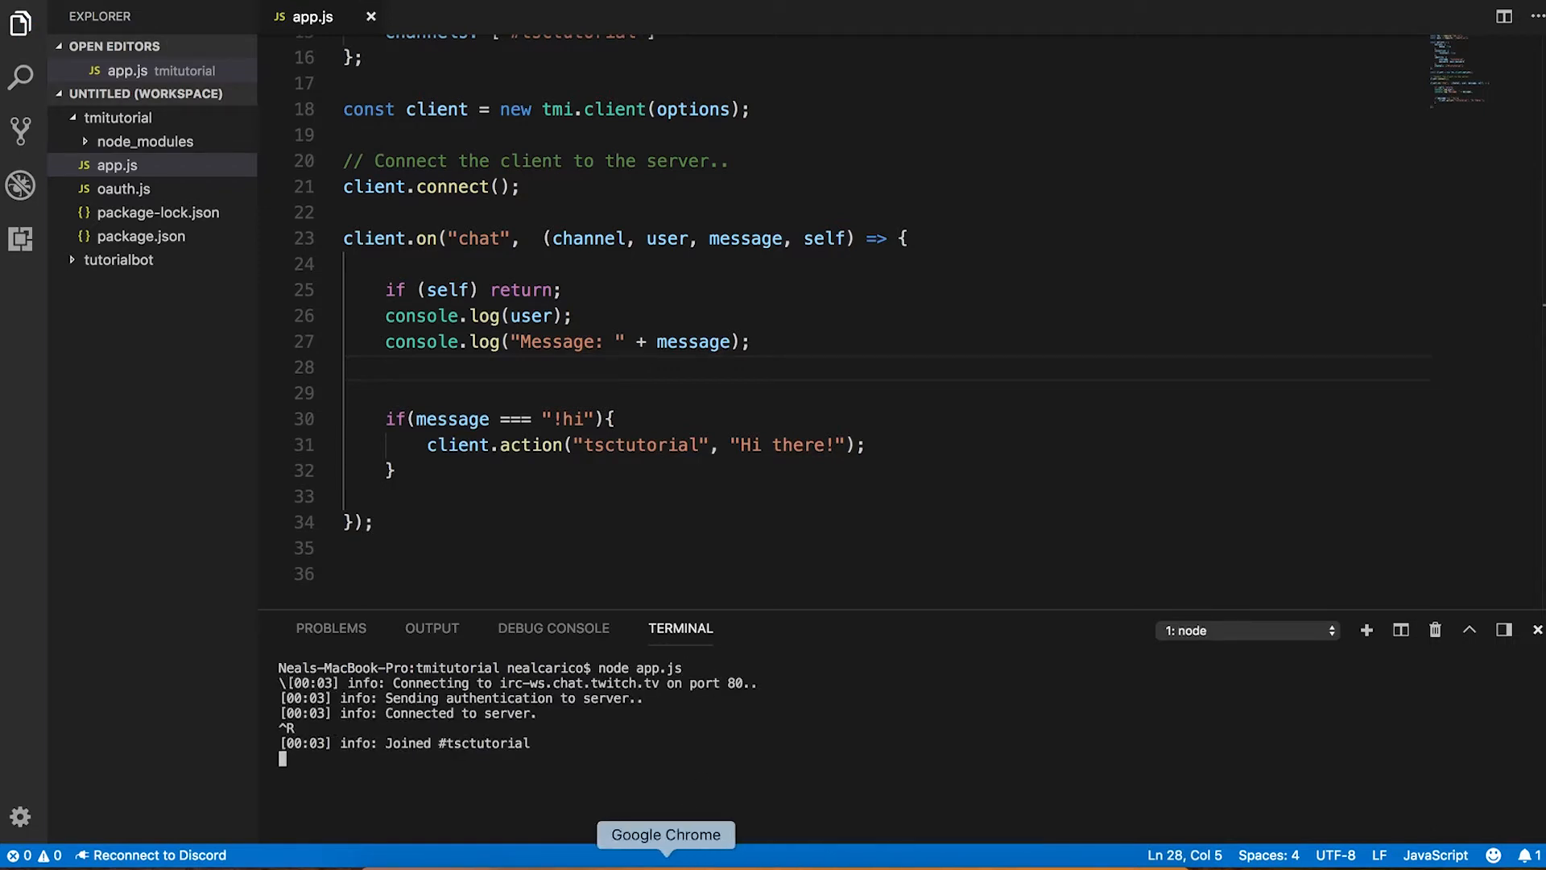
- Send a test message "hi" from the Twitch popout chat and inspect the logged display-name key
left_click(665, 834)
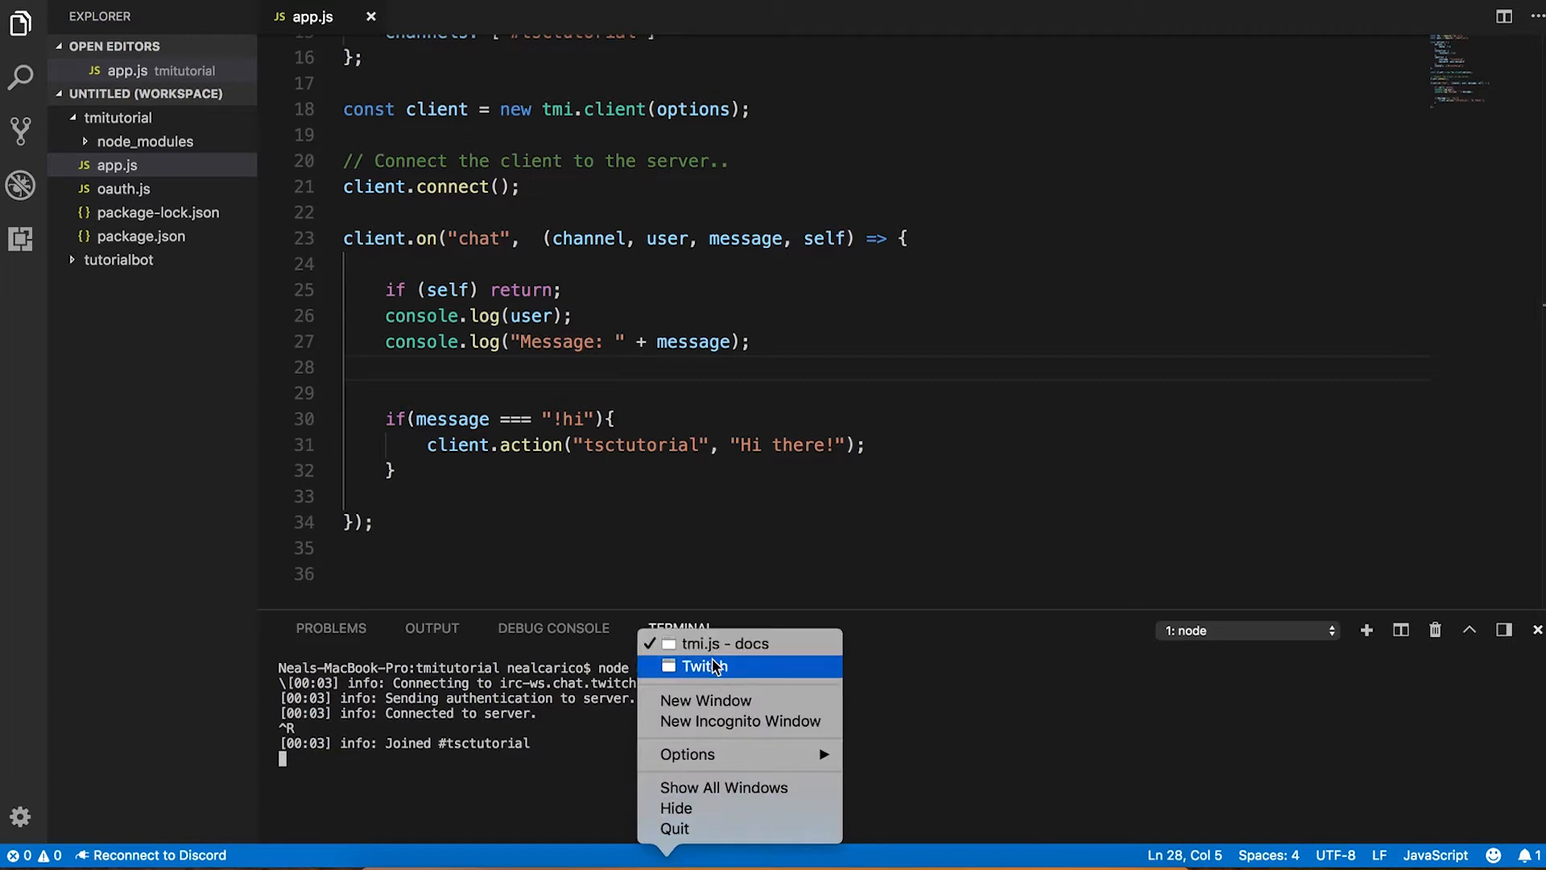
left_click(702, 665)
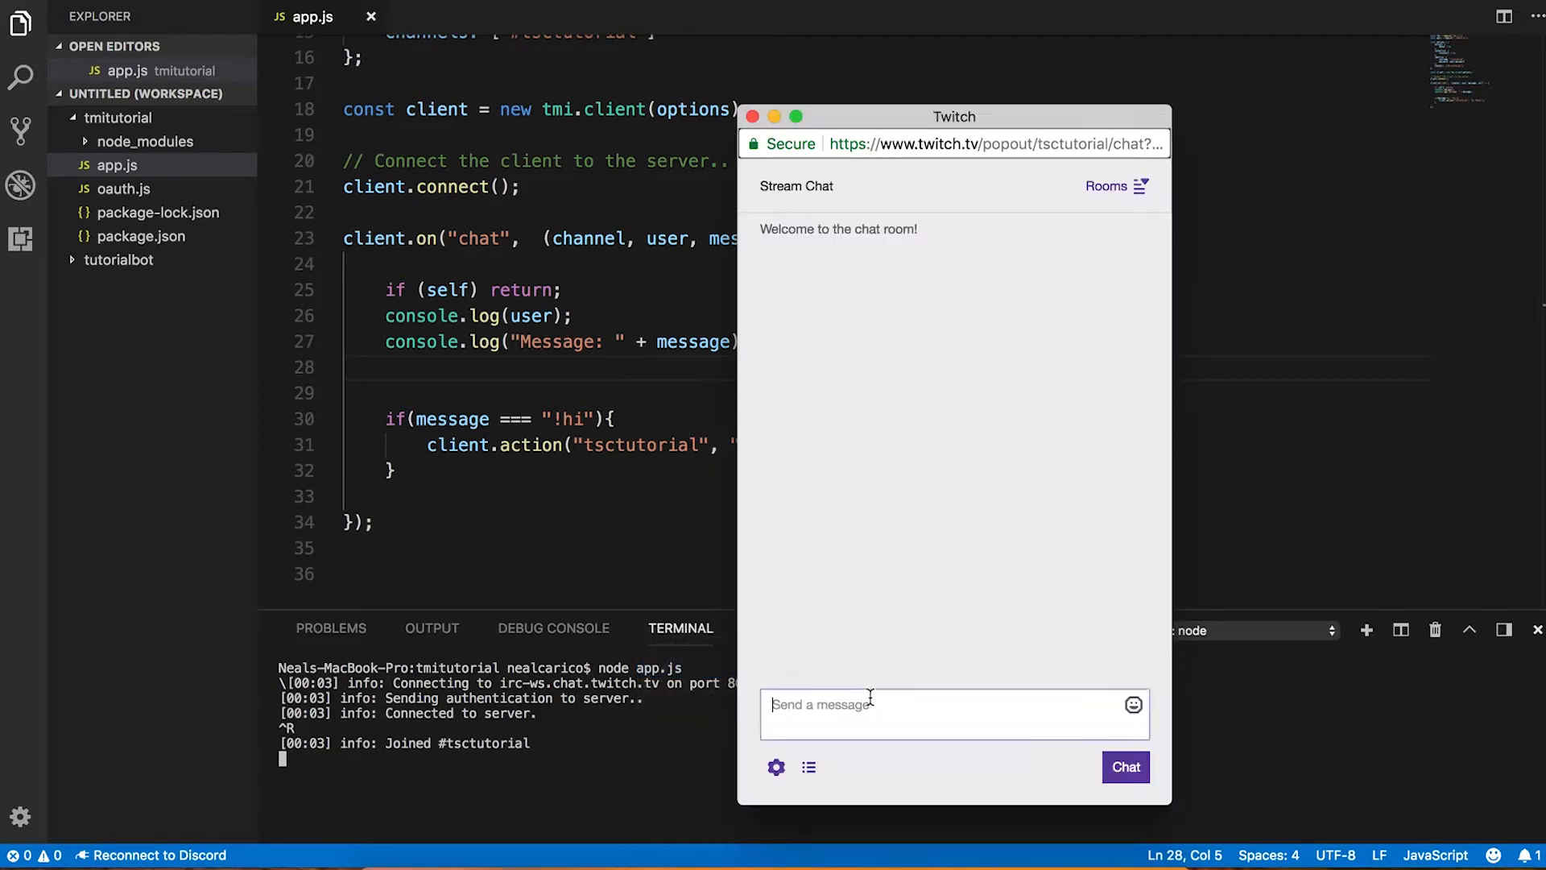
left_click(938, 715)
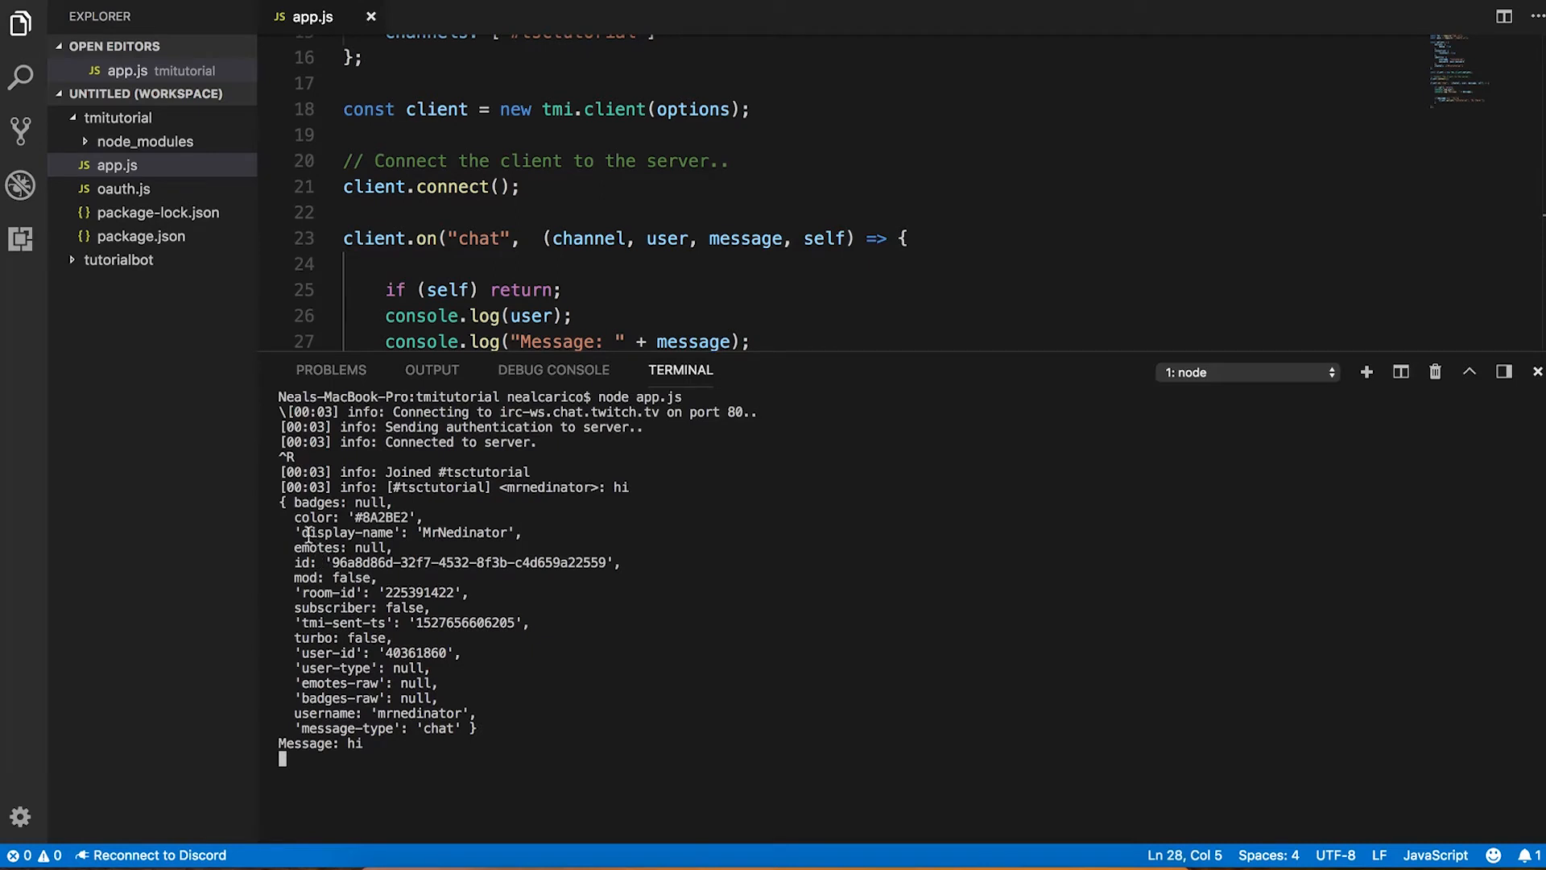
double_click(348, 533)
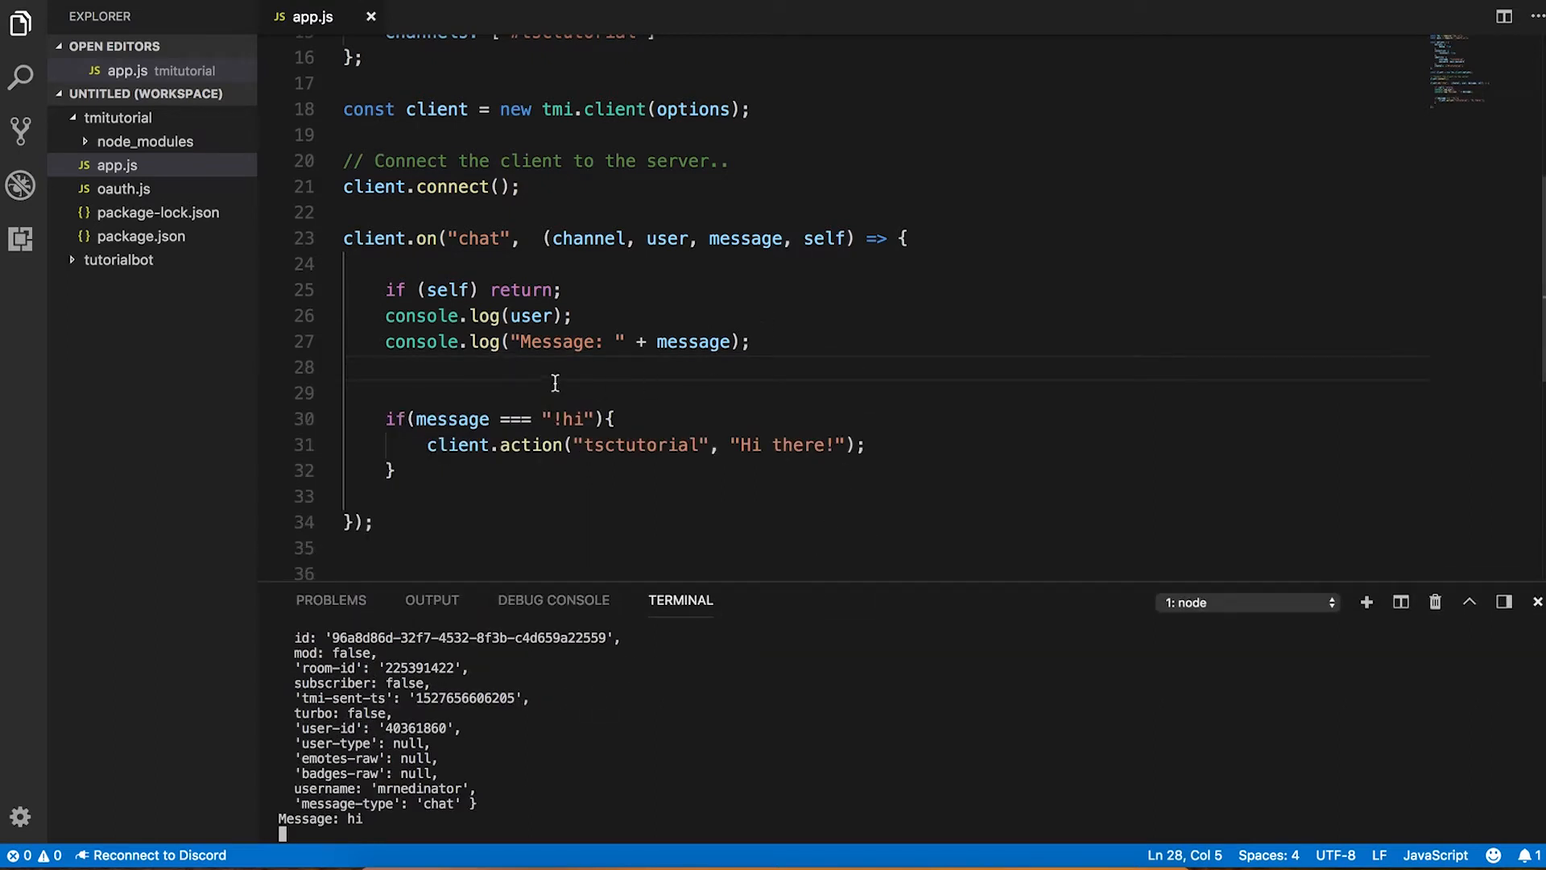
- Replace the two log lines with let sender = user['display-name'];
left_click_drag(385, 315, 396, 367)
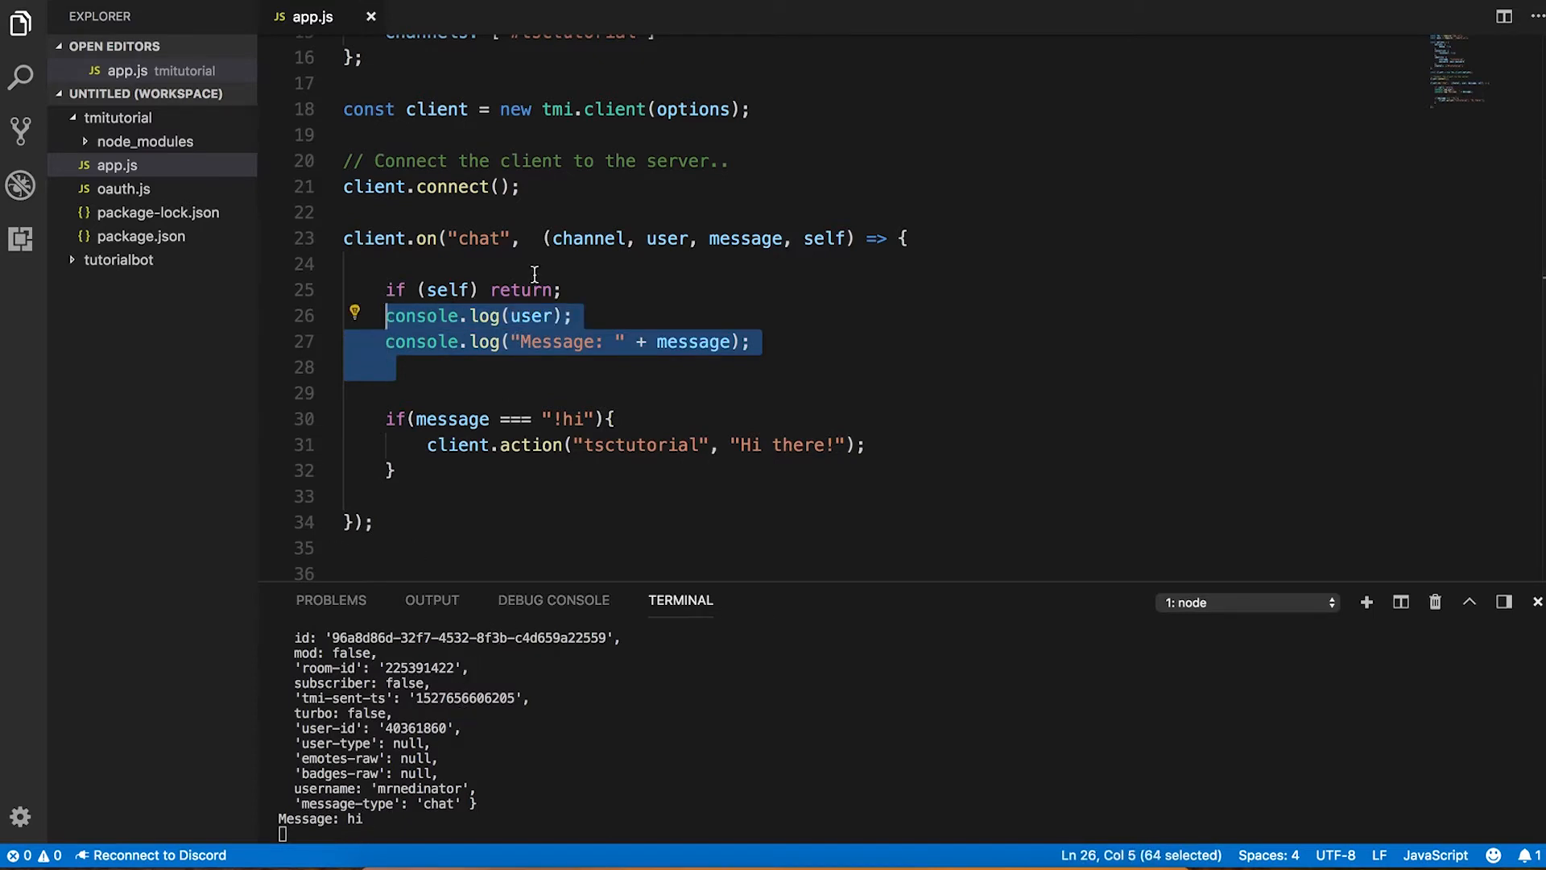
type("let se")
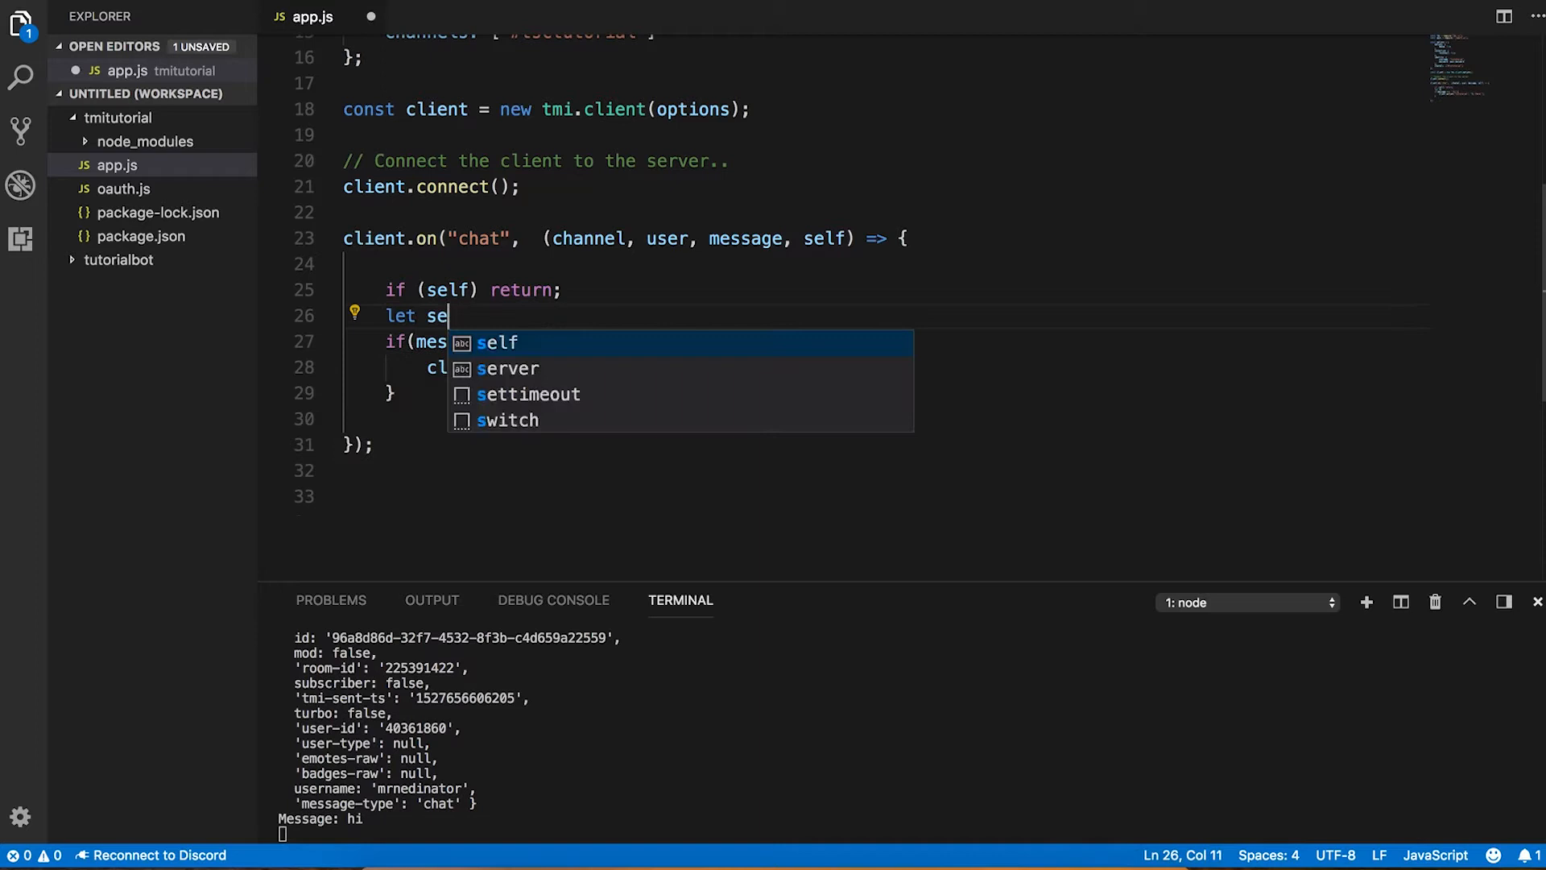
type("nder = user['dispal")
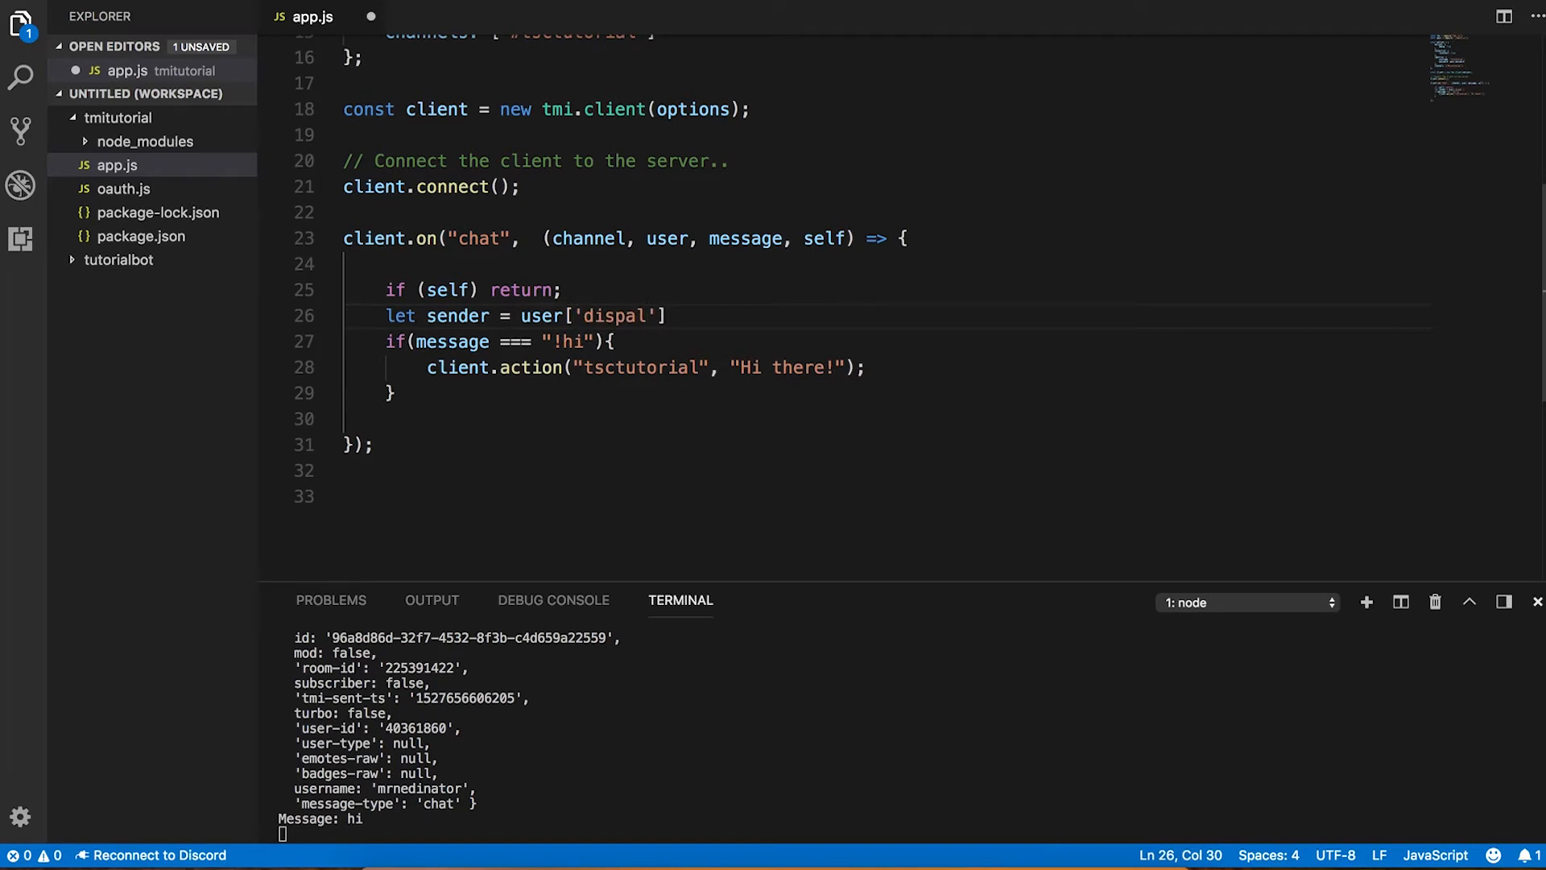
type("display-name")
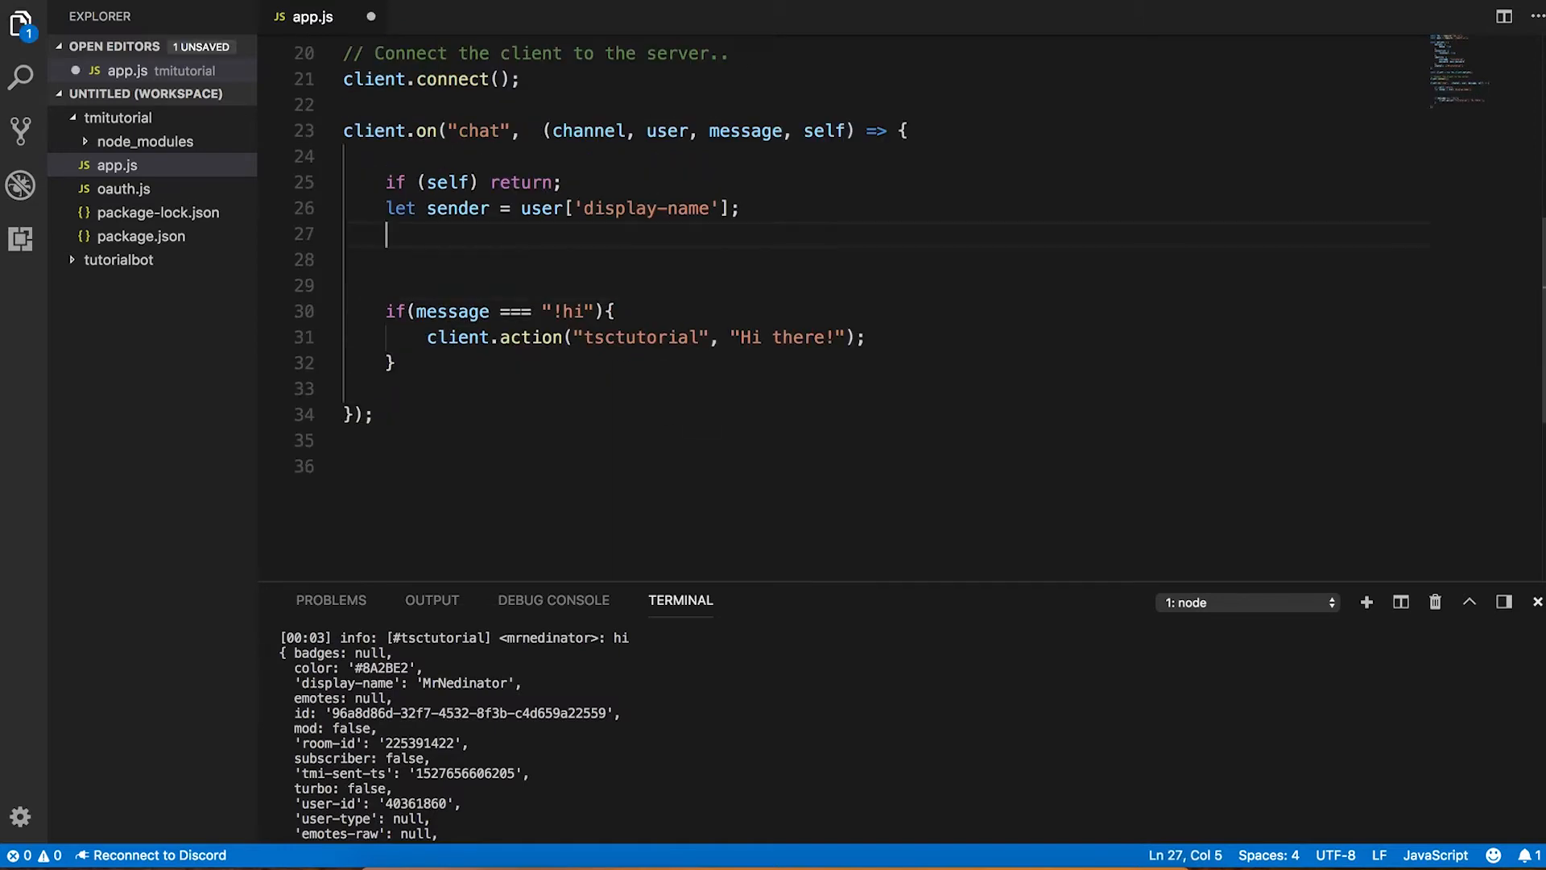
key("Enter")
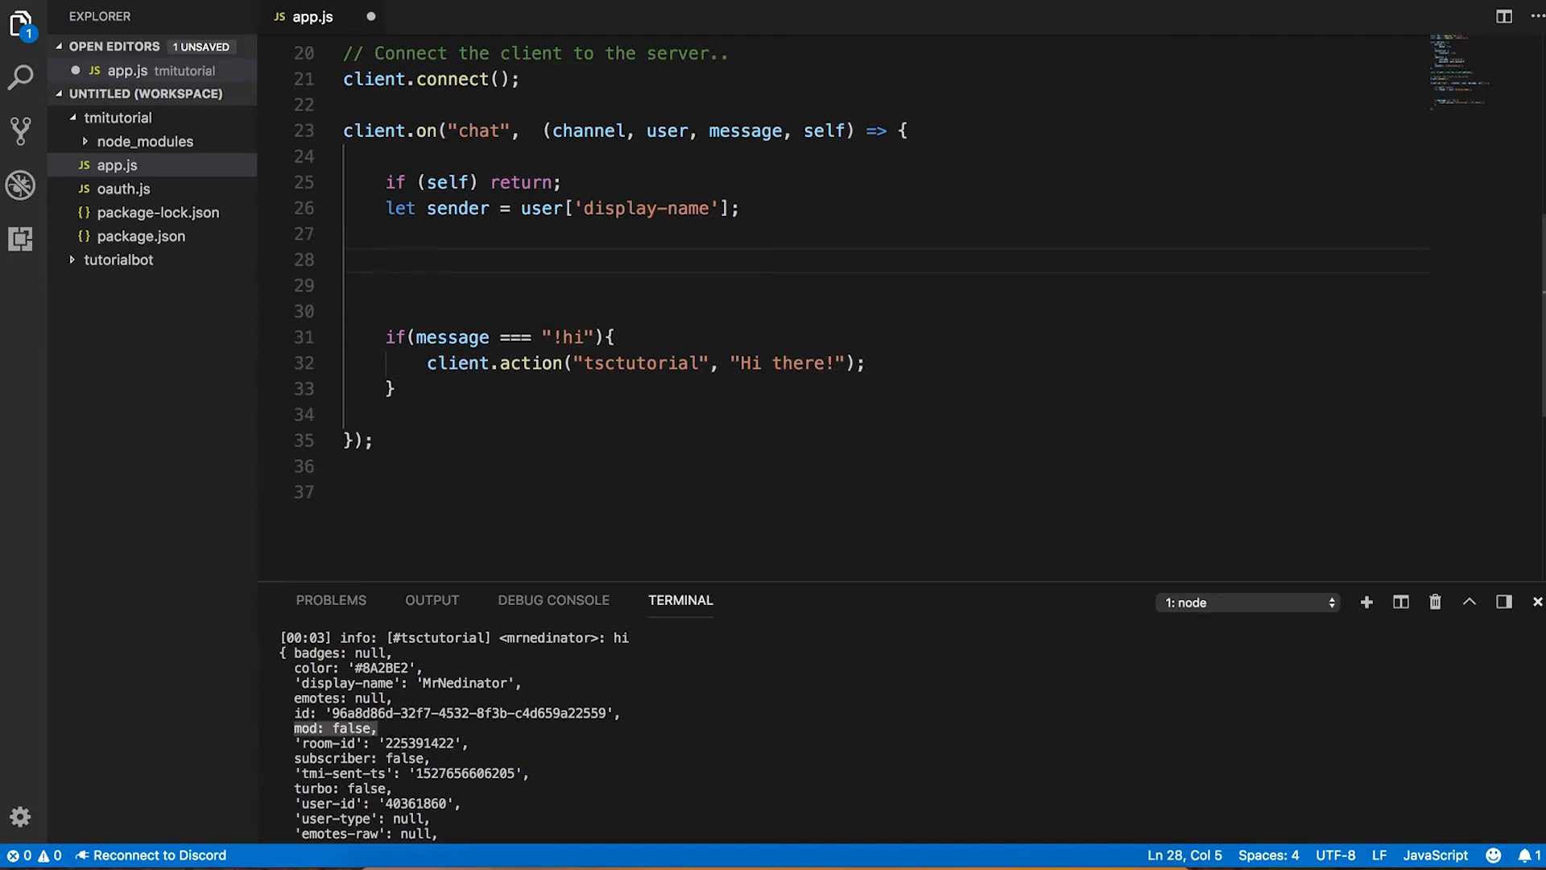
- Add an if(user['mod'] === false){ } check for non-moderator senders
type("if()")
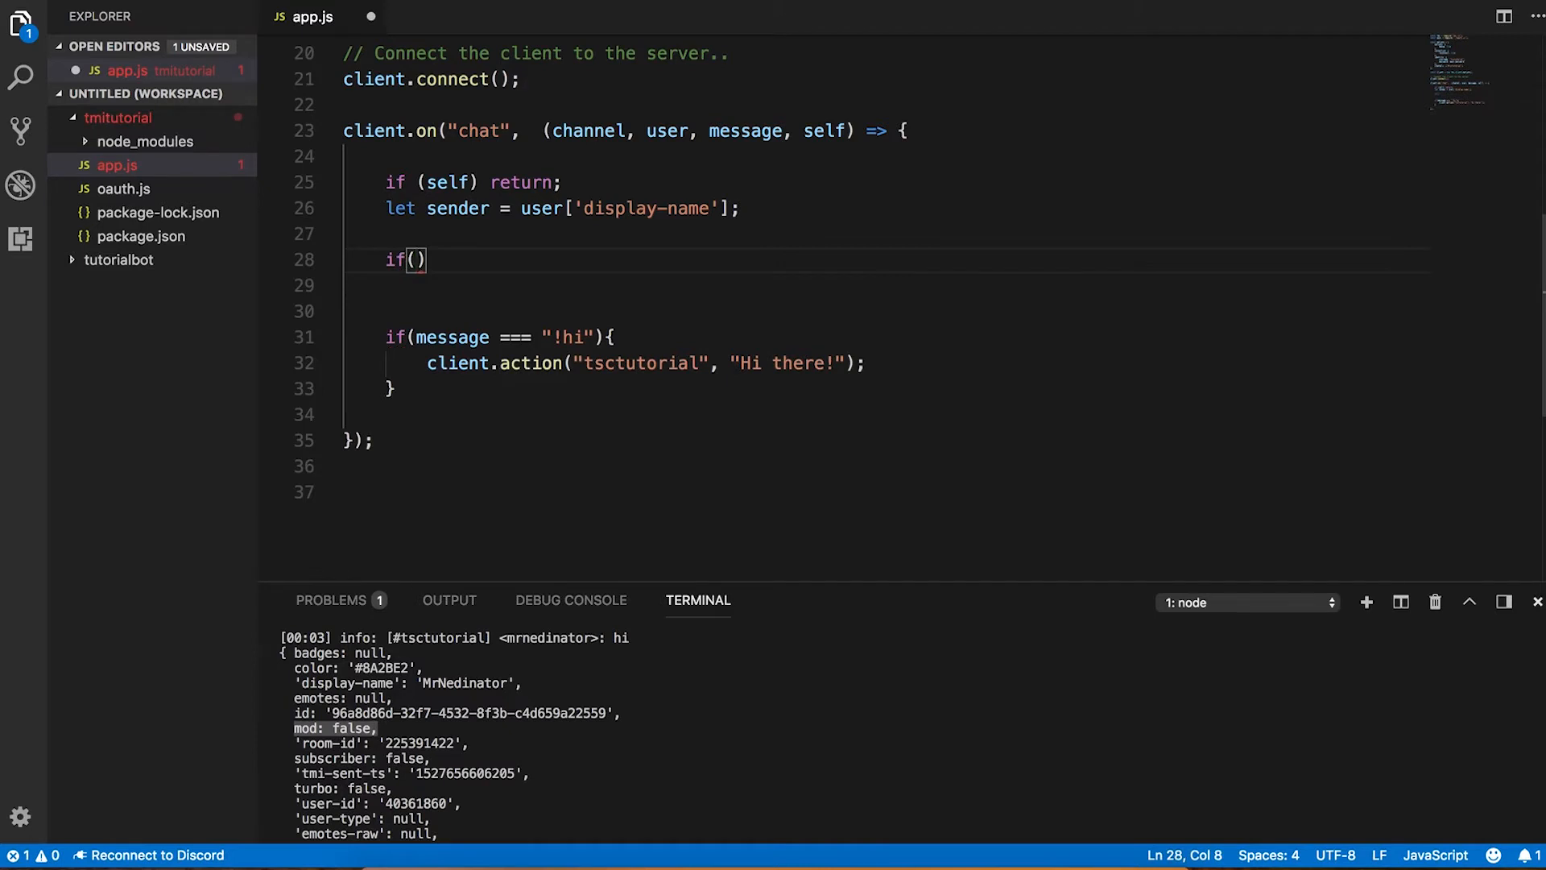
type("user[")
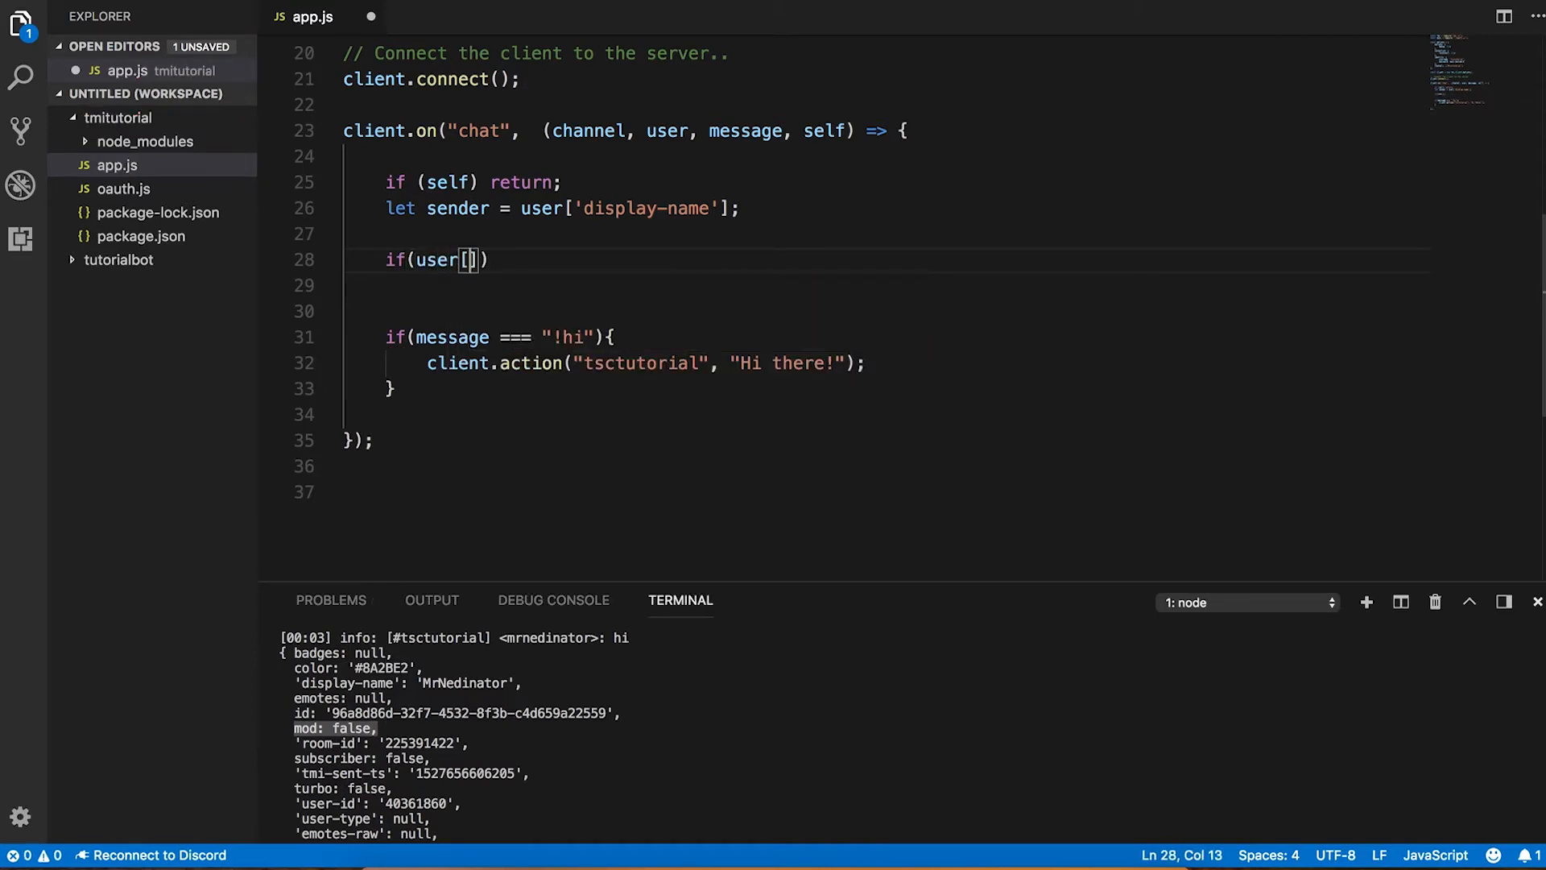
type("'mod'")
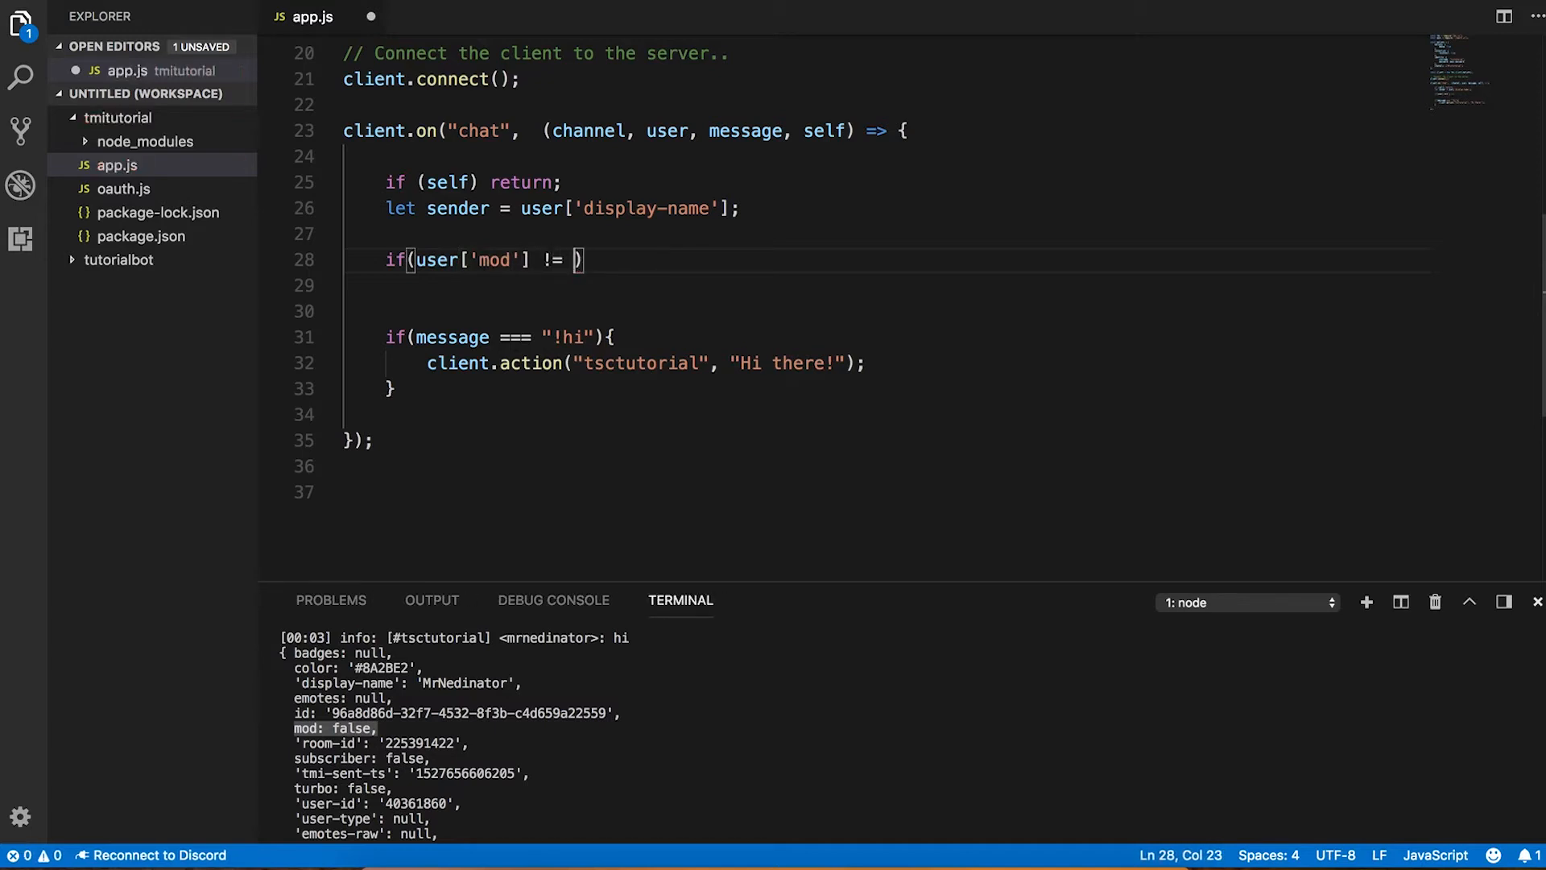
type("= \"\"")
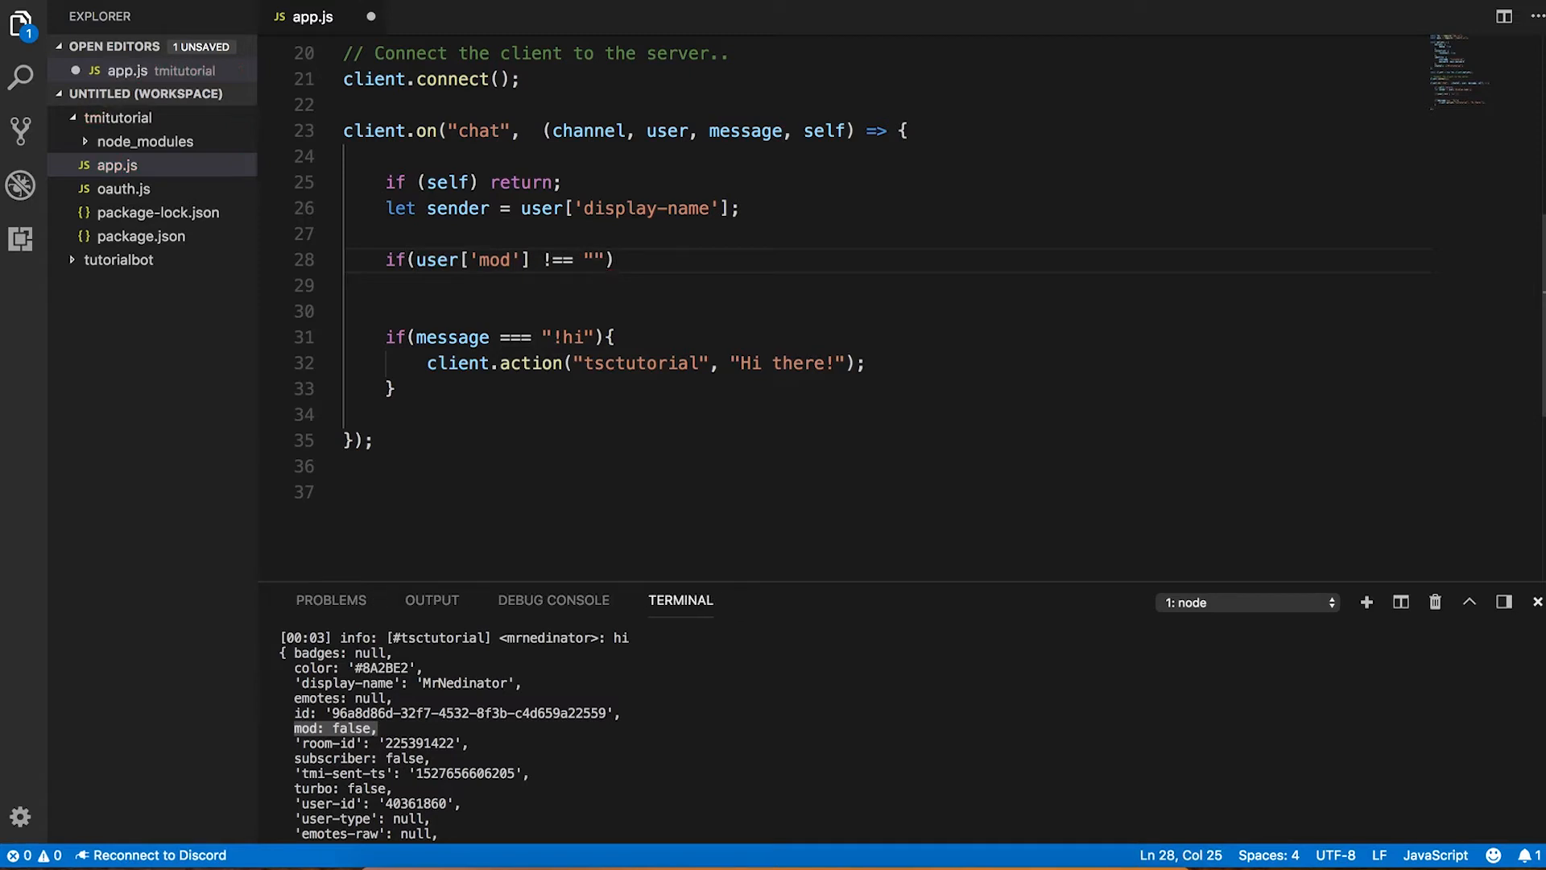
key("Backspace")
type("=")
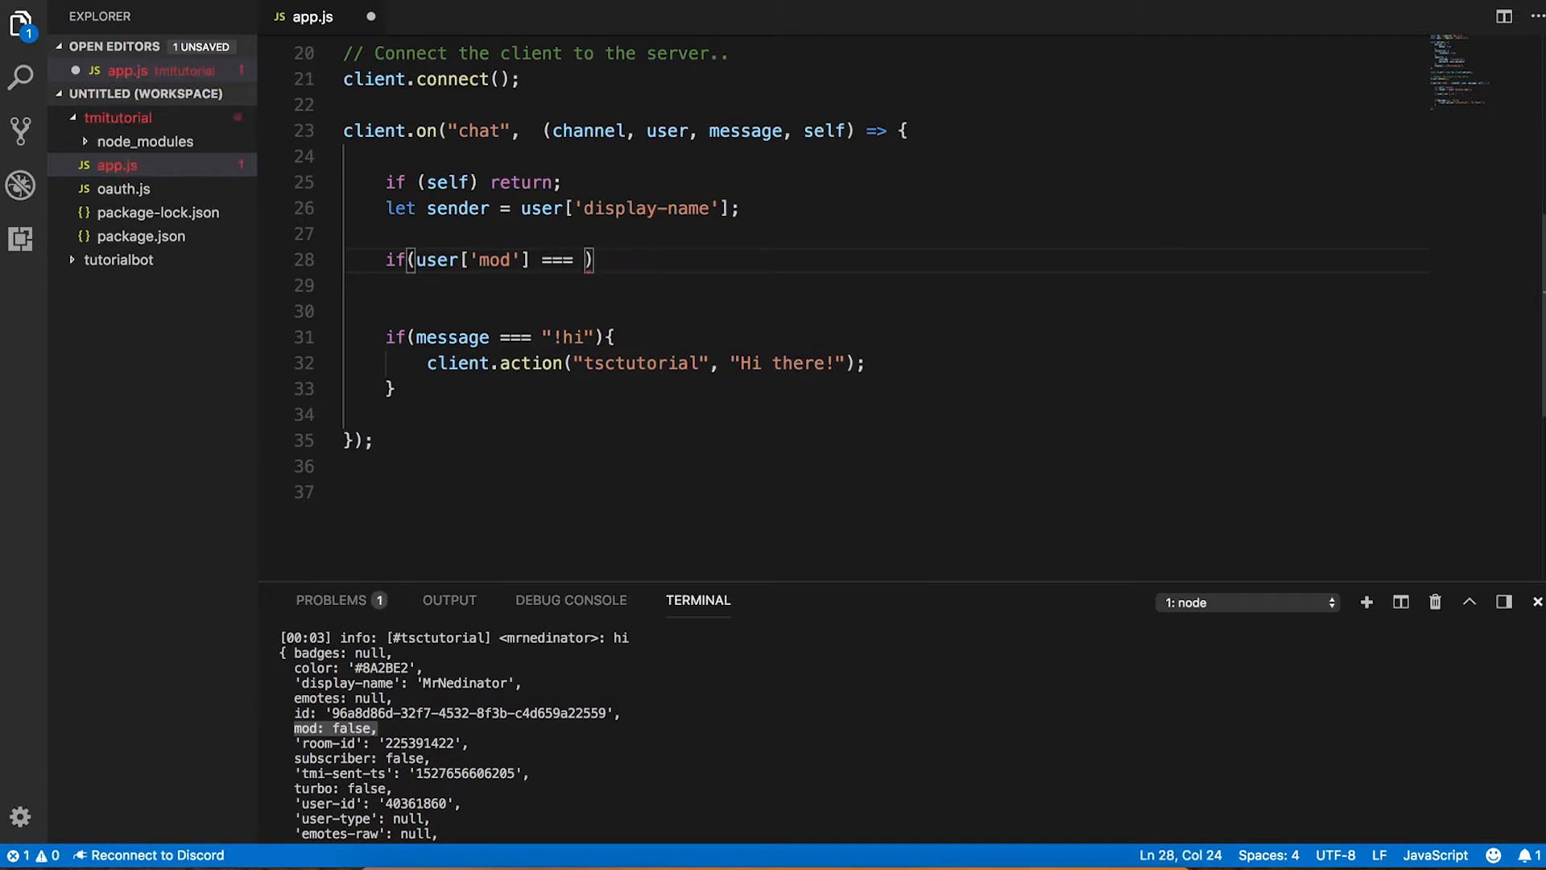
type("false")
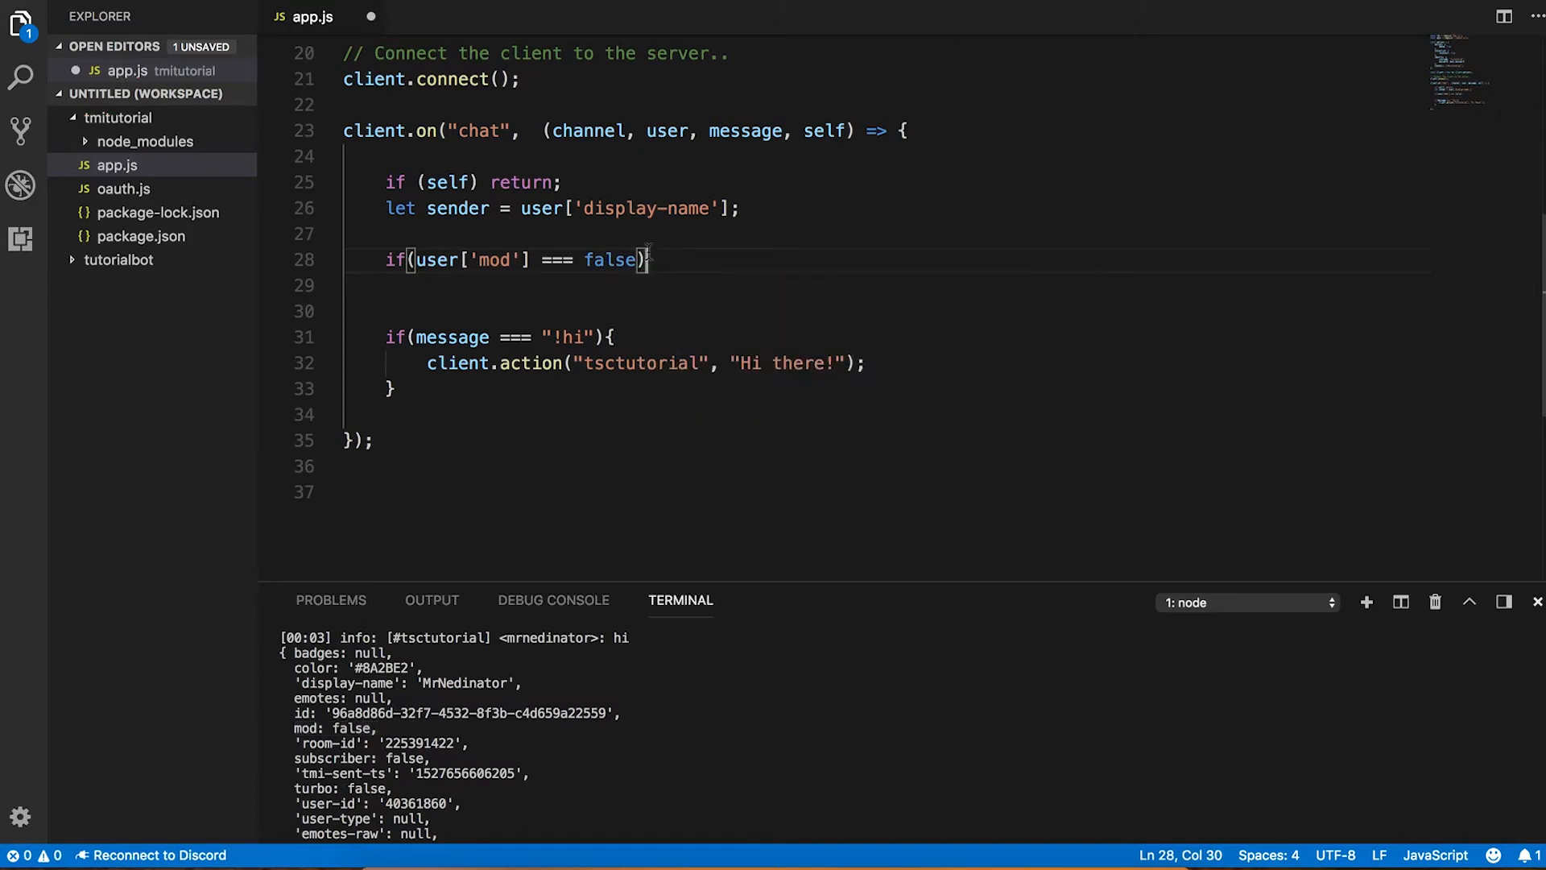
type("{")
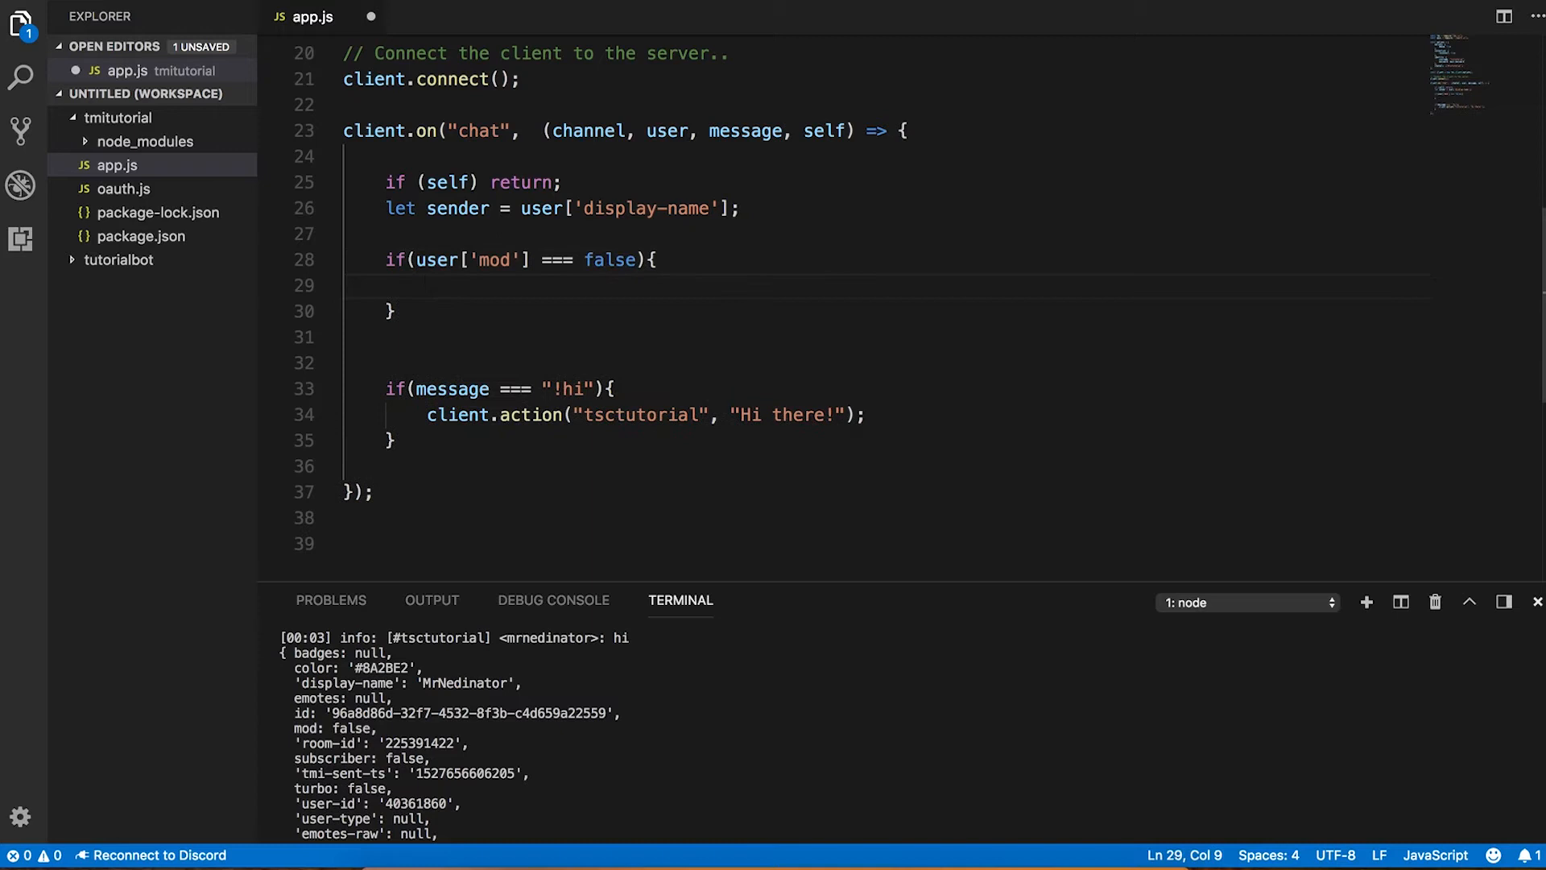
type("if(")
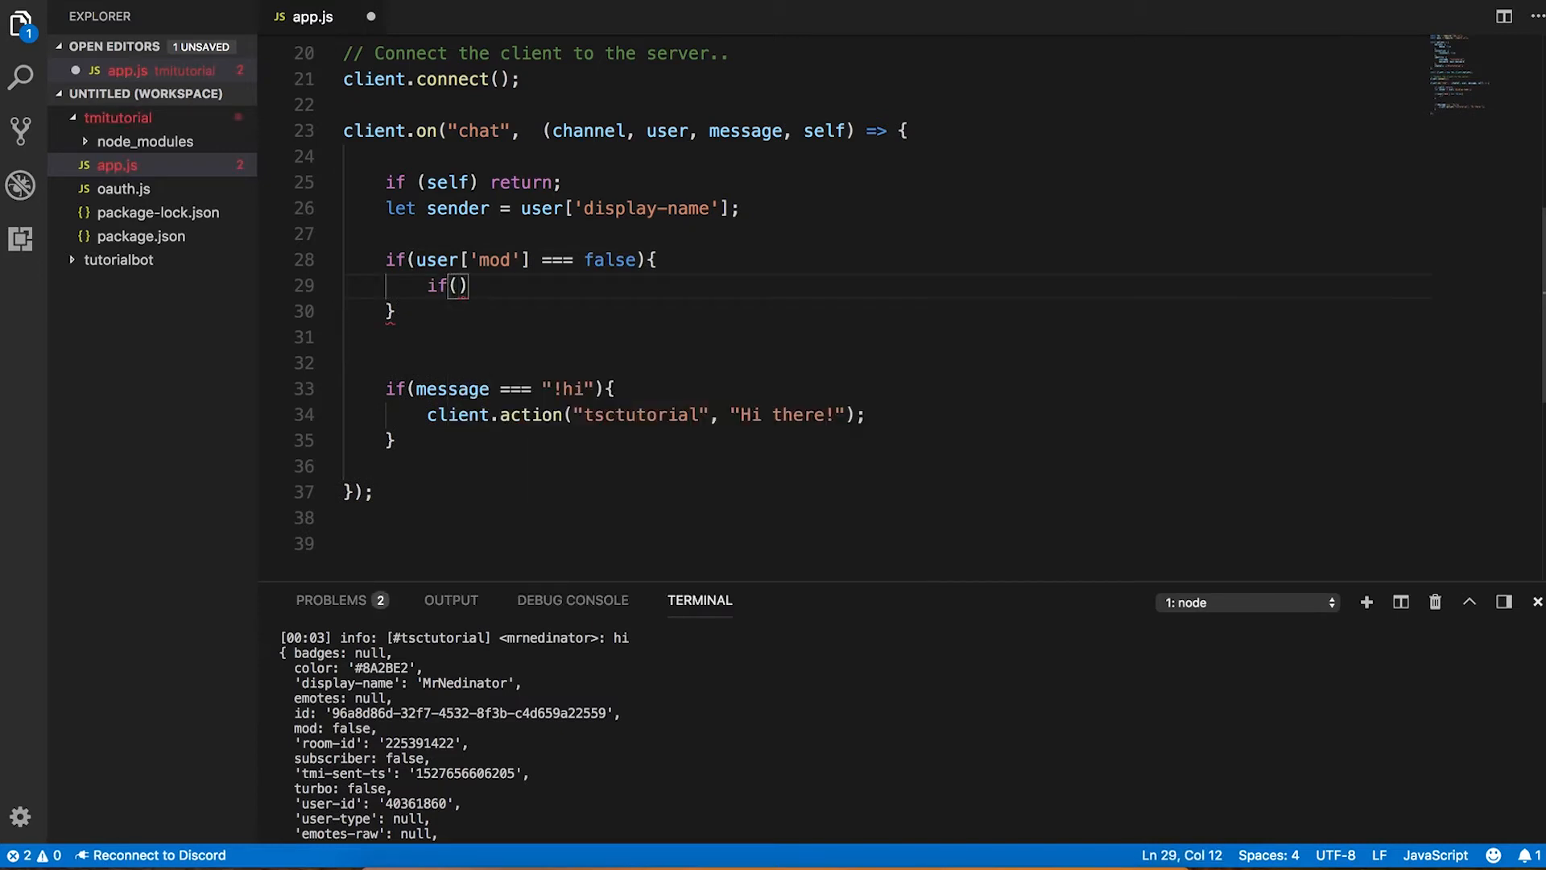
type("messag")
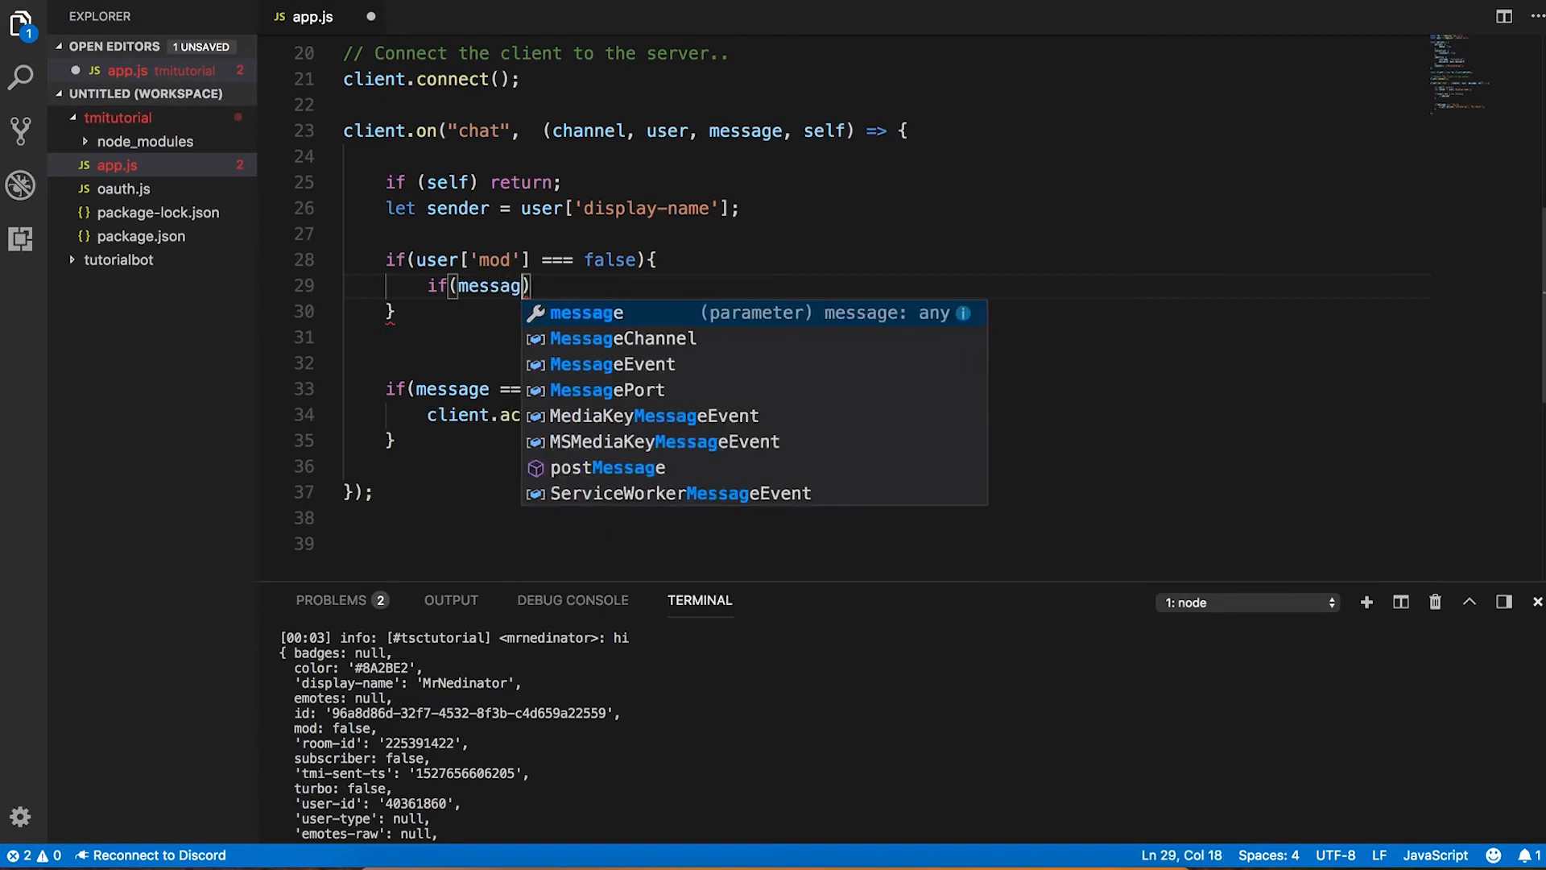
type(".includes")
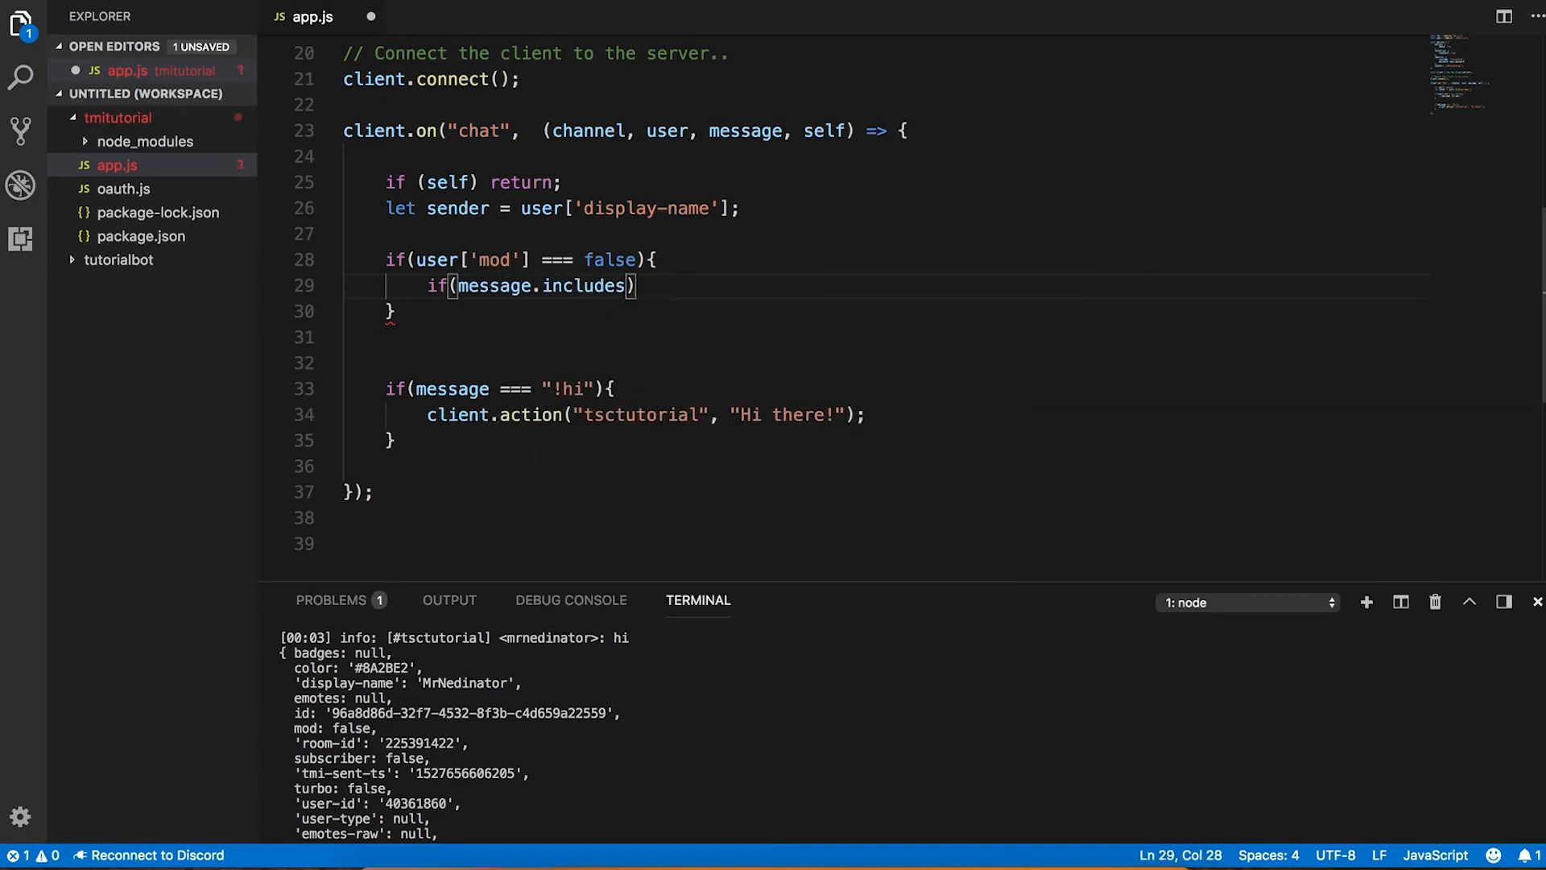
type("(\"www\"")
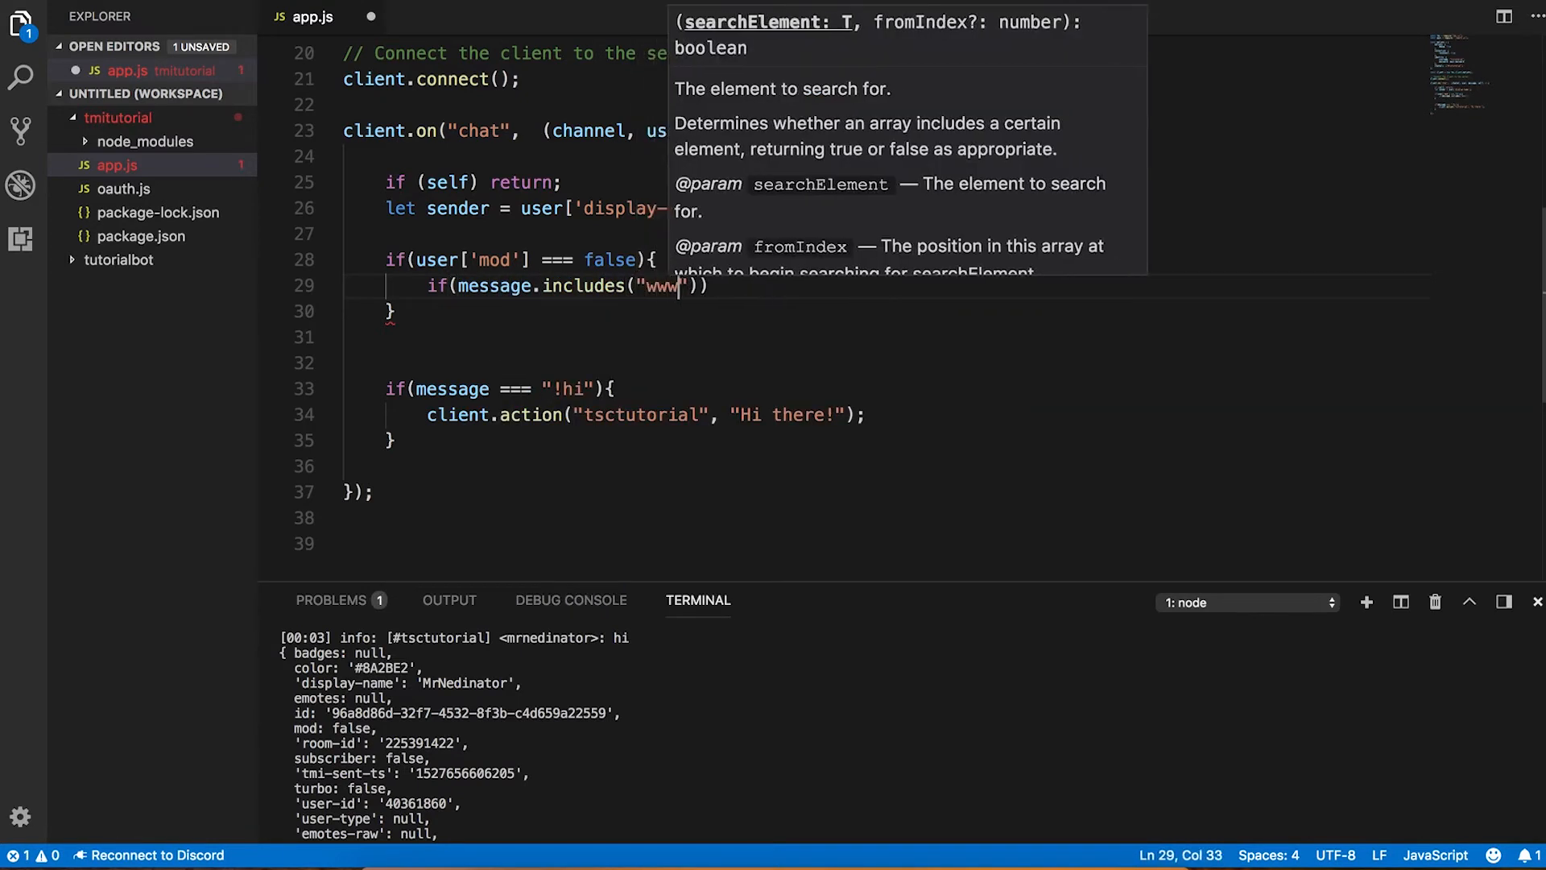
type(".")
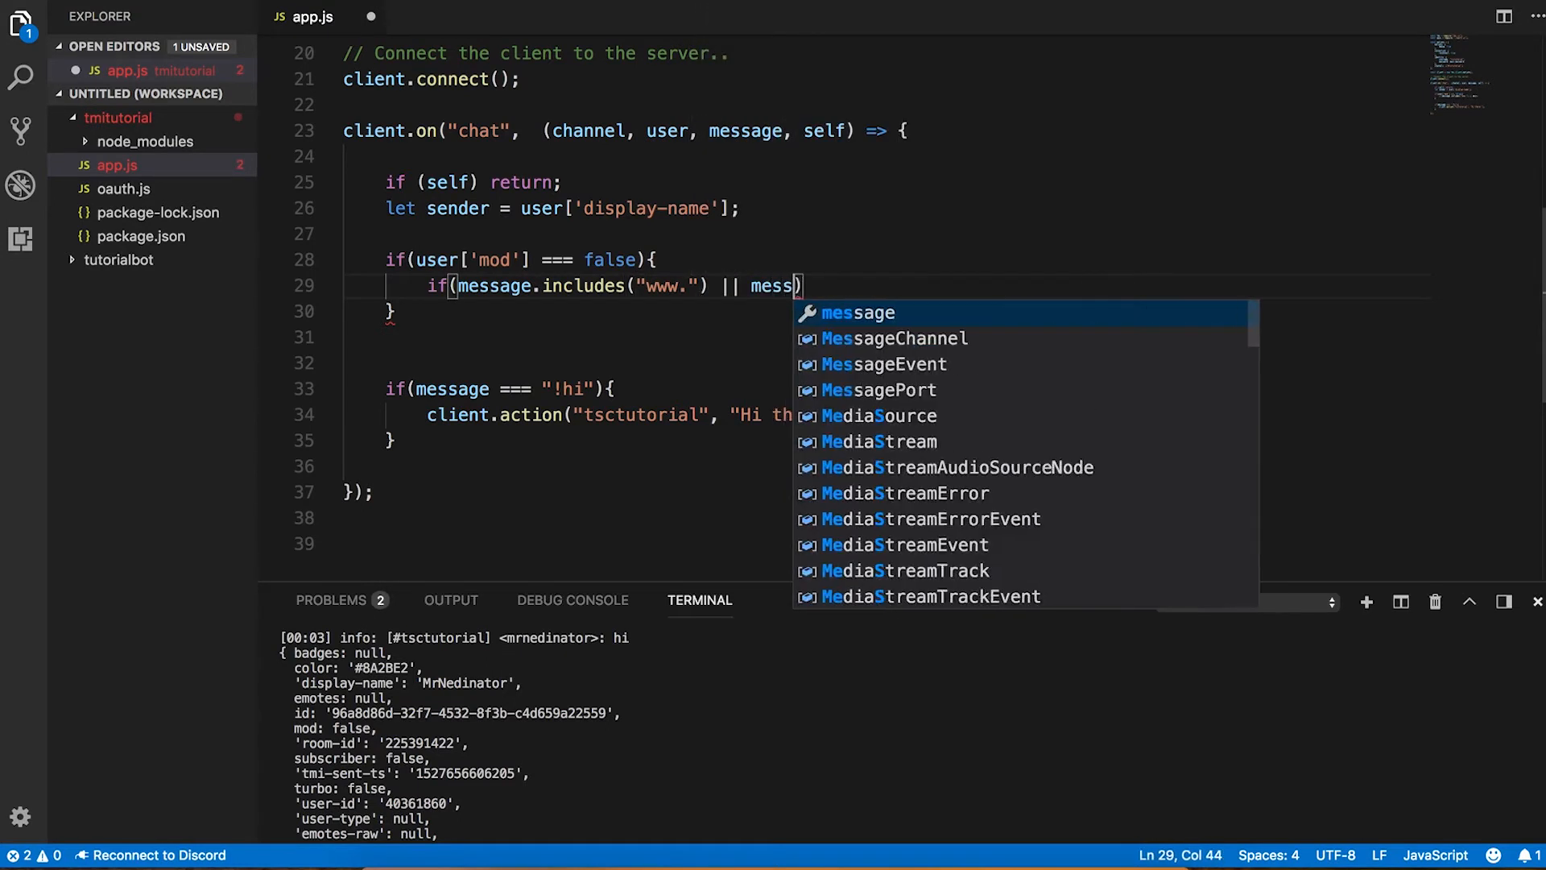
type("age.includes")
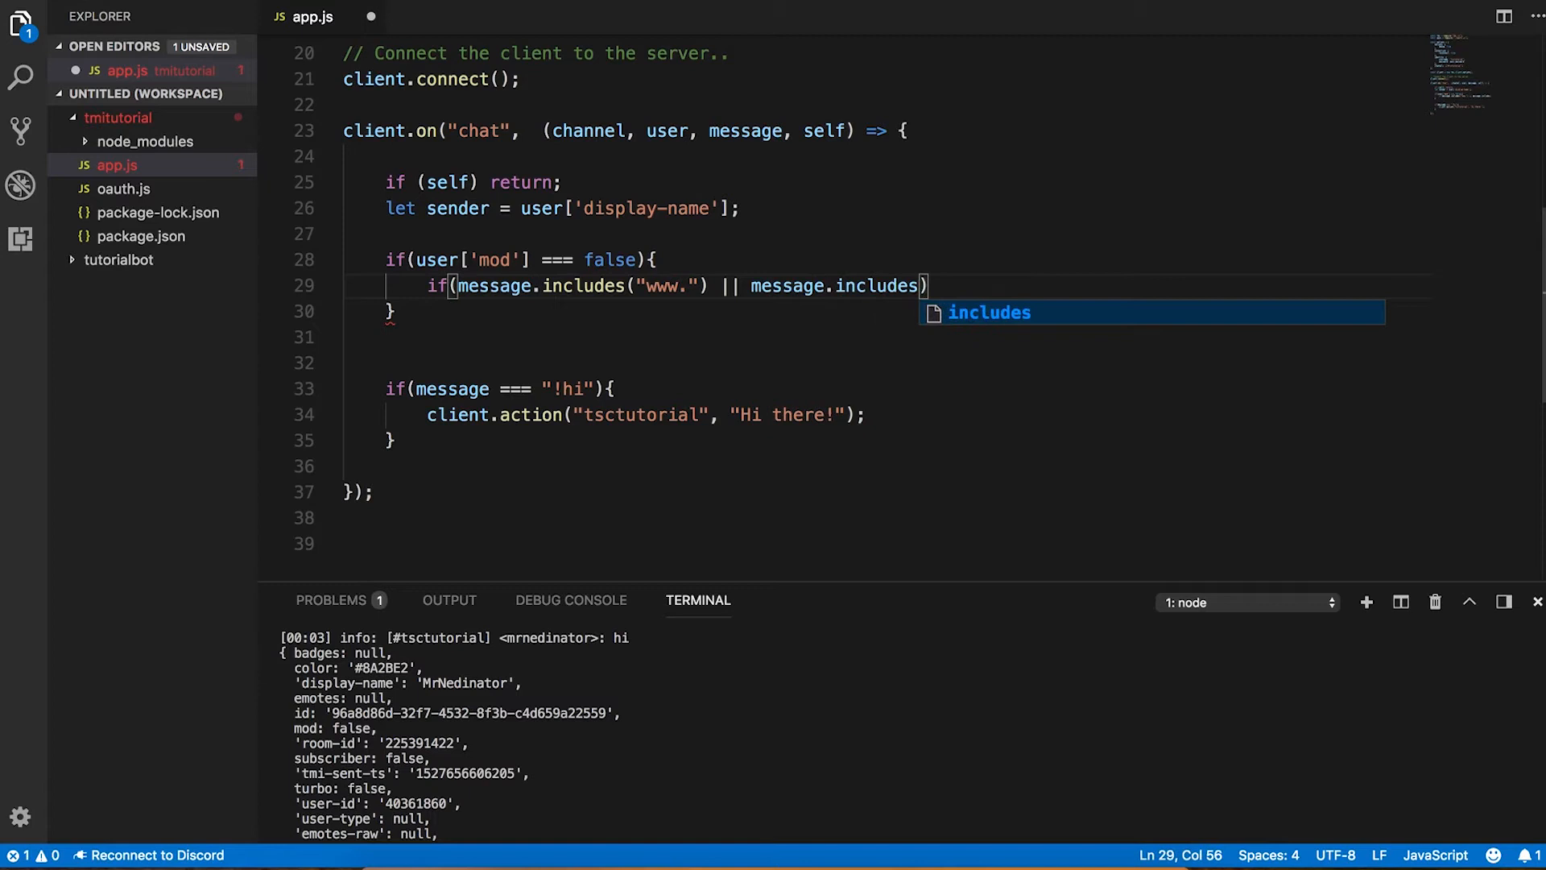
type("(\"\")")
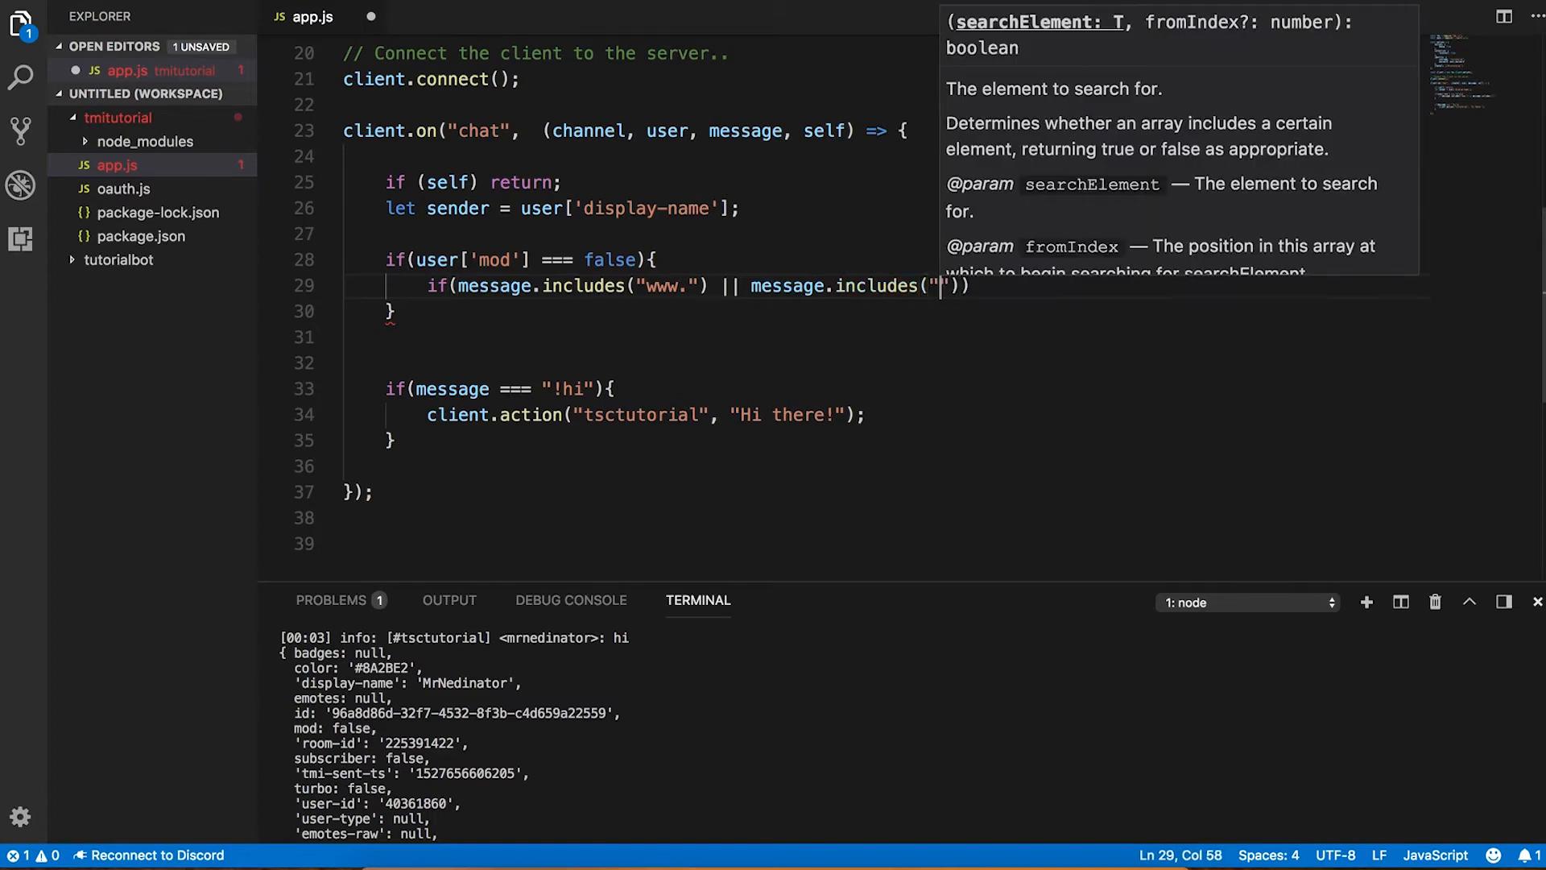
type(".com")
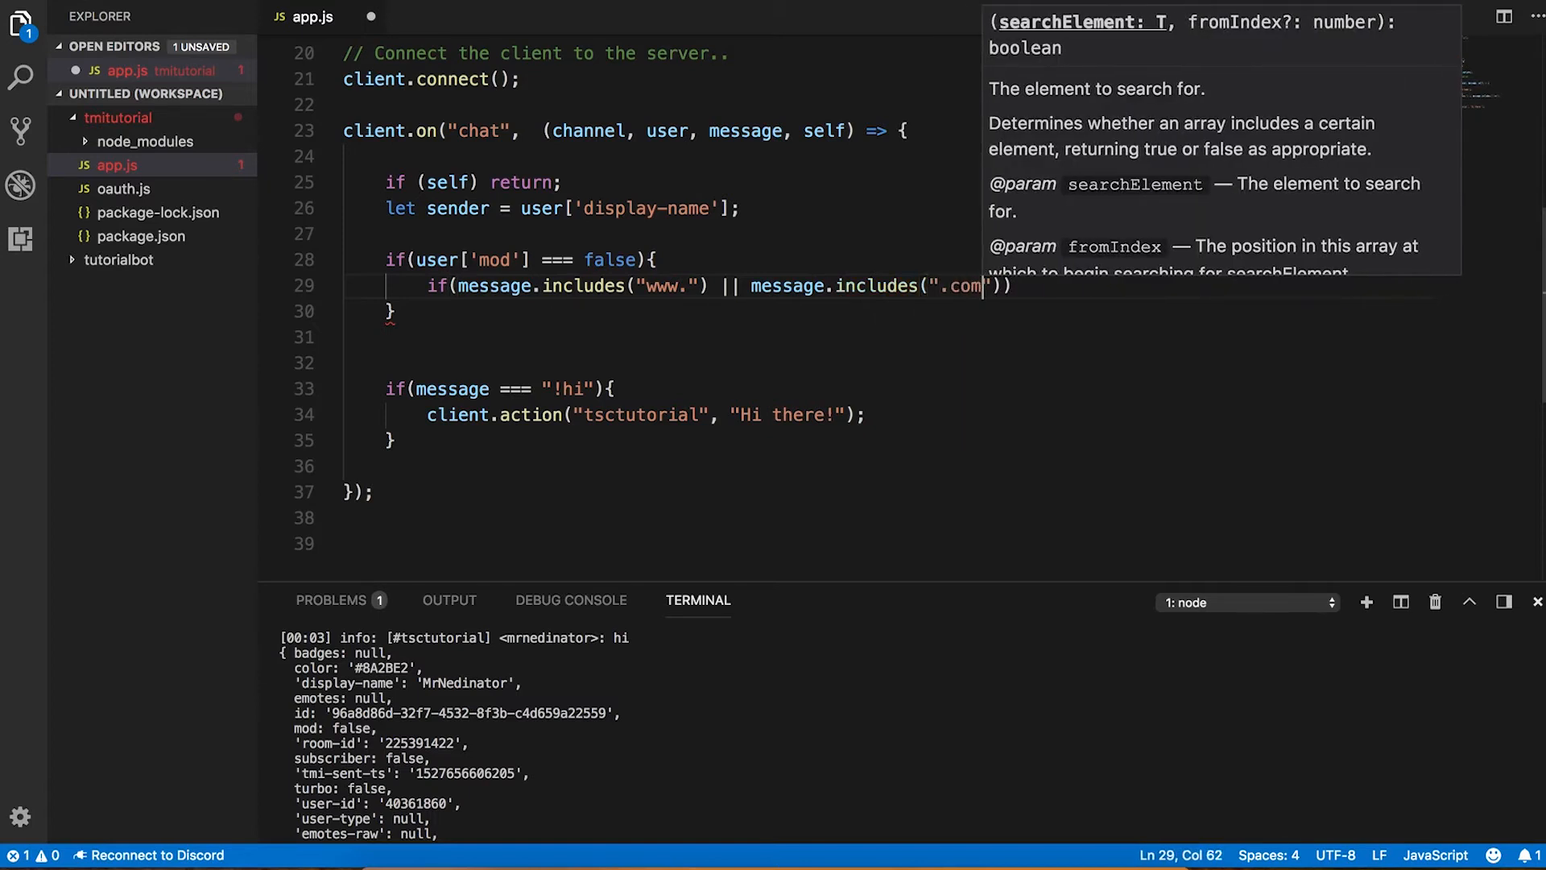
left_click(651, 259)
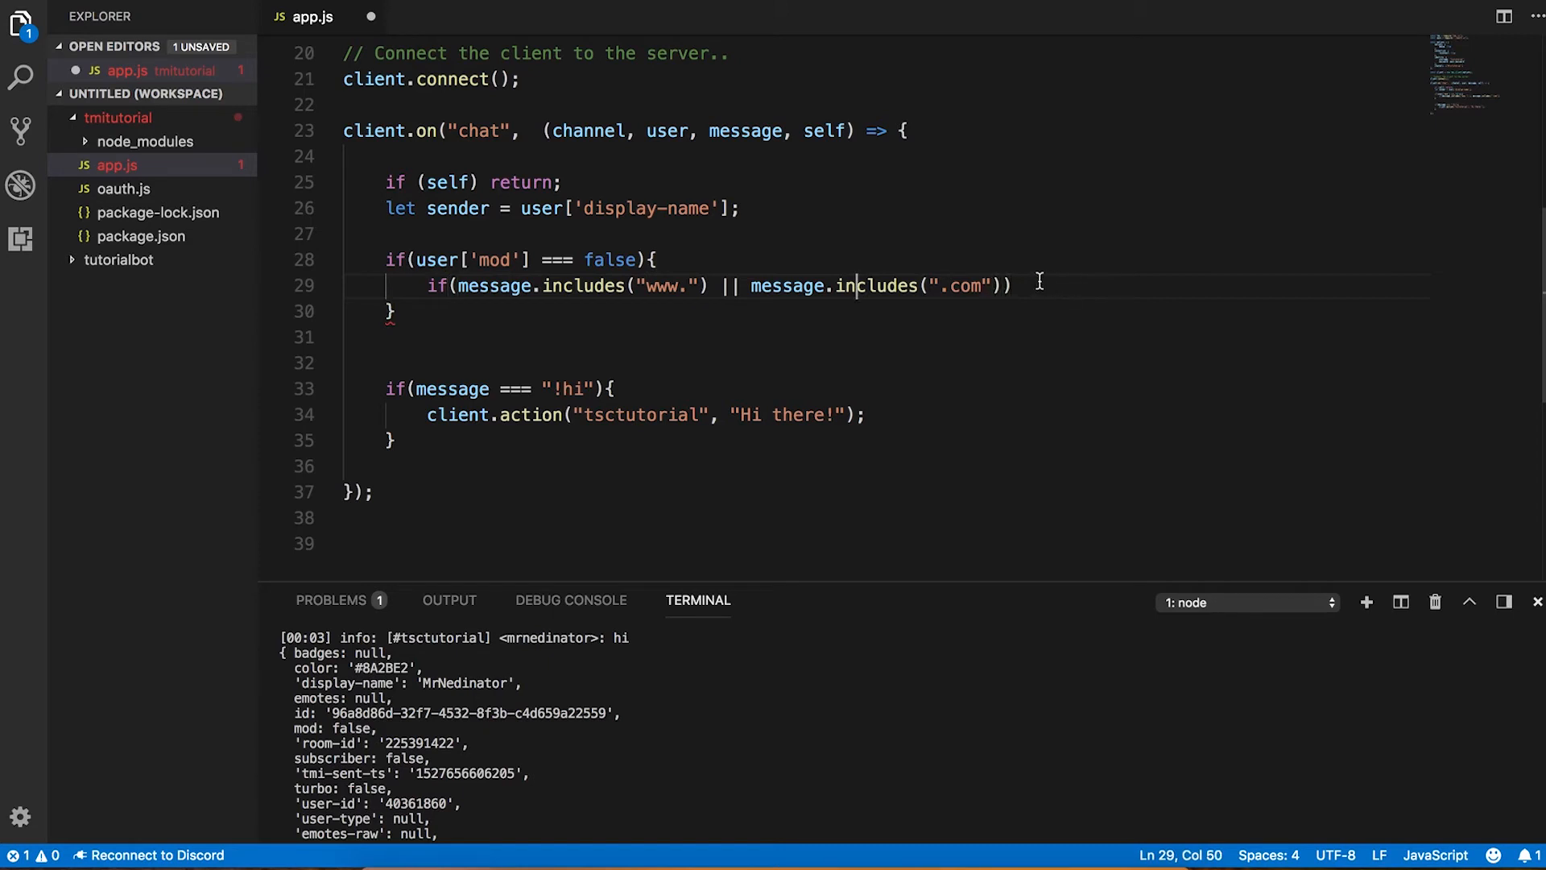
type("{")
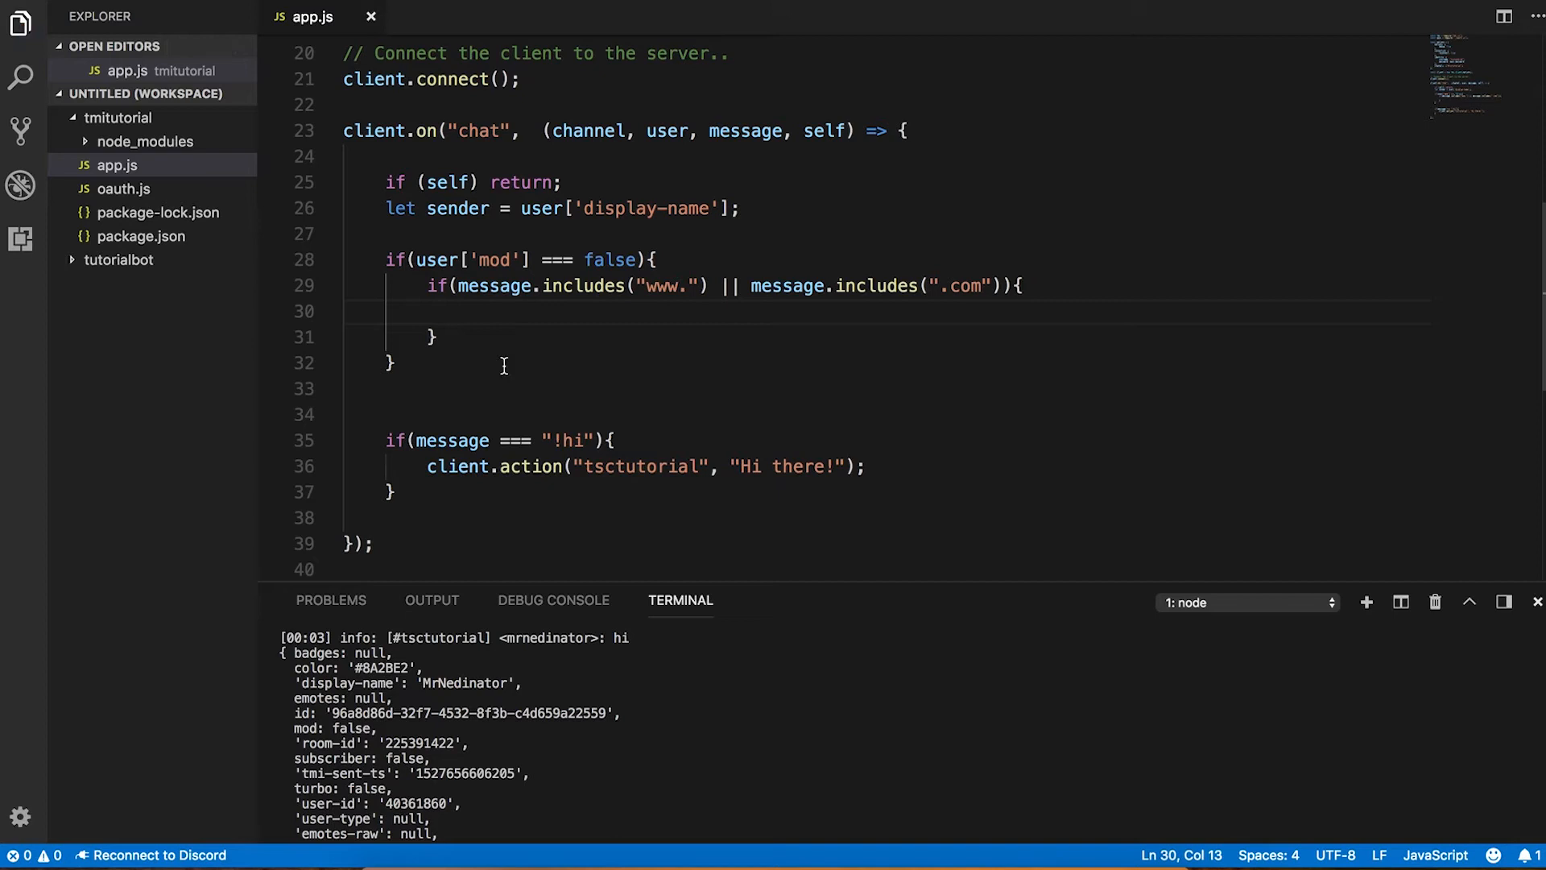
mouse_move(385, 259)
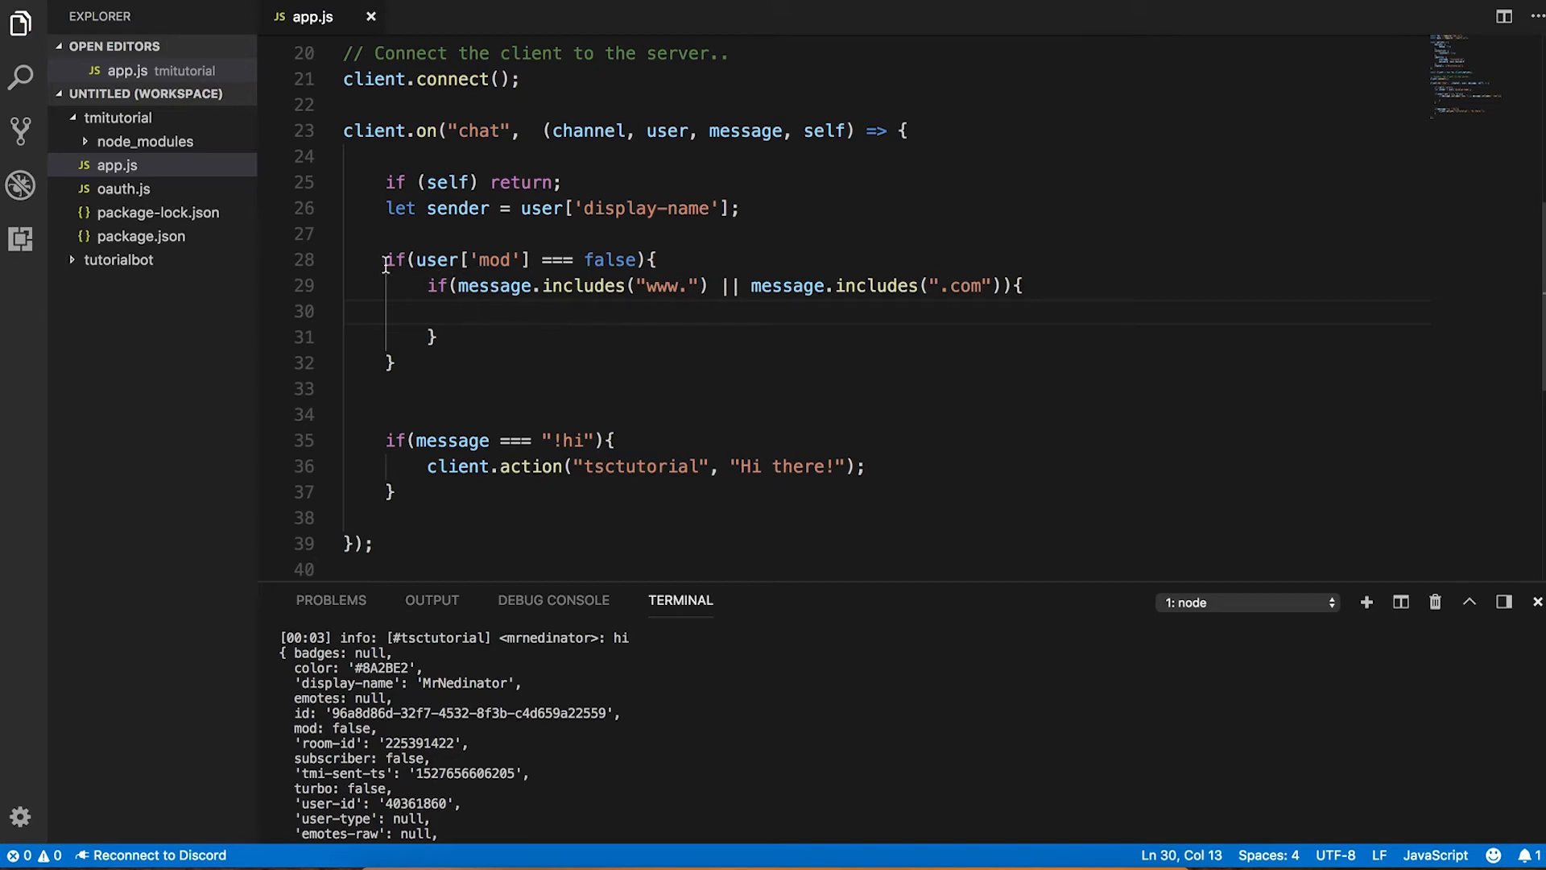
left_click_drag(385, 260, 656, 259)
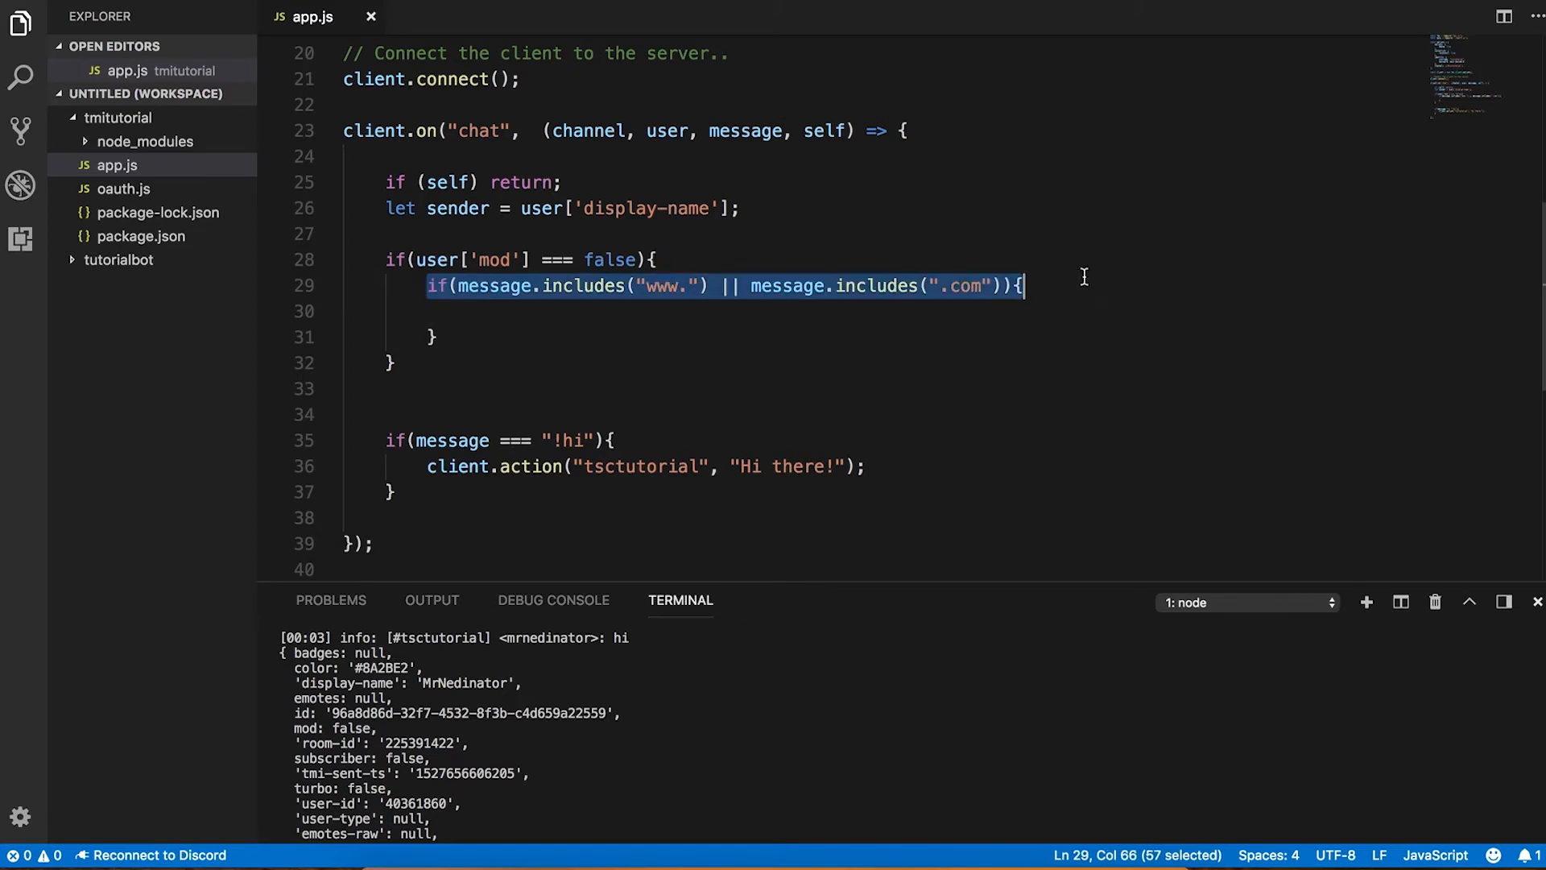
mouse_move(944, 287)
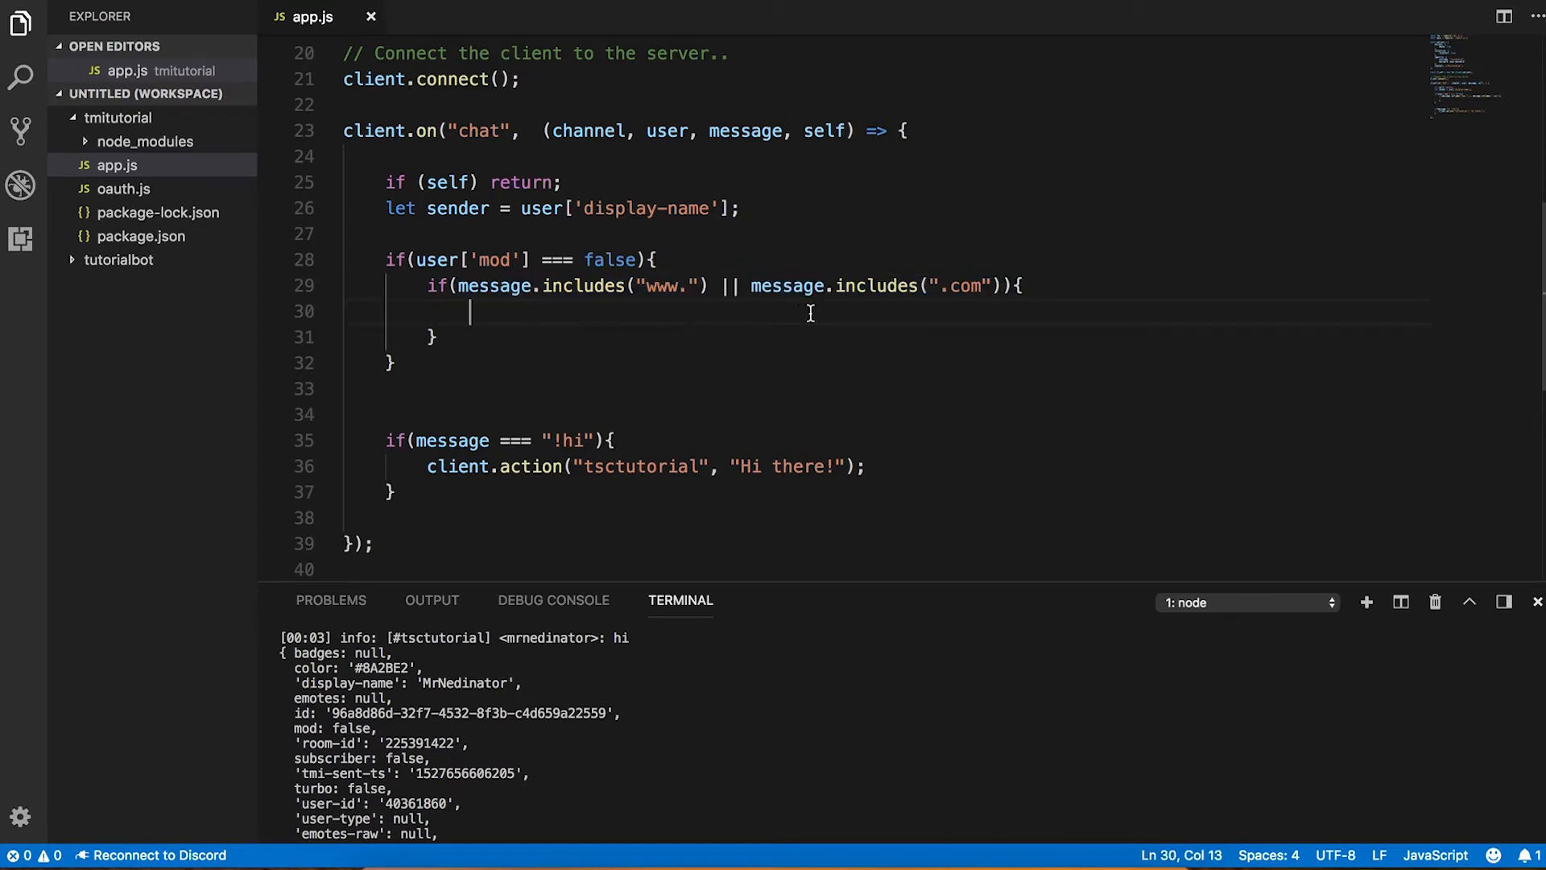
mouse_move(582, 312)
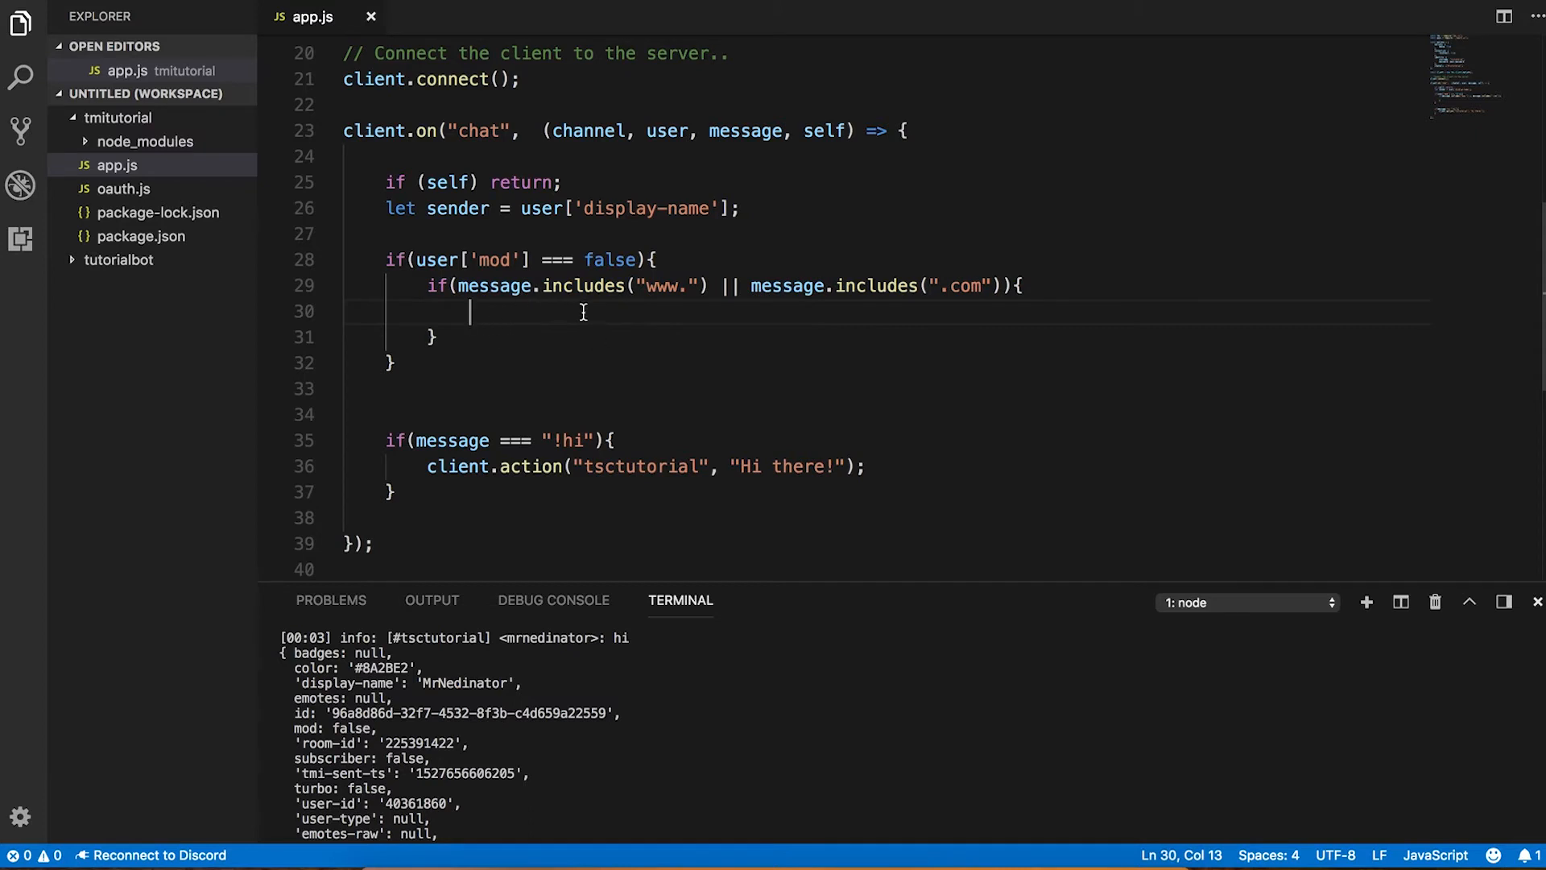
key("Cmd+Tab")
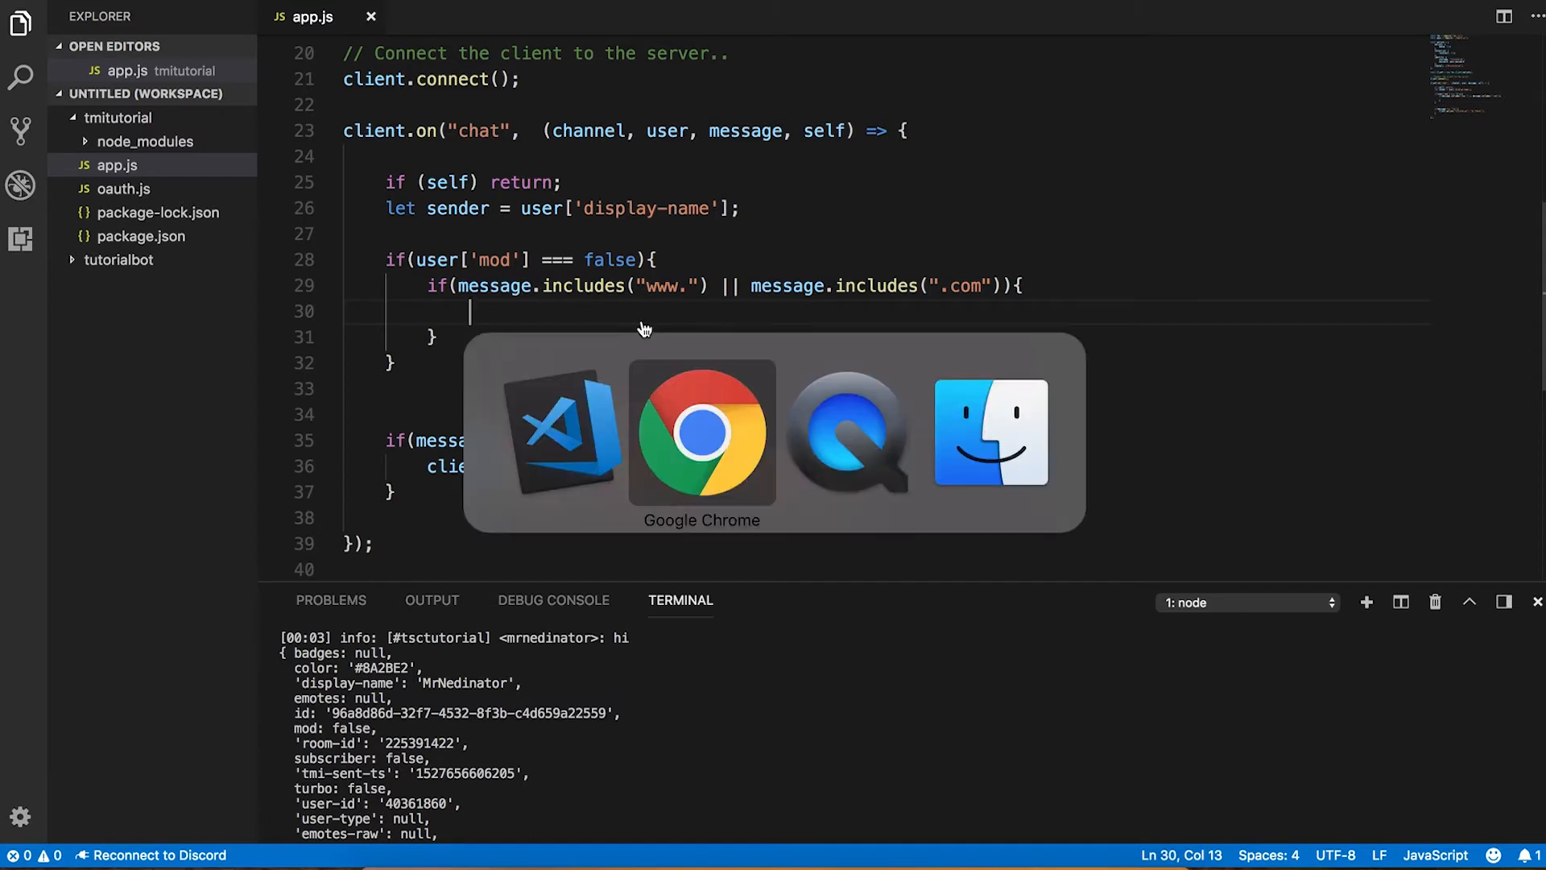
left_click(701, 431)
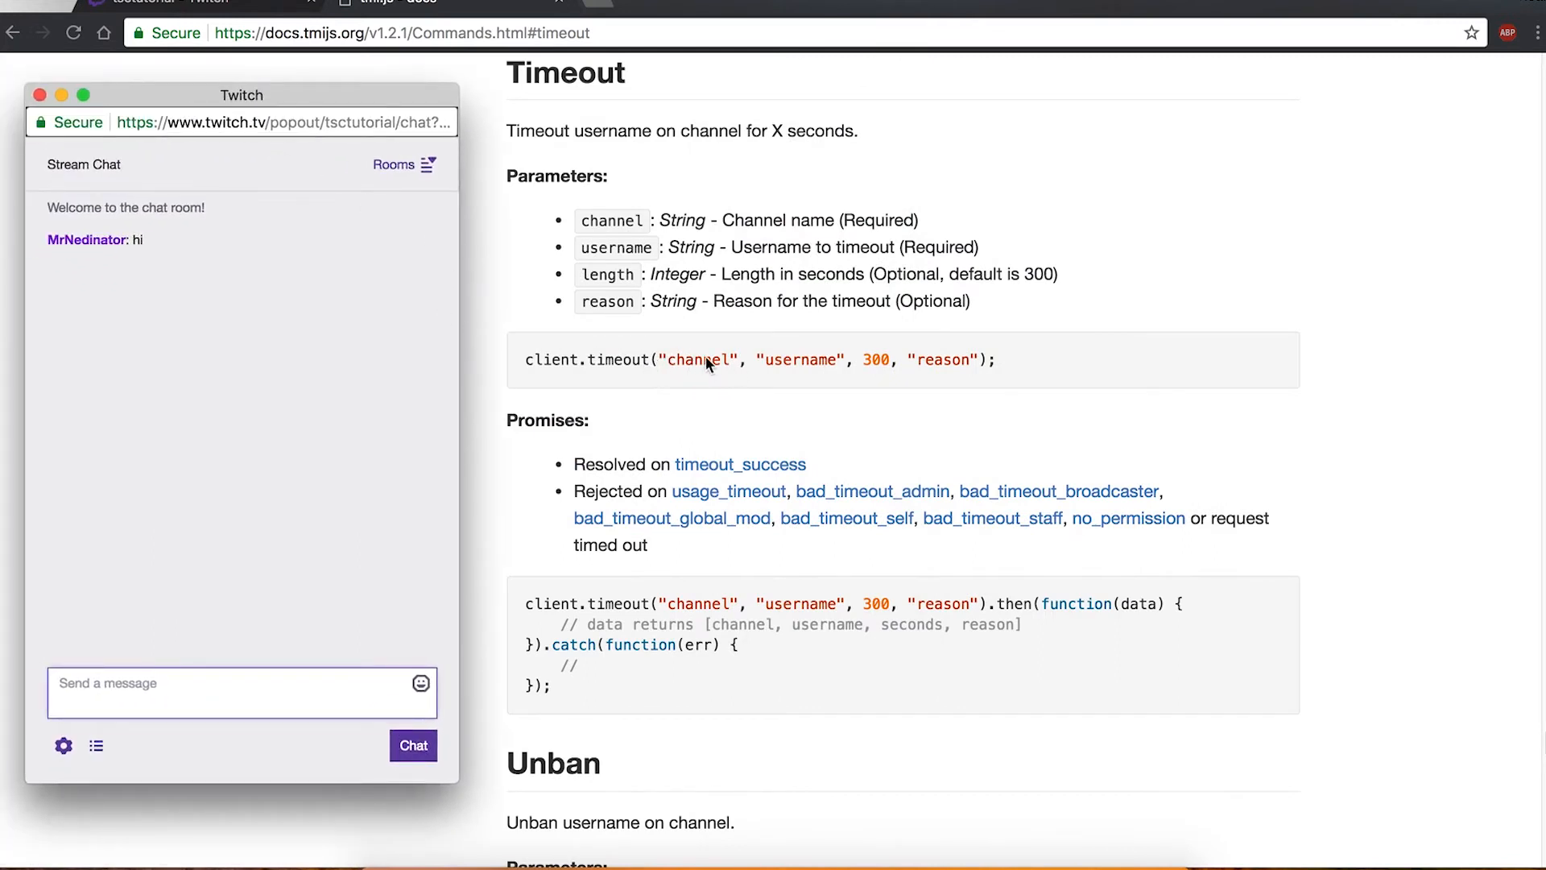
mouse_move(817, 365)
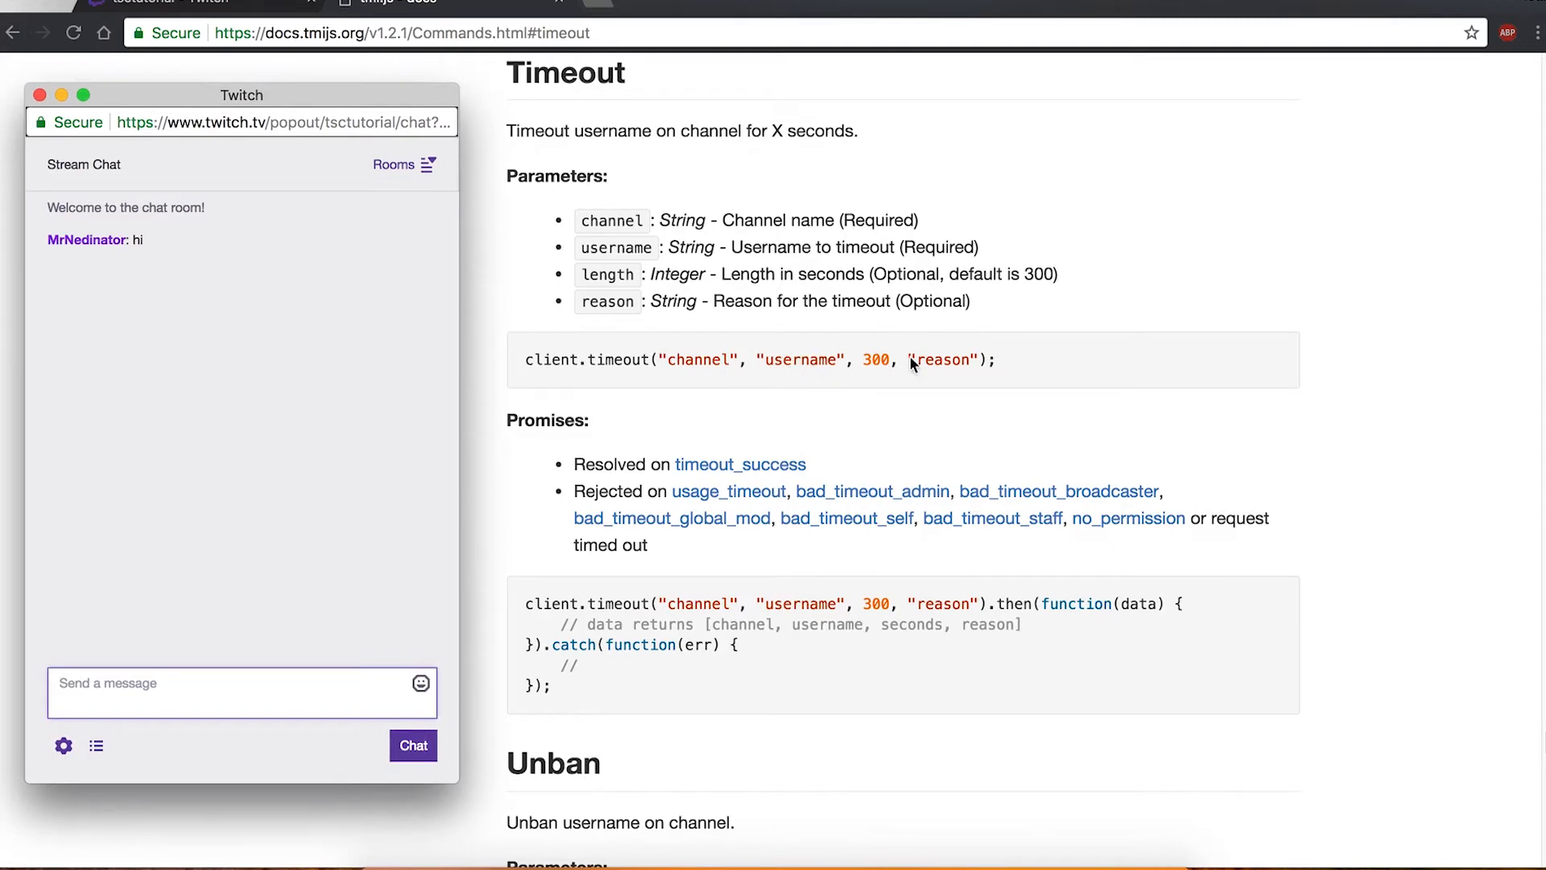
mouse_move(640, 275)
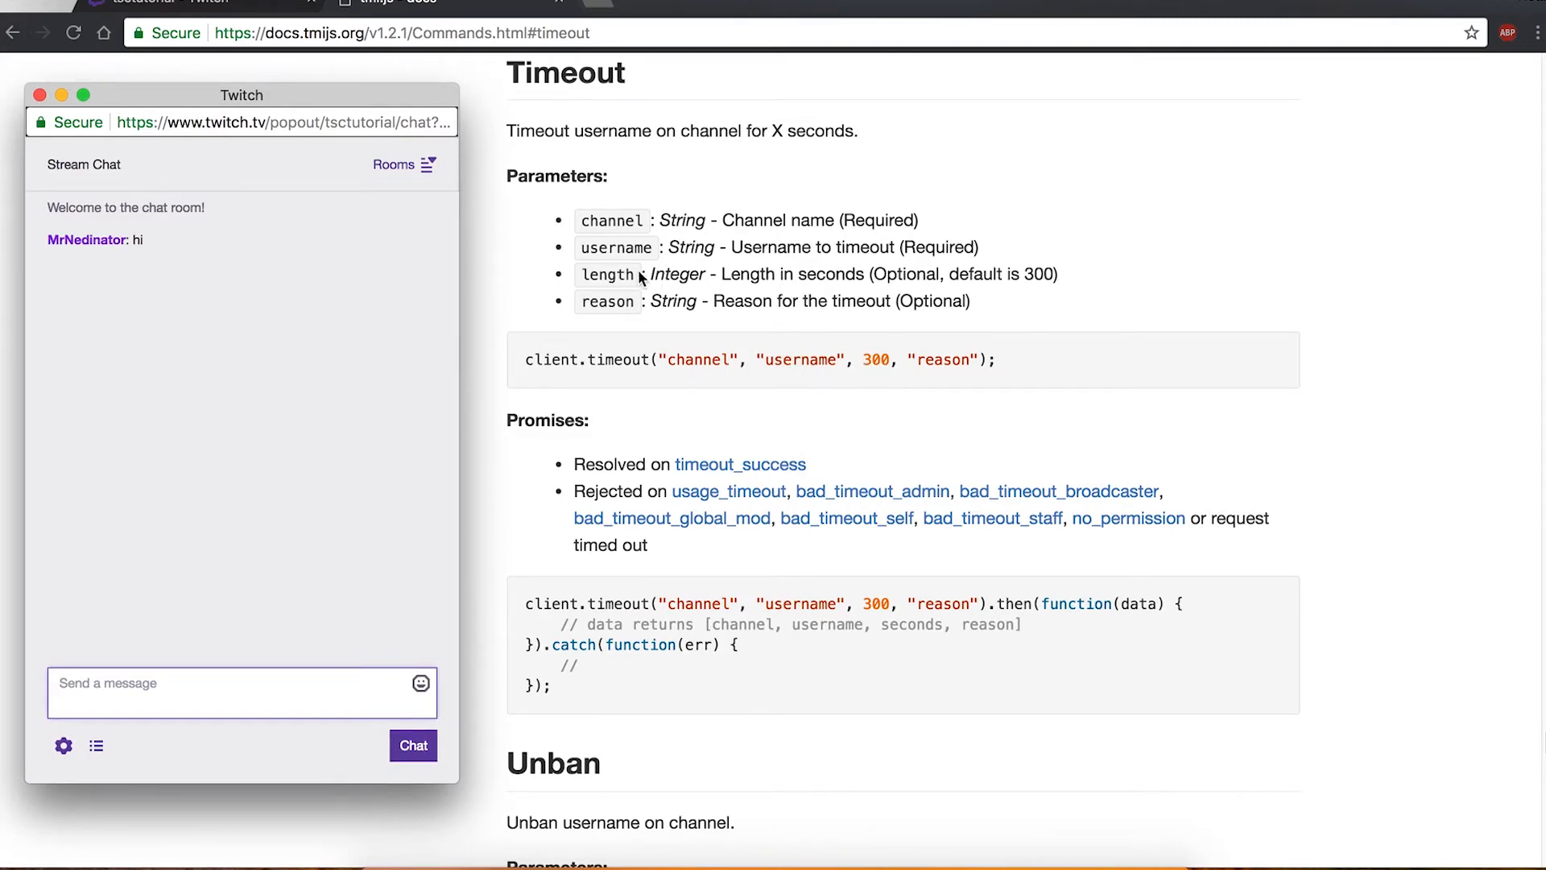
mouse_move(870, 275)
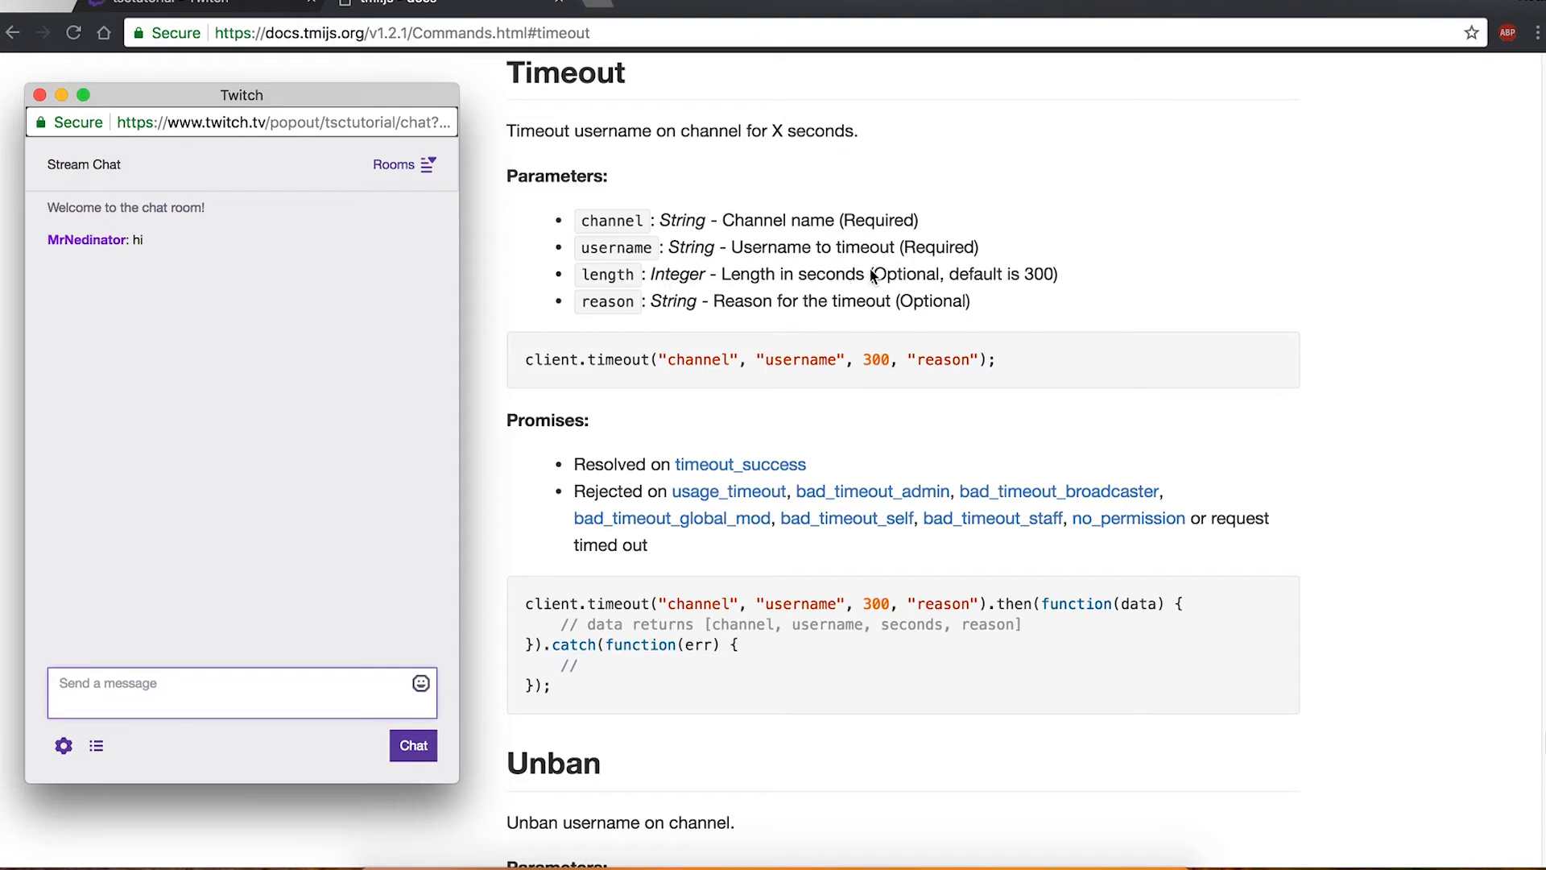
mouse_move(942, 362)
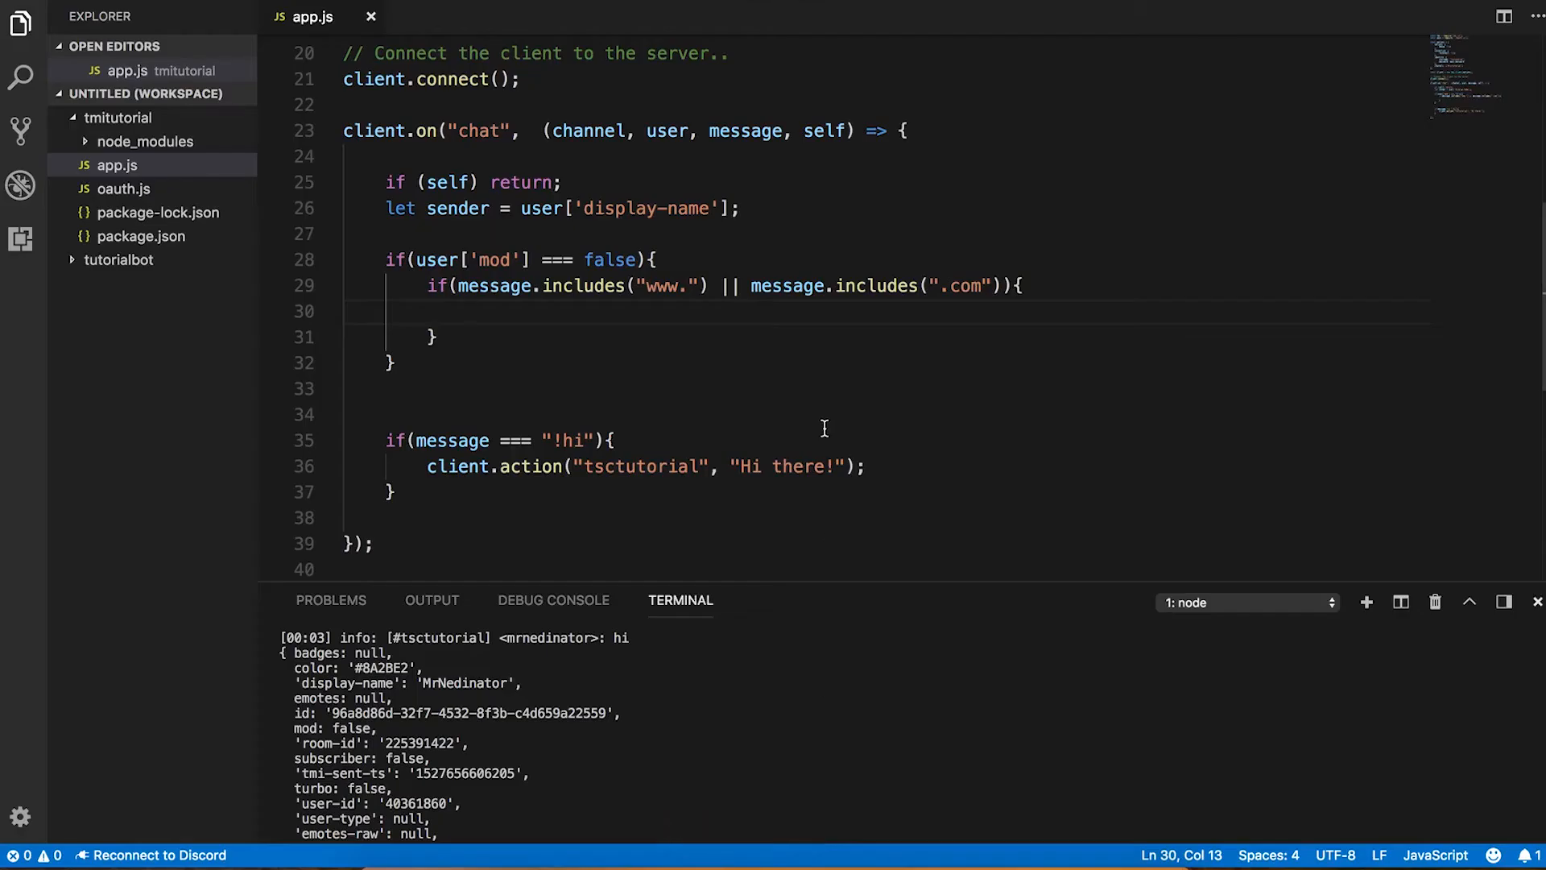
- Start a client.timeout( call, correcting the mistaken pingTimeout completion
type("client.time")
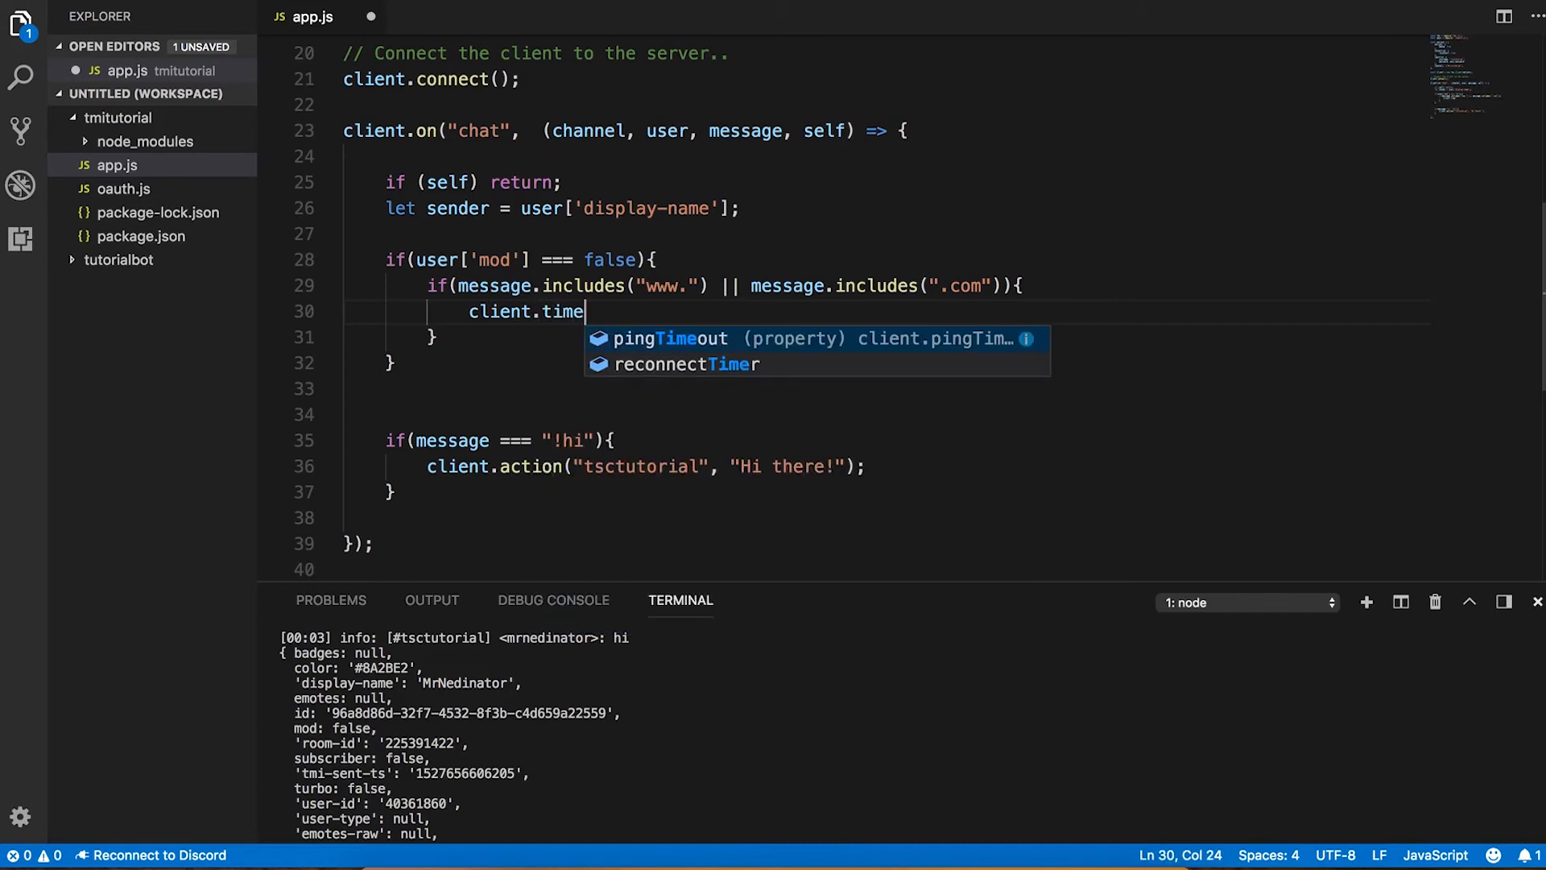
type("out")
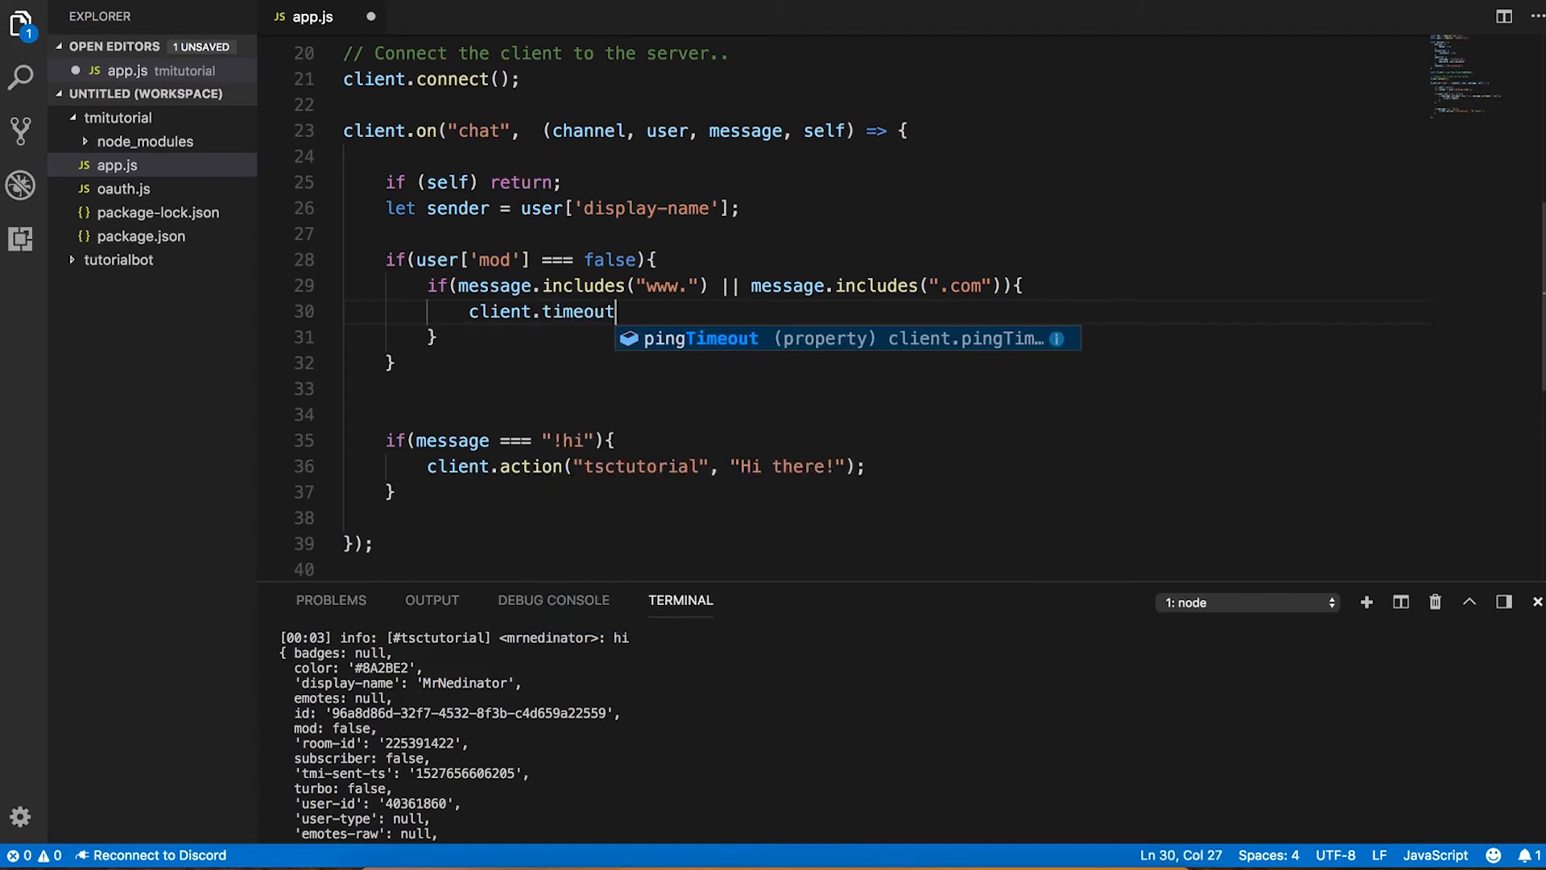
key("Backspace")
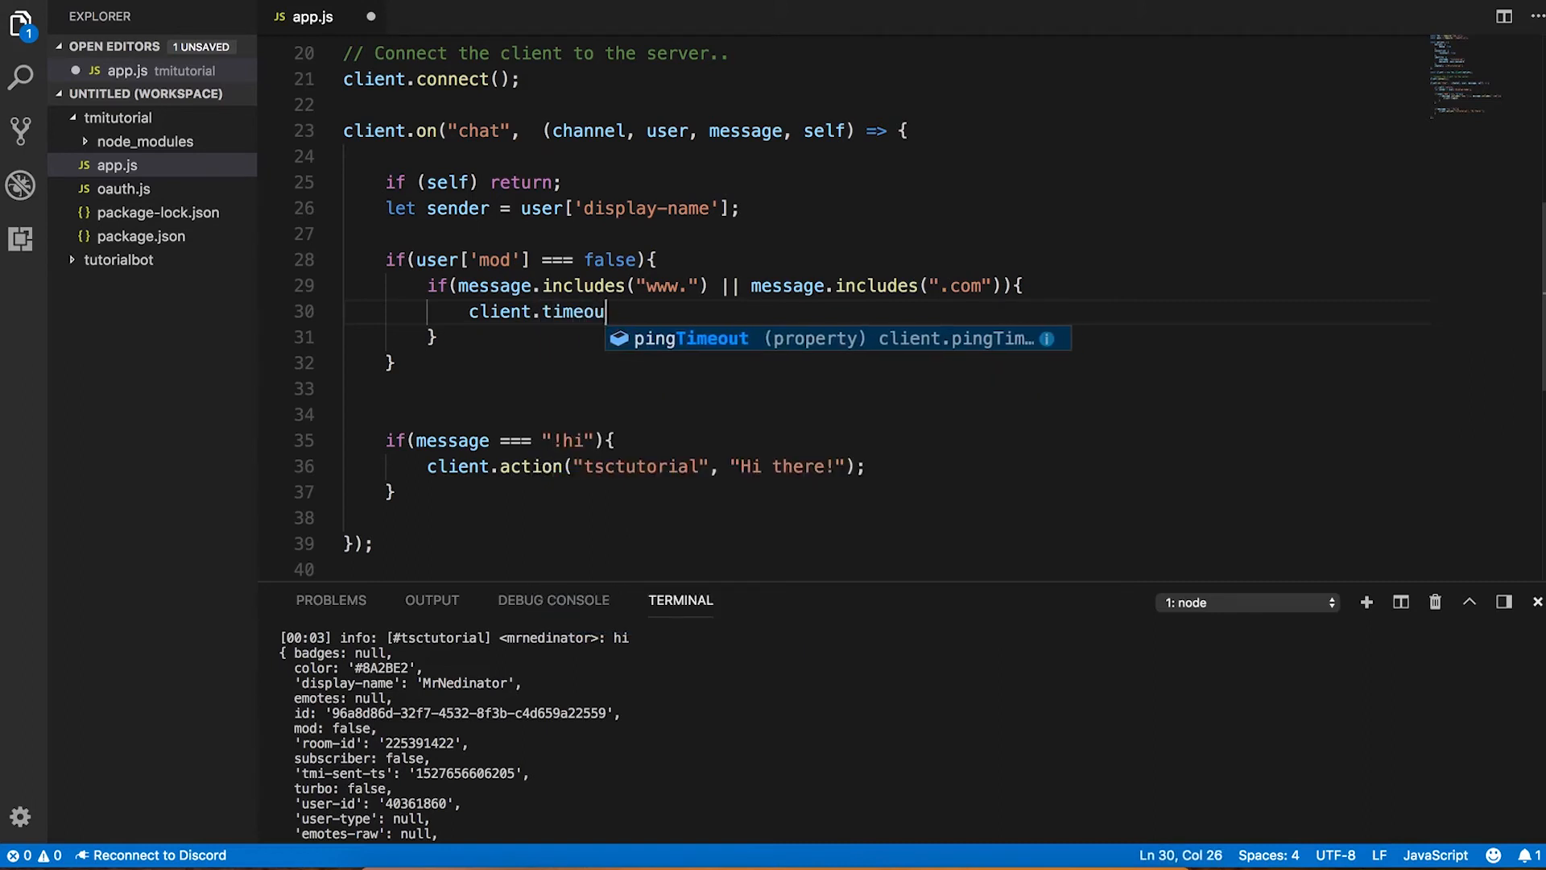
key("Tab")
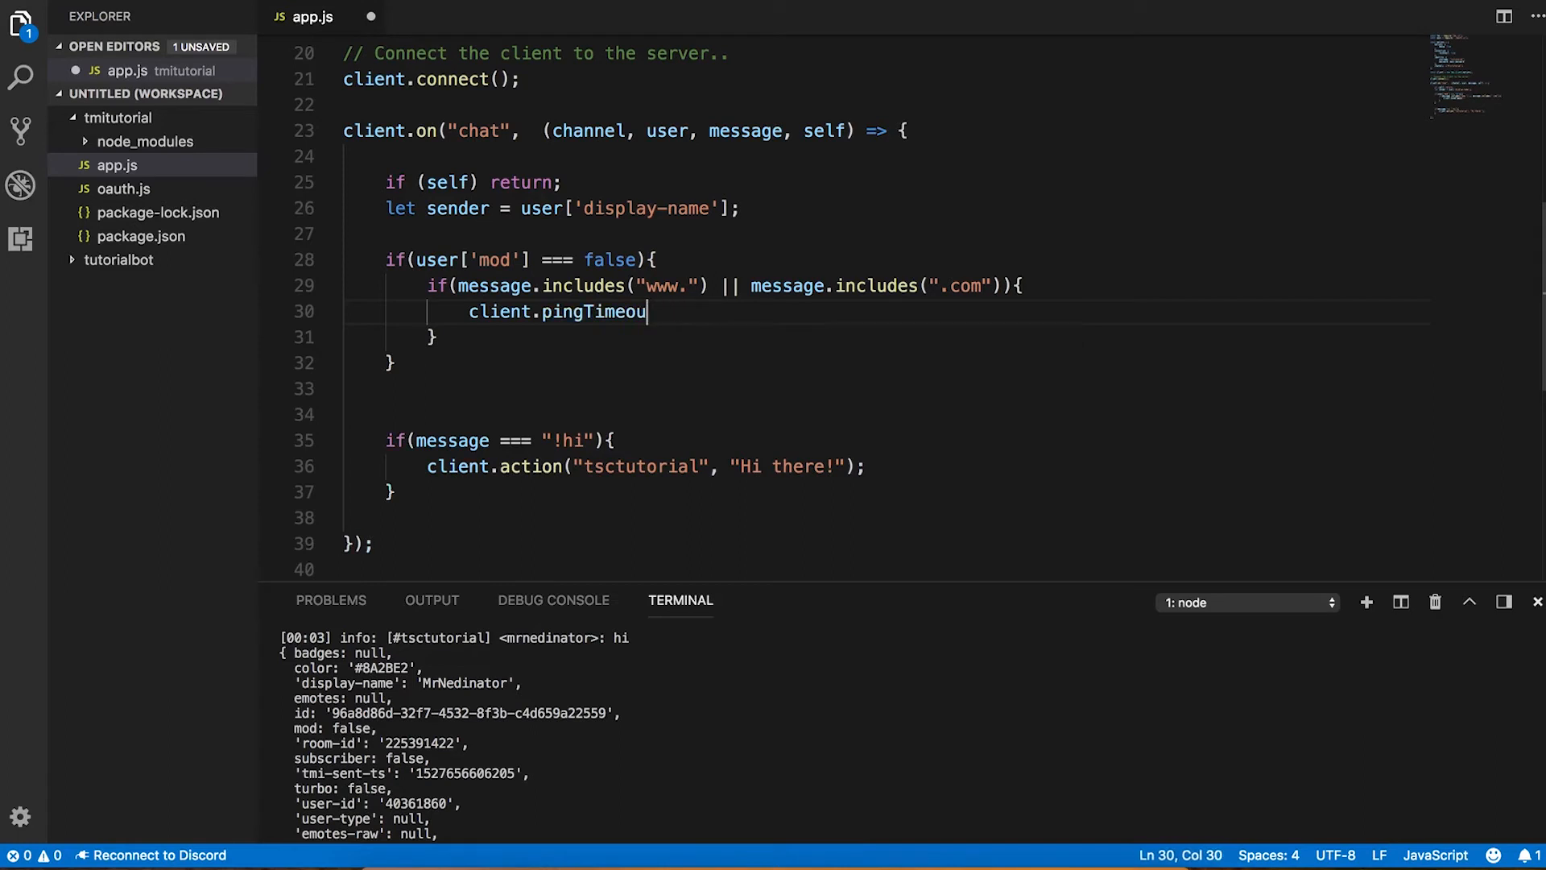
key("Backspace")
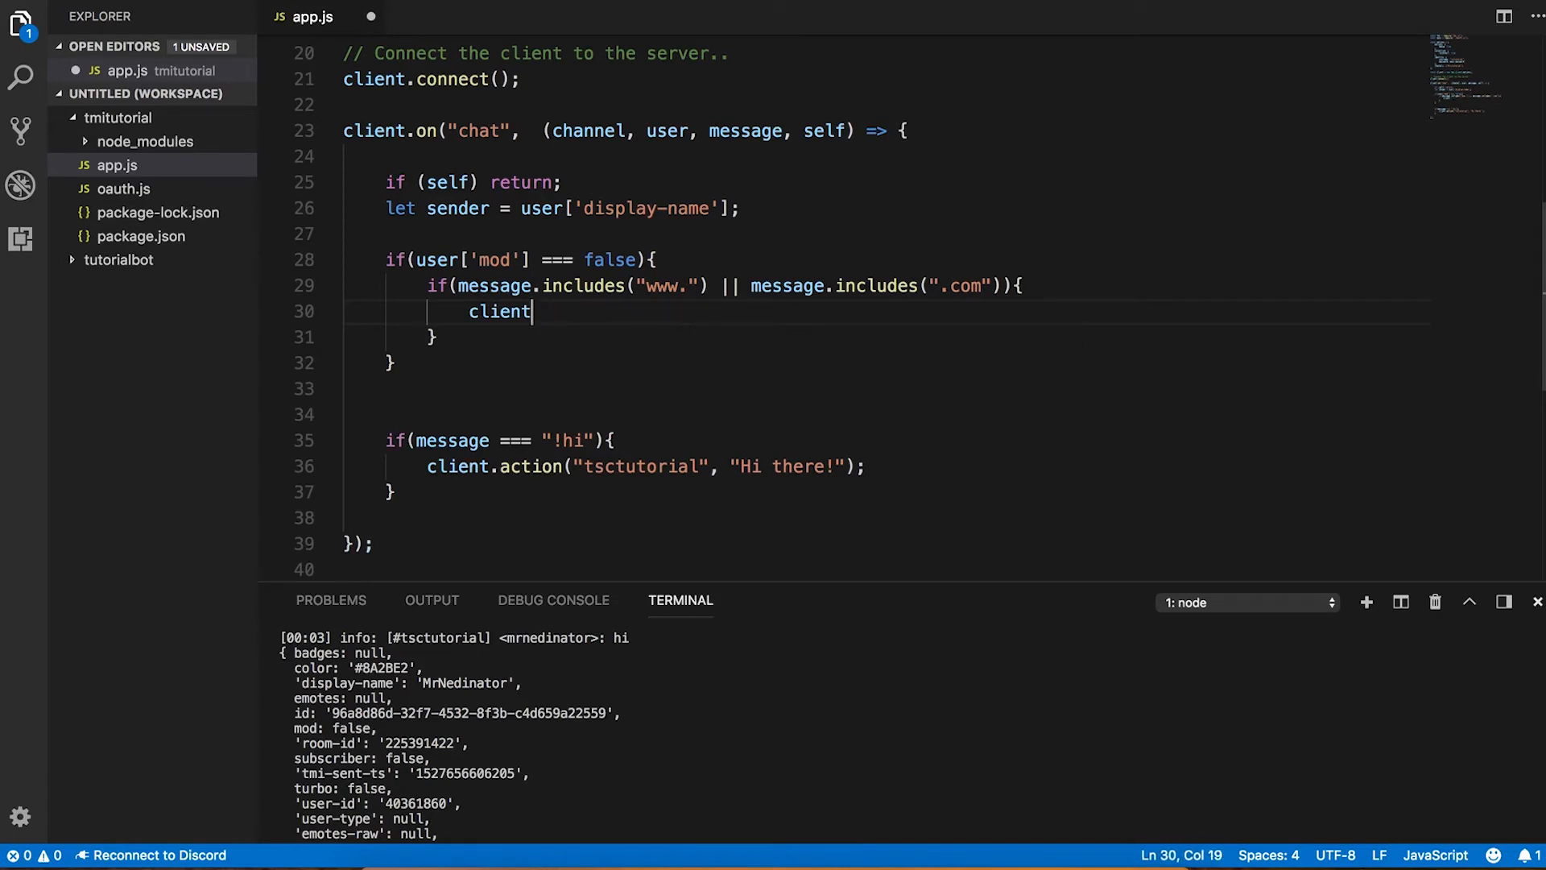
type(".timeout")
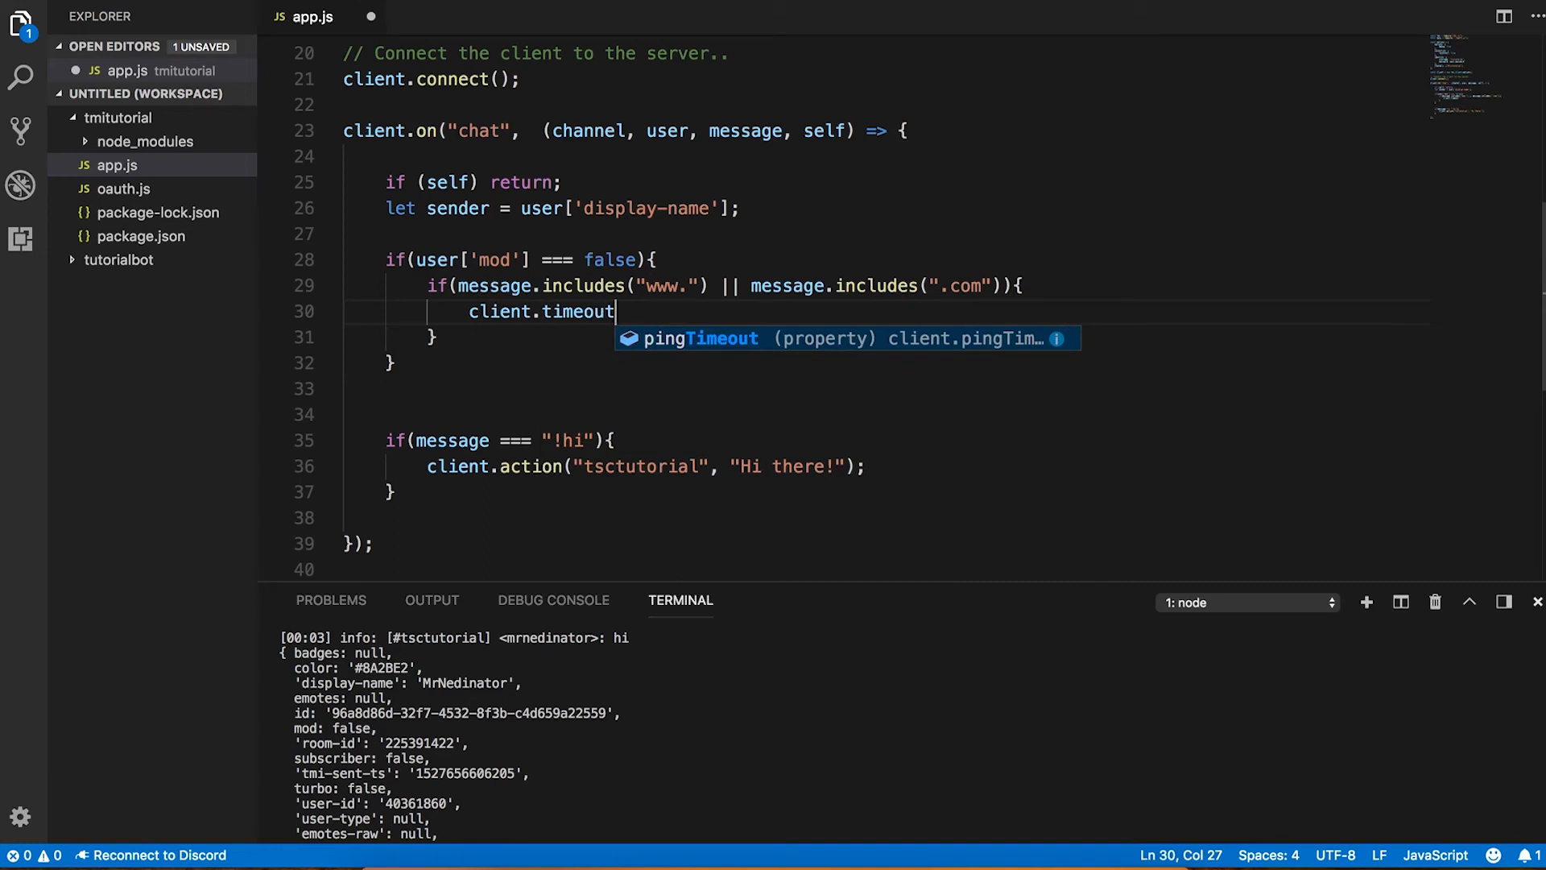
key("Tab")
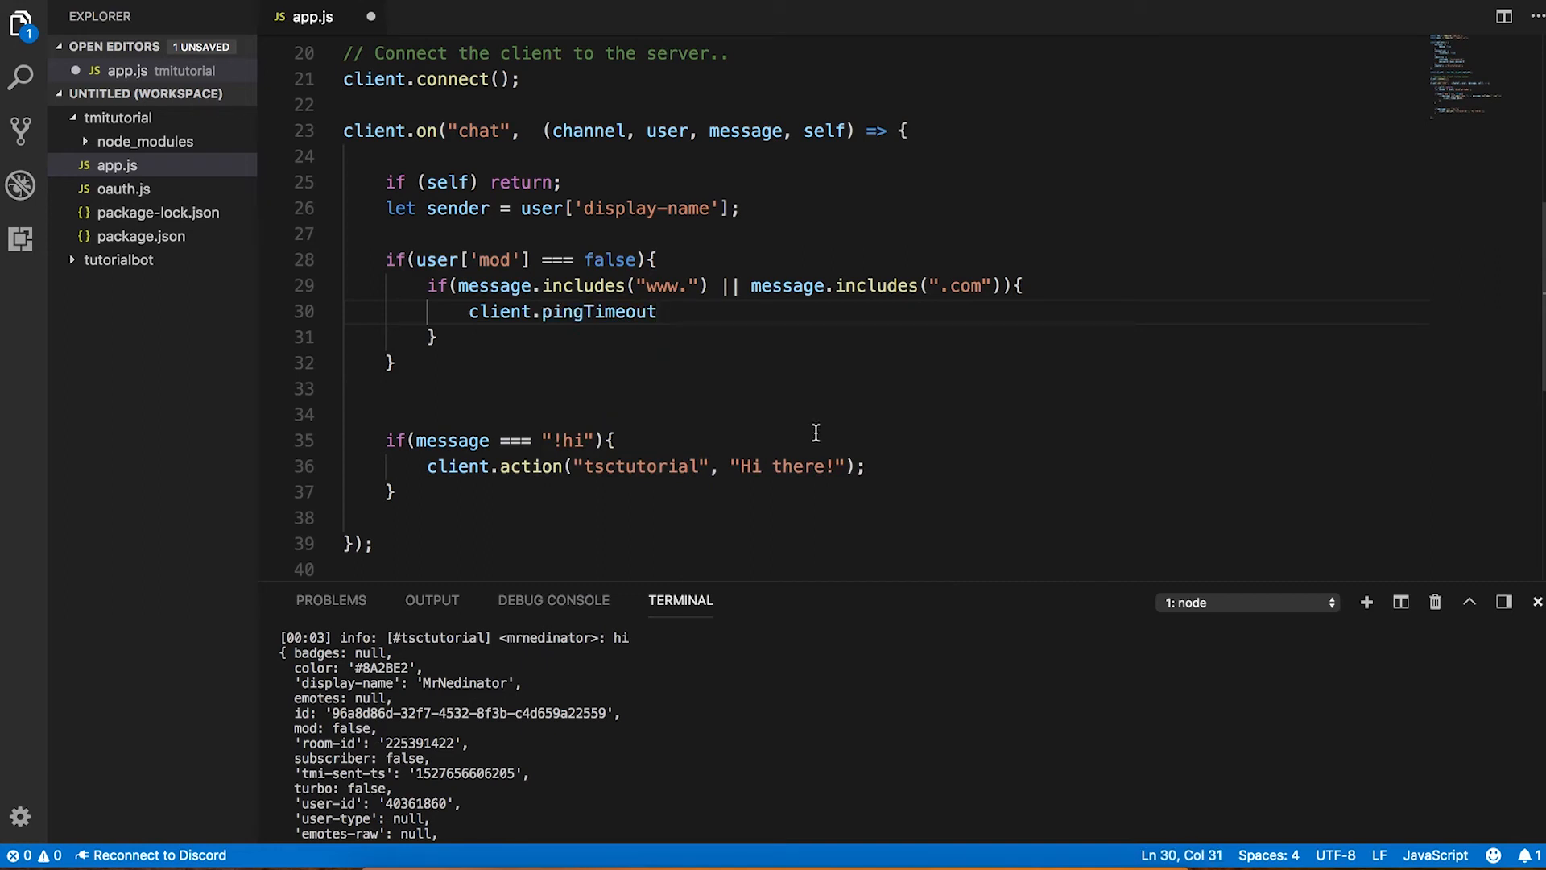
double_click(567, 310)
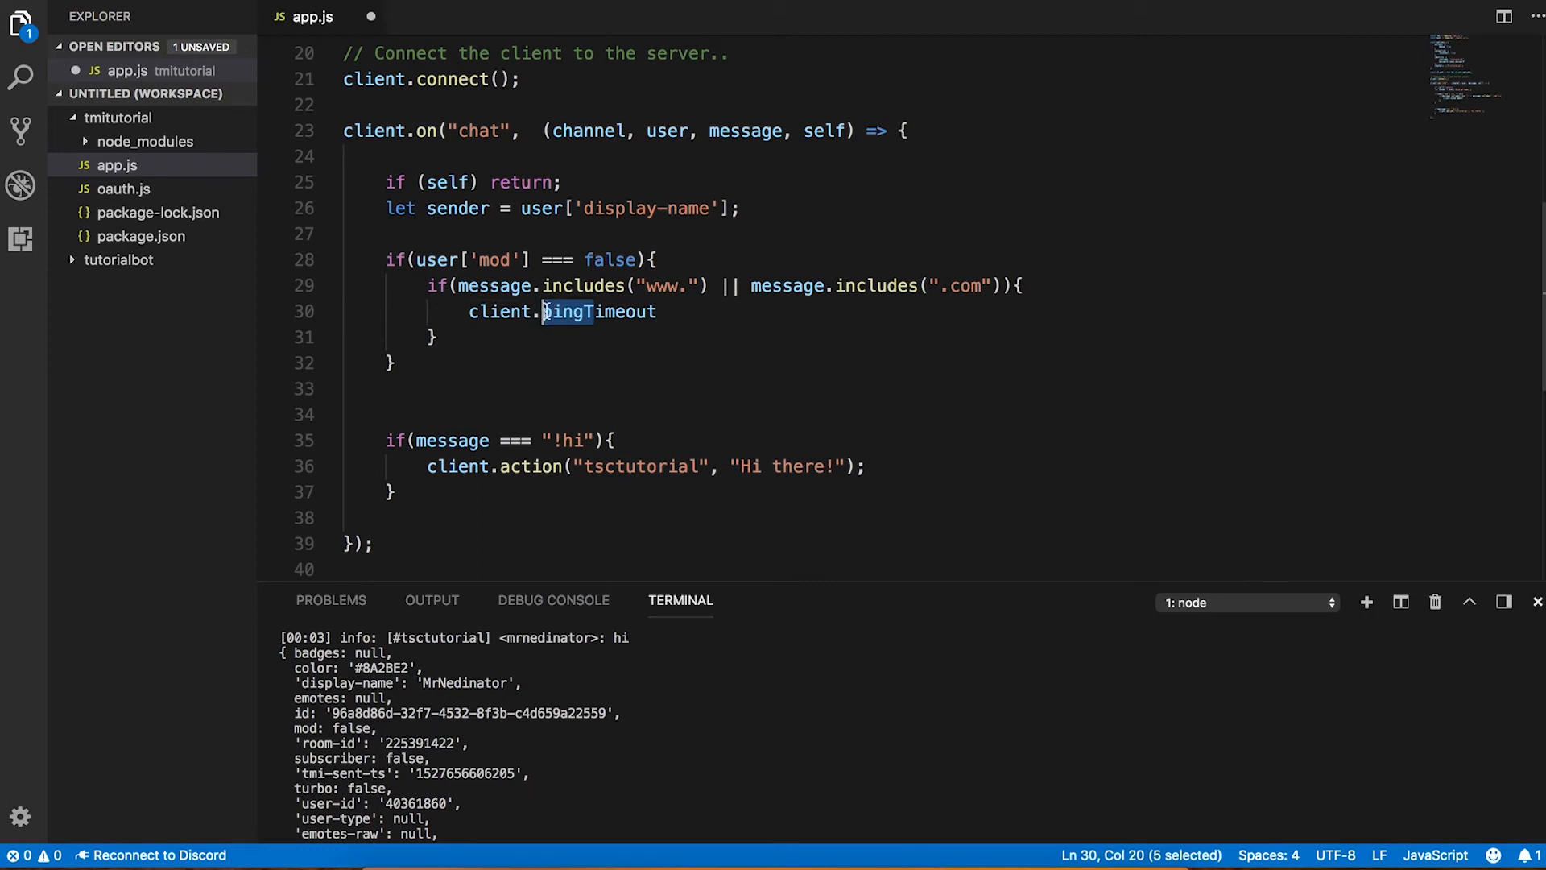
type("timeout")
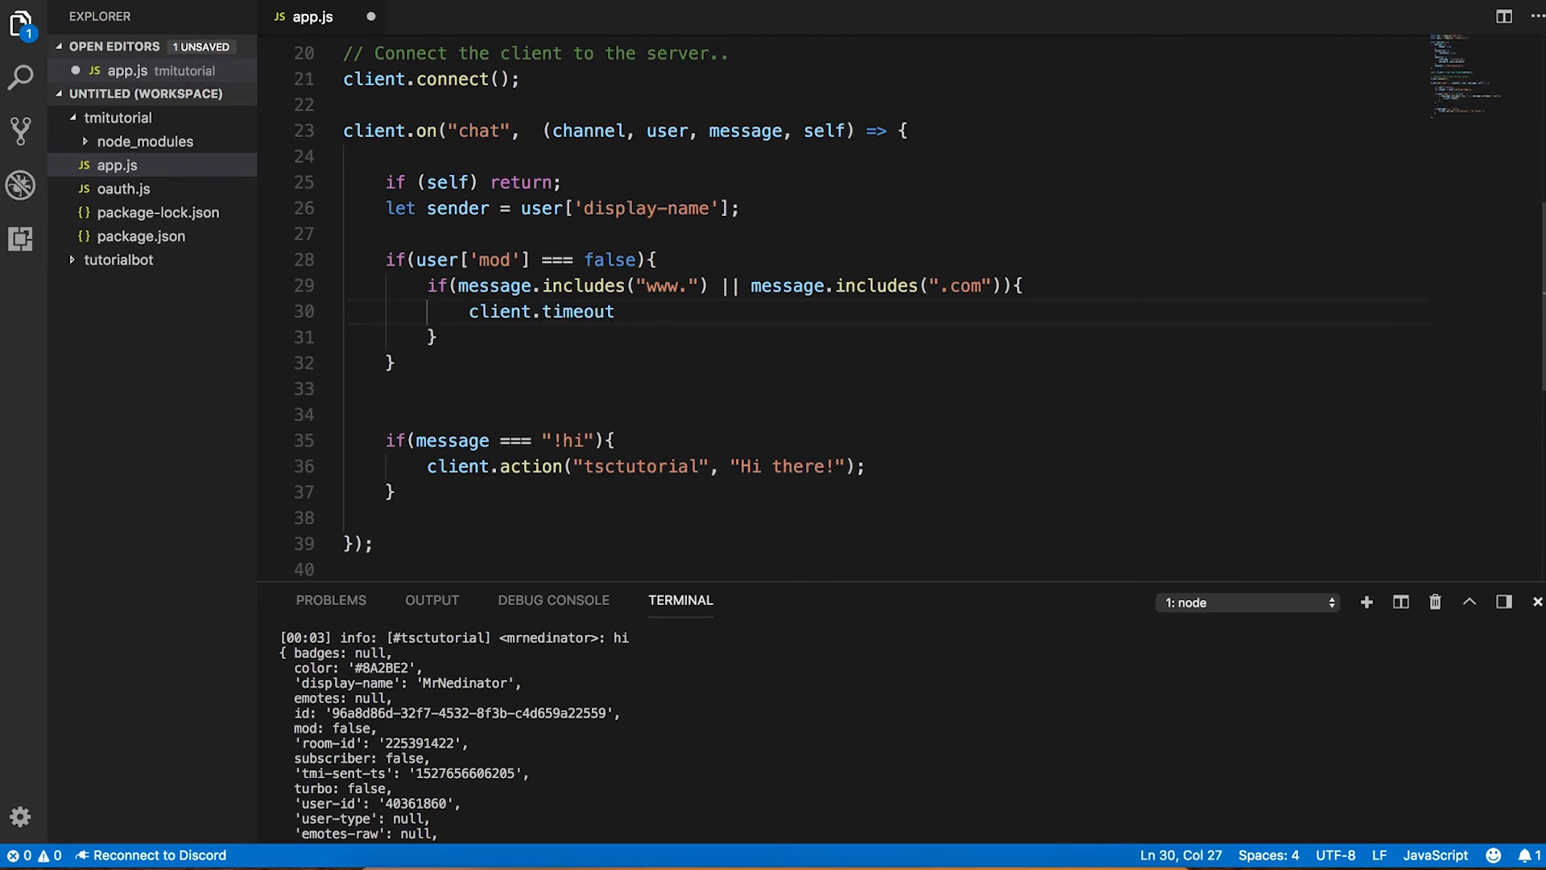
type("(")
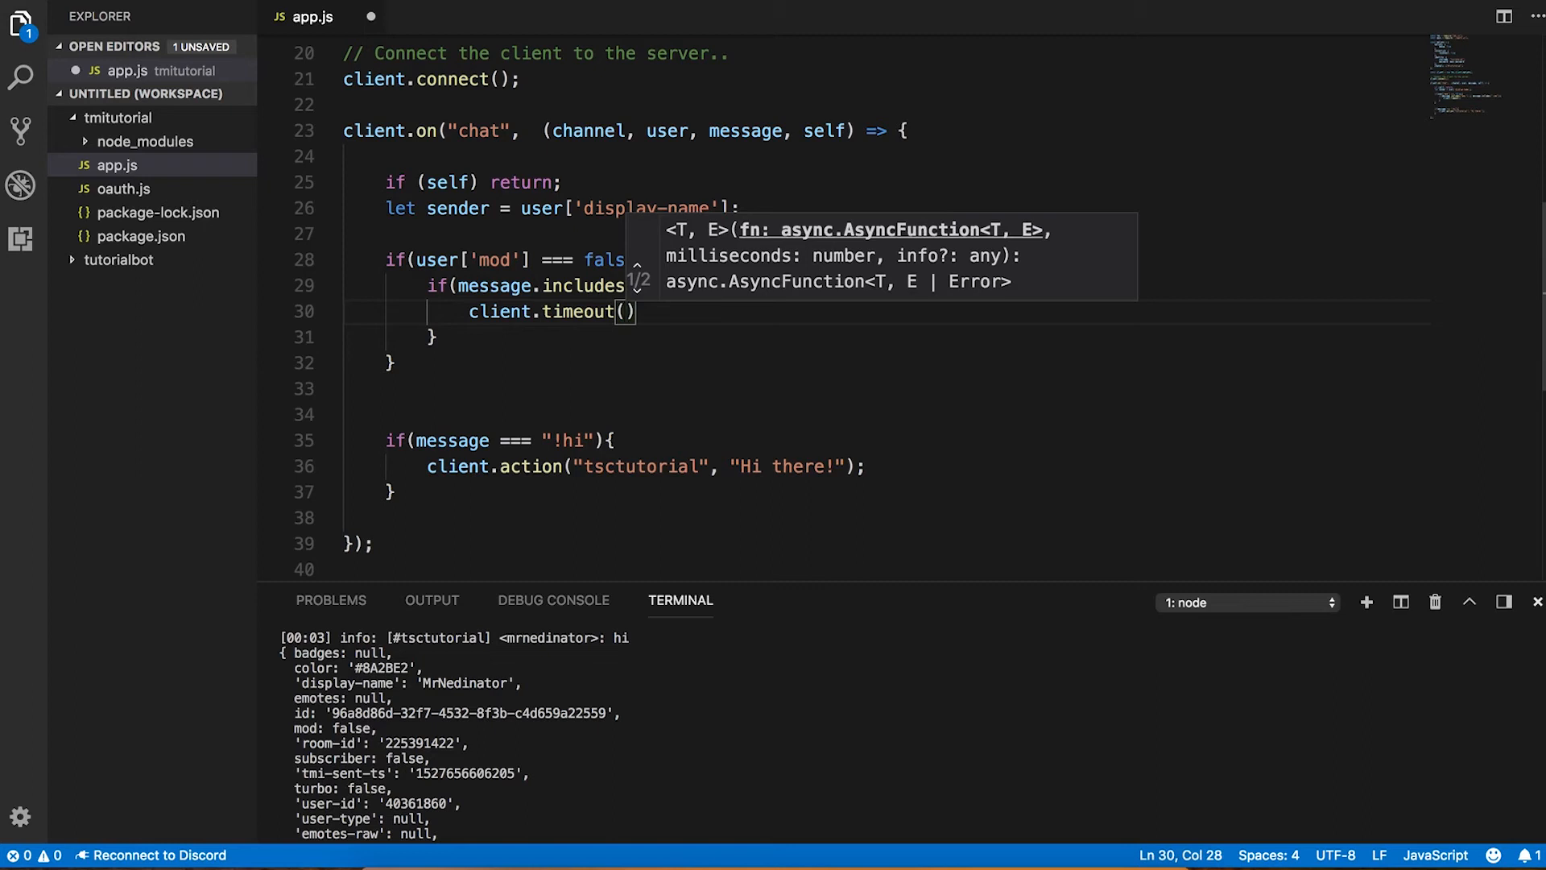
- Pass channel, sender, 30 and reason "Link detection system triggered." to the timeout and save
type("channel,")
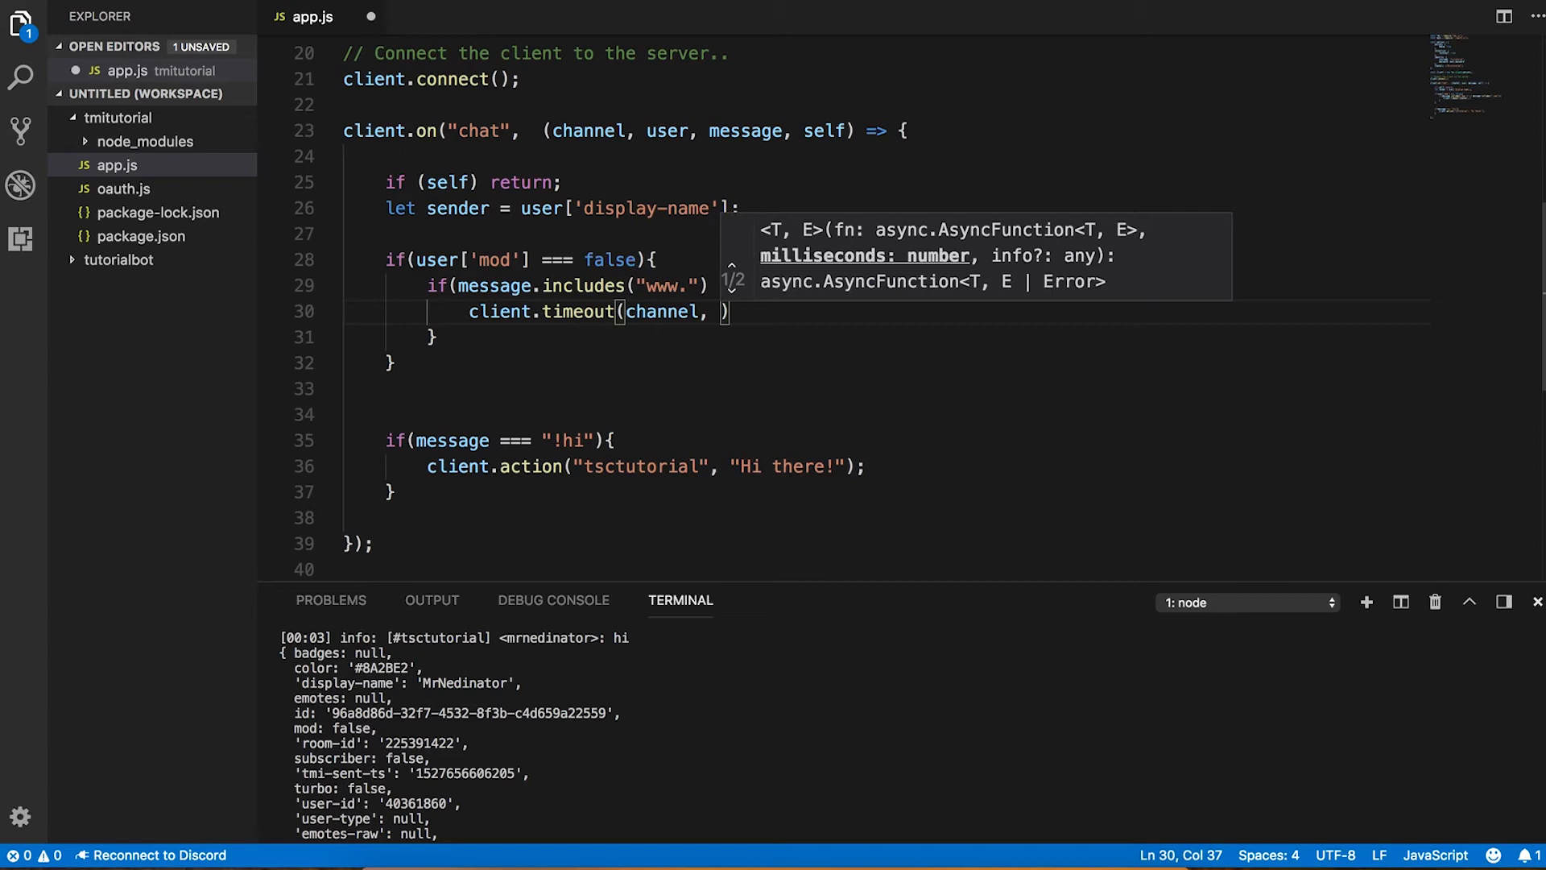
type("sender,")
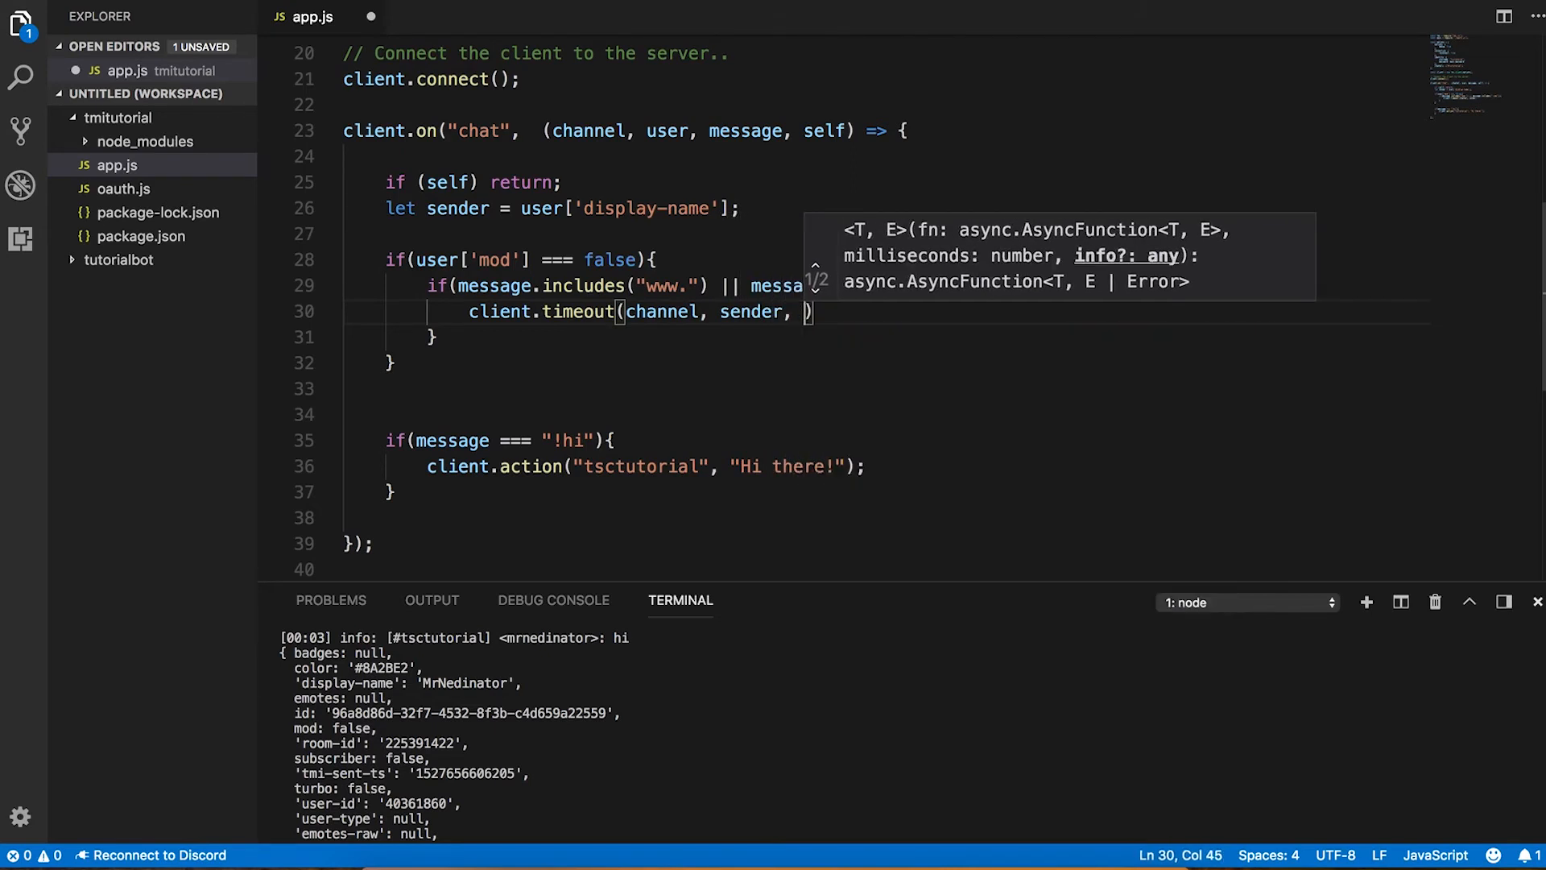
type("30")
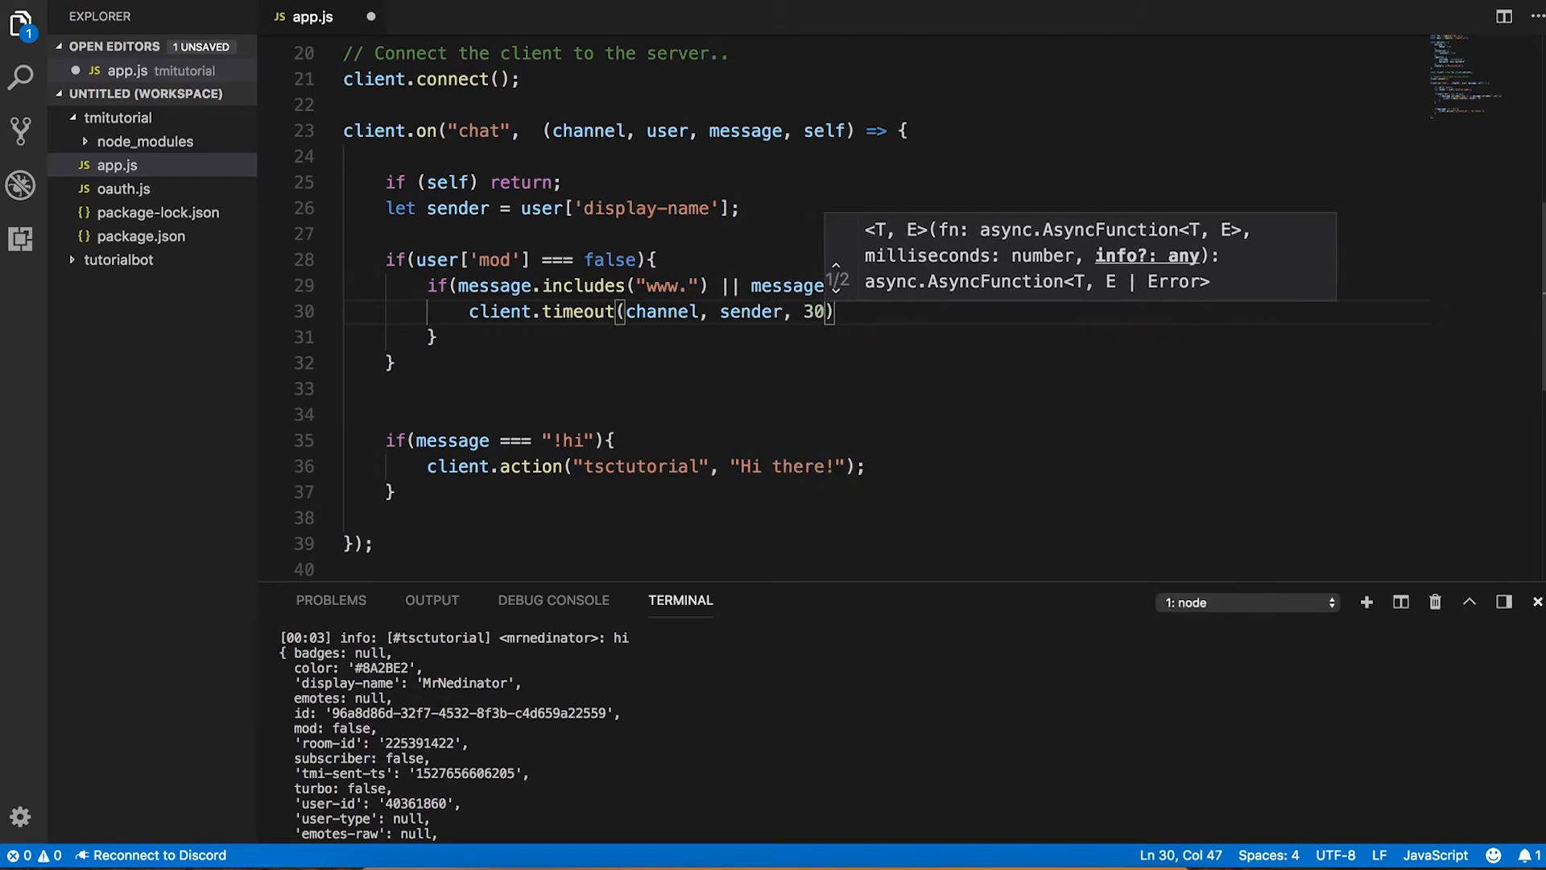
type(", \"Link\"")
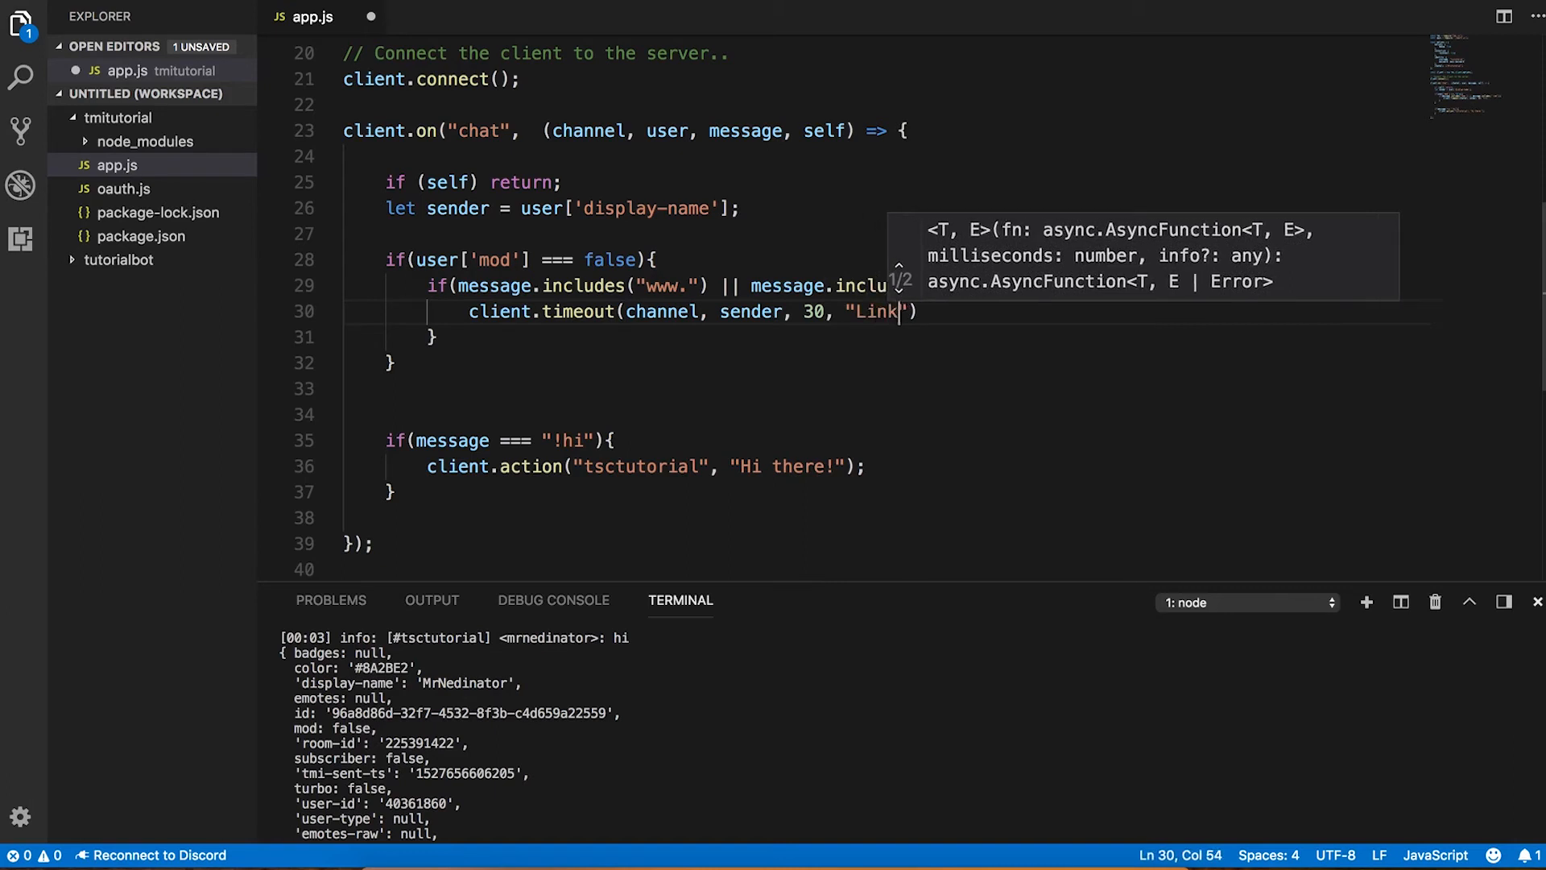
type("detection ss")
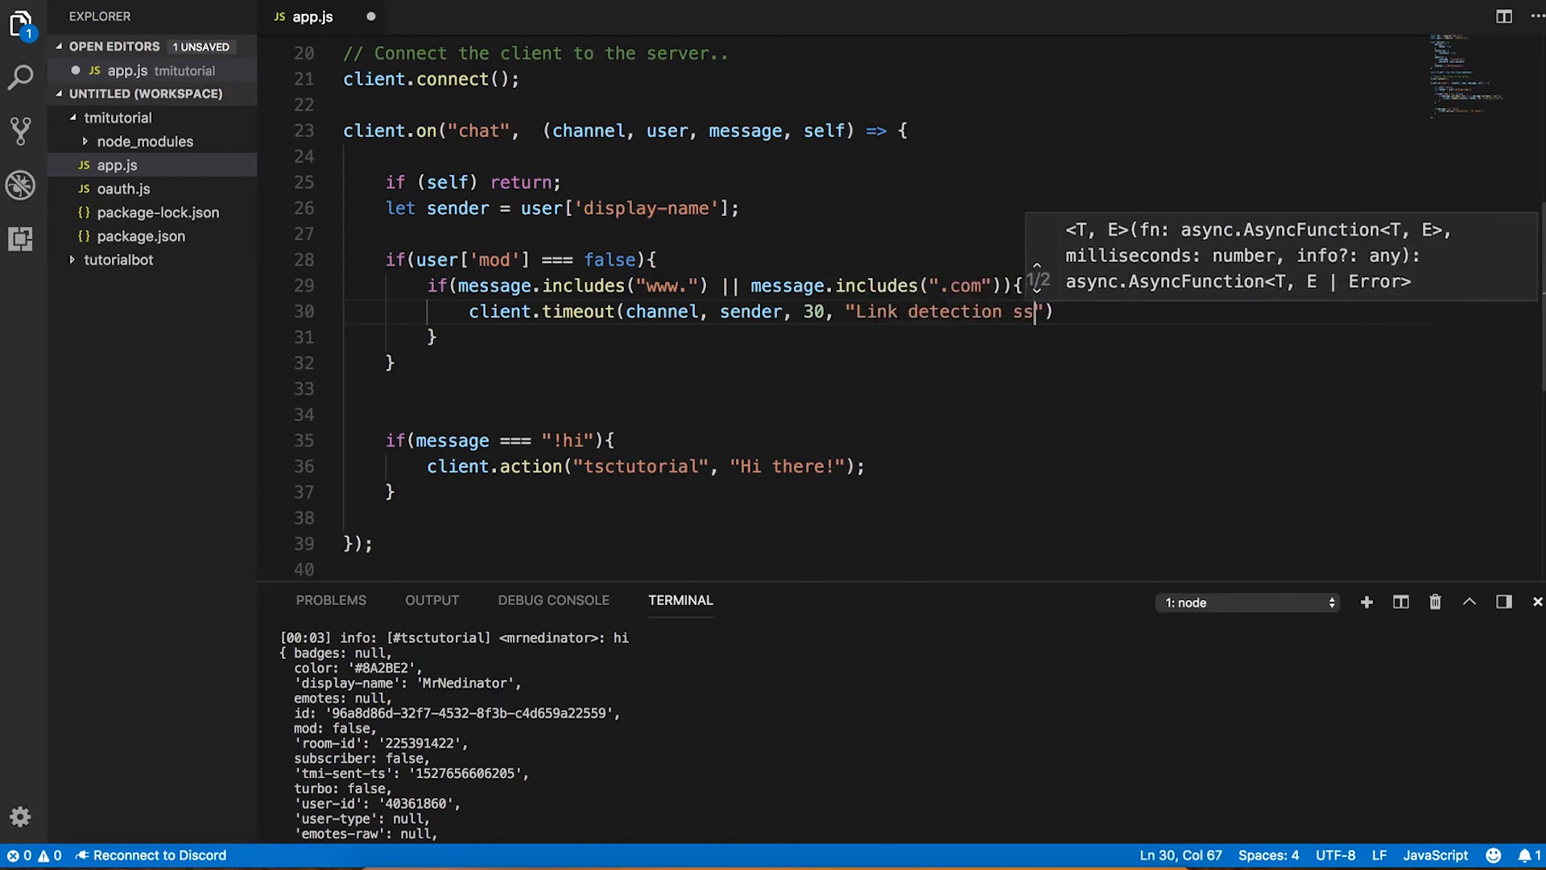
type("ystem triggere")
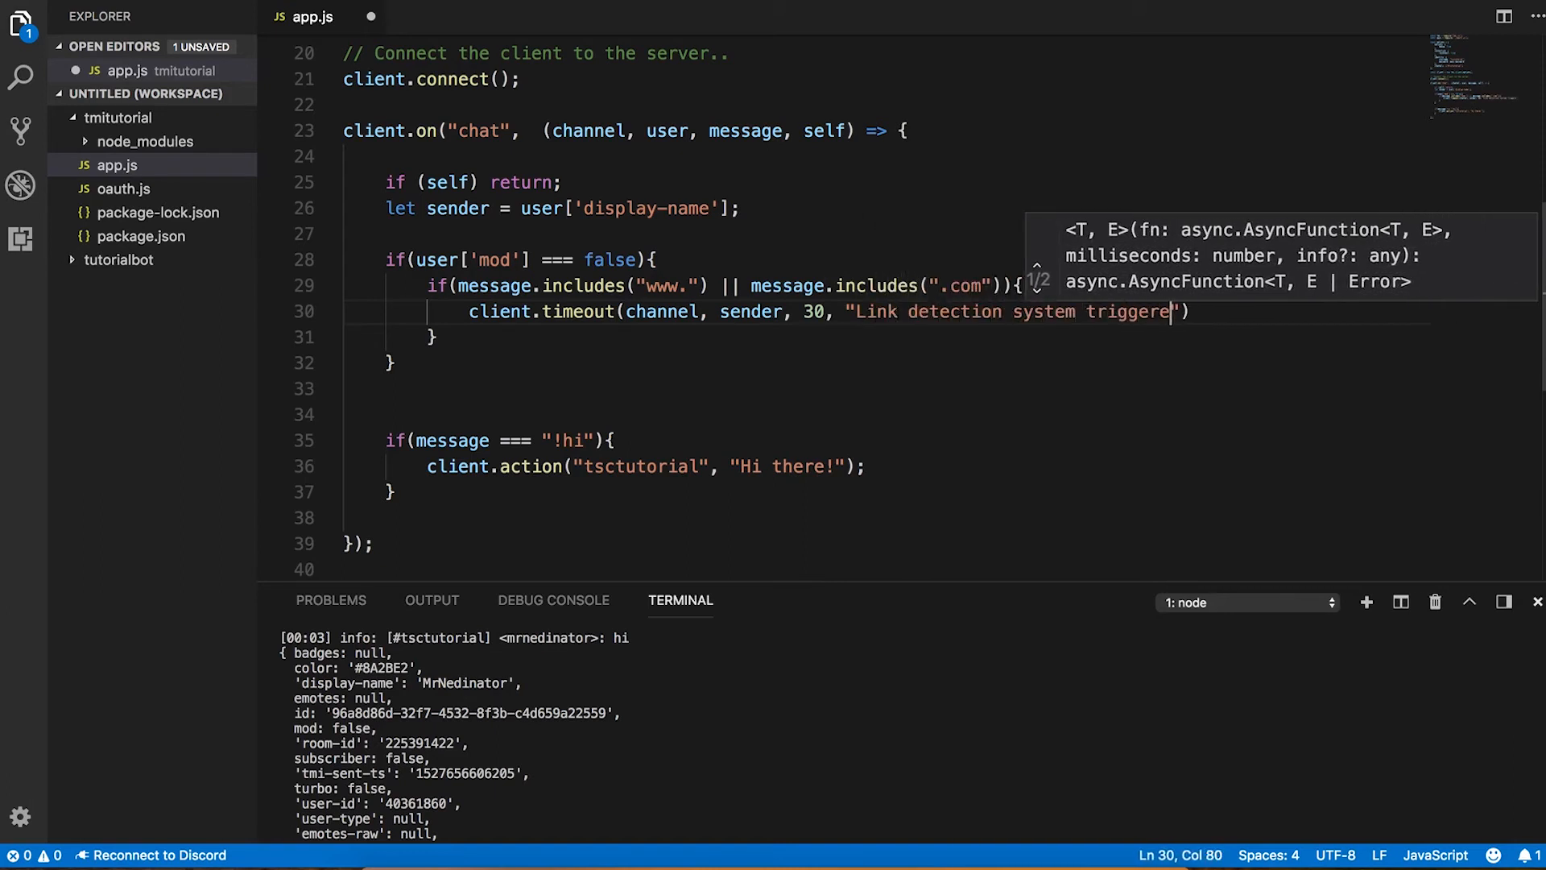
type("d.\"")
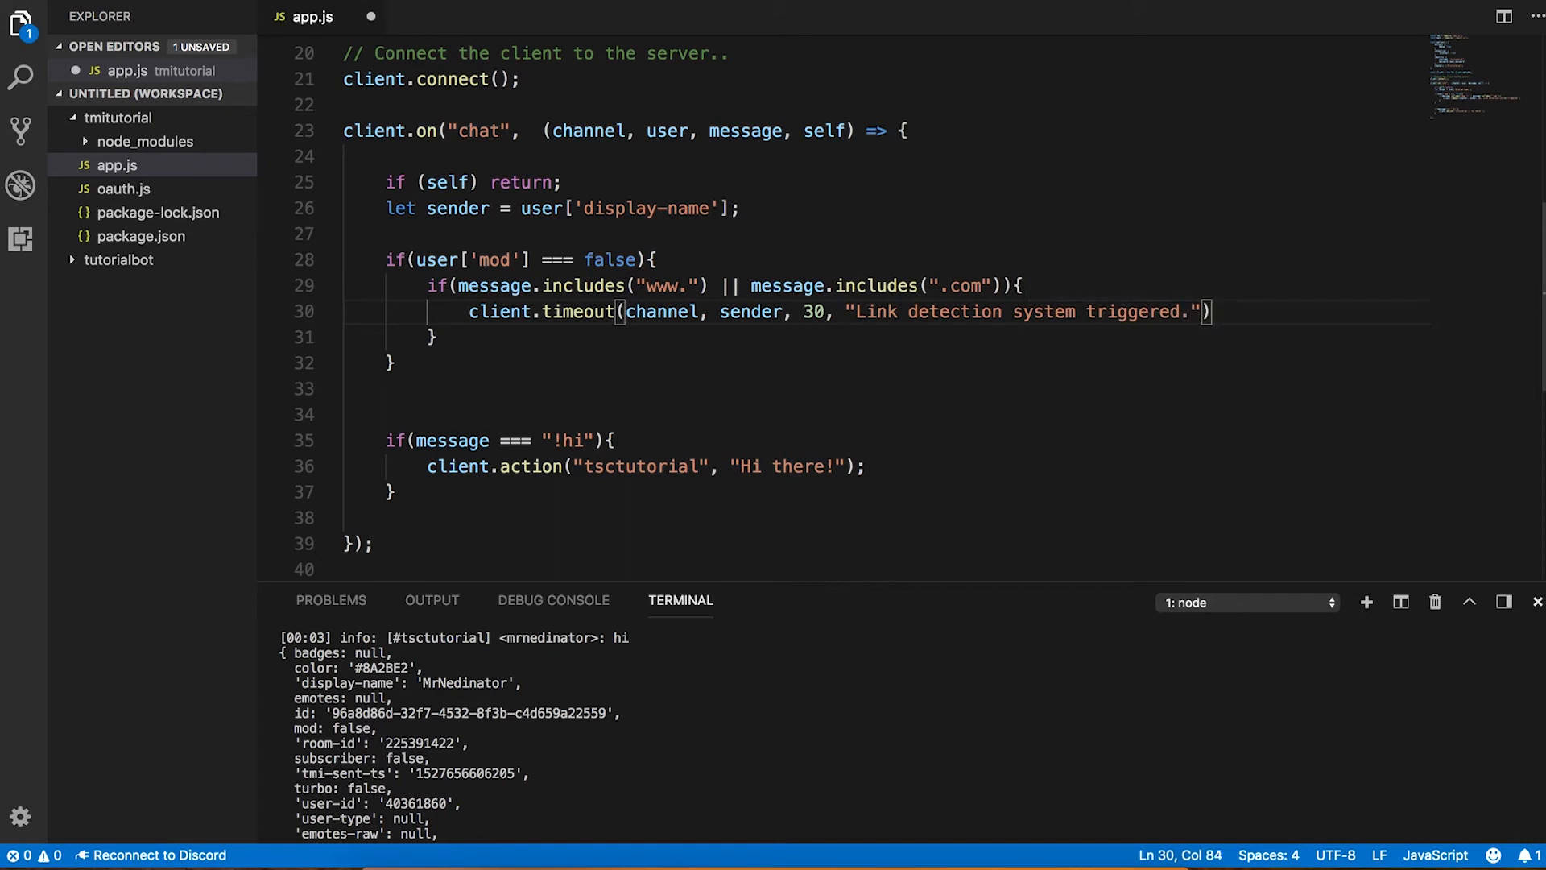
type(";")
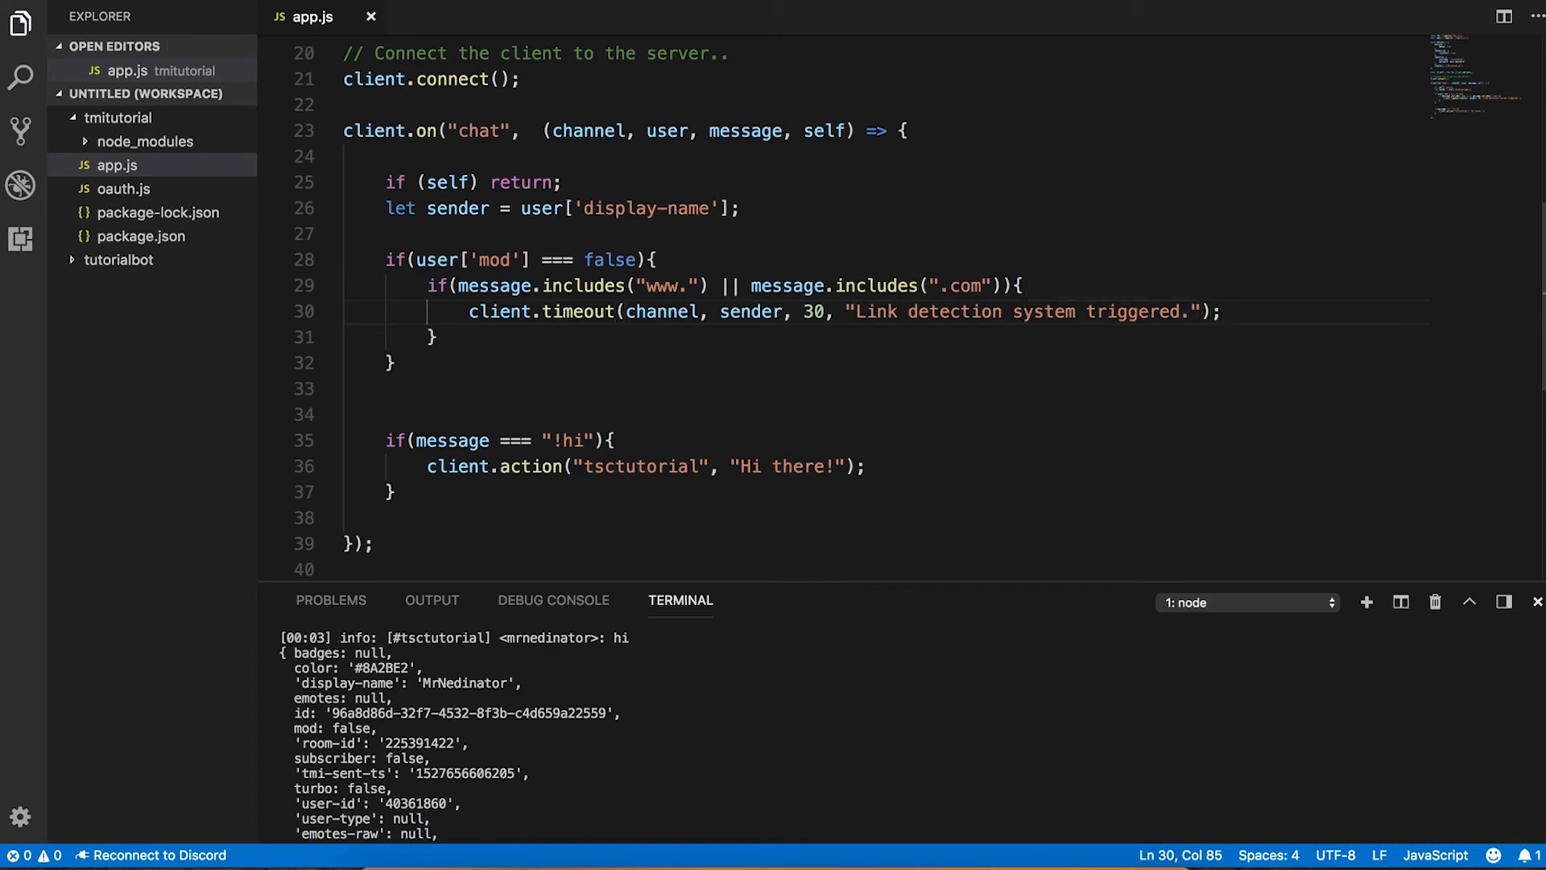
- Restart the bot in the terminal so it reconnects and joins #tsctutorial
left_click(393, 363)
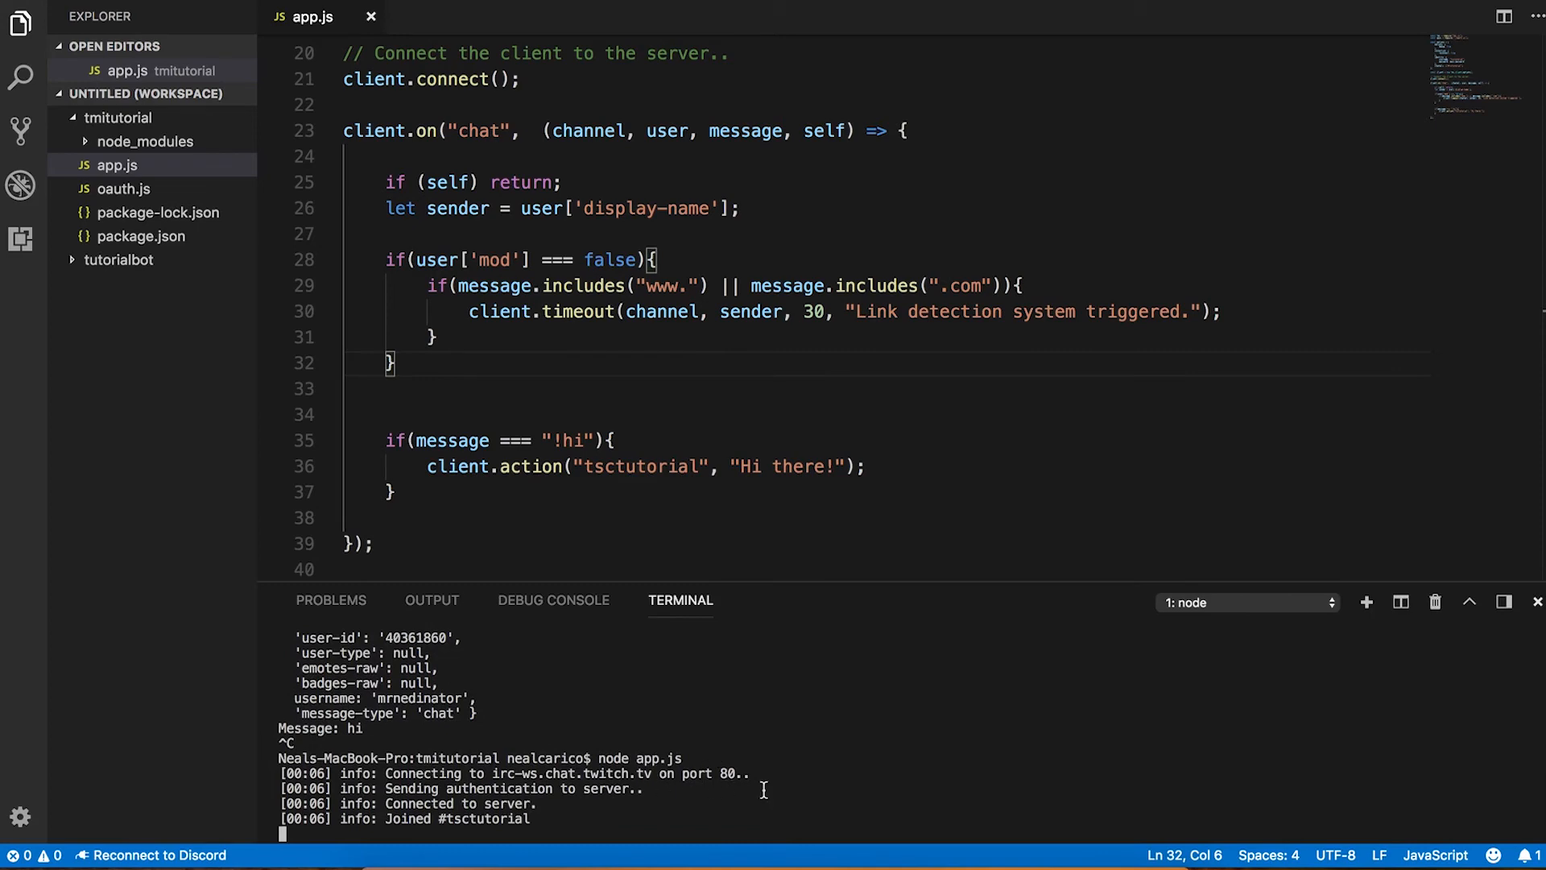
mouse_move(665, 855)
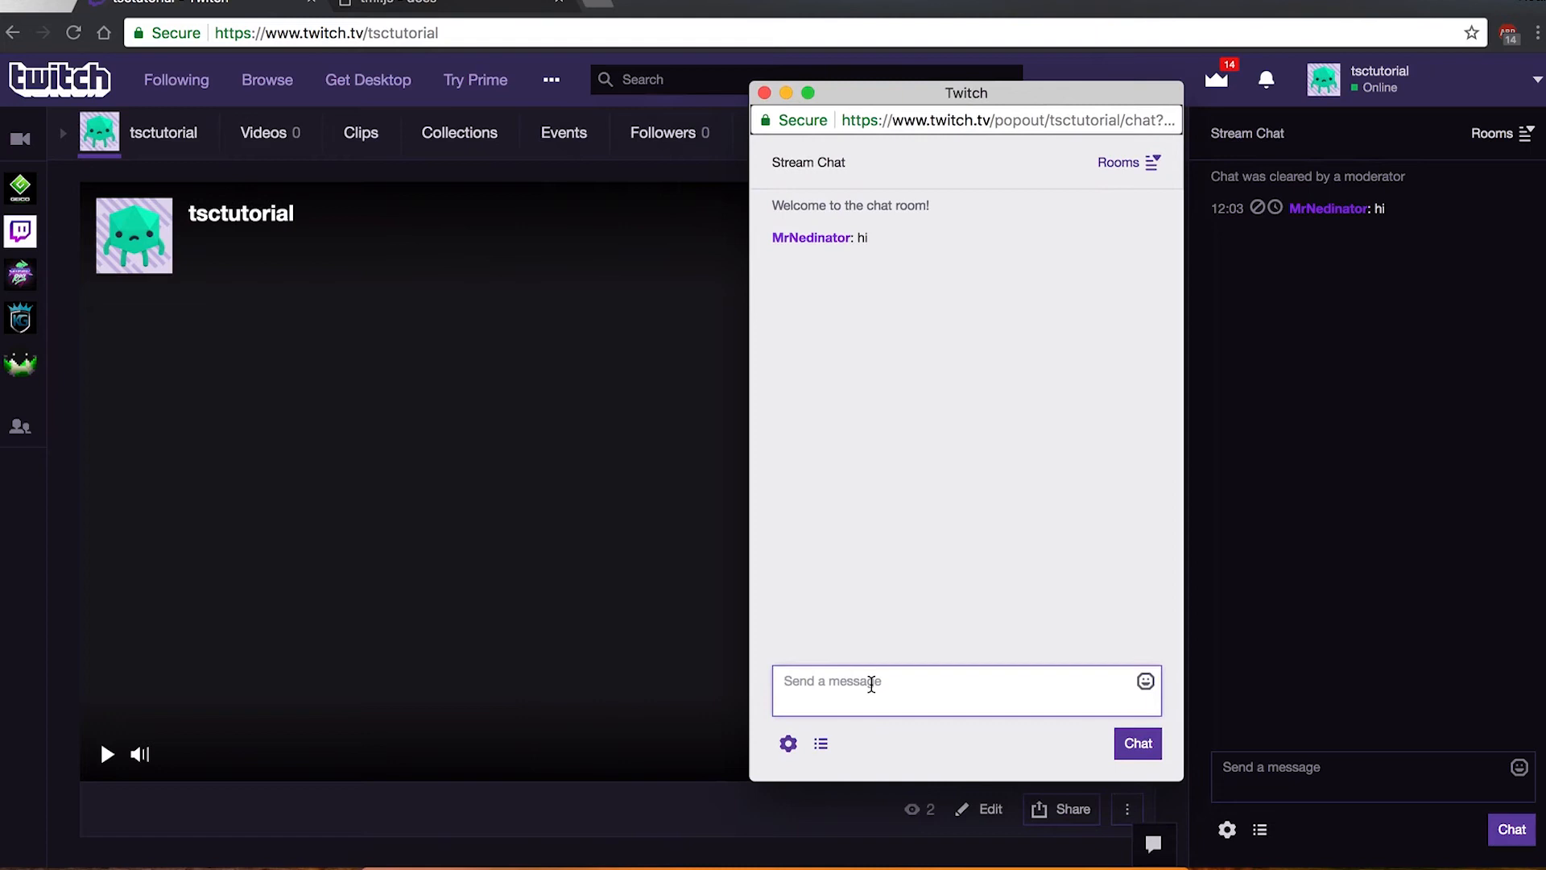
type("fdjksafjdsa")
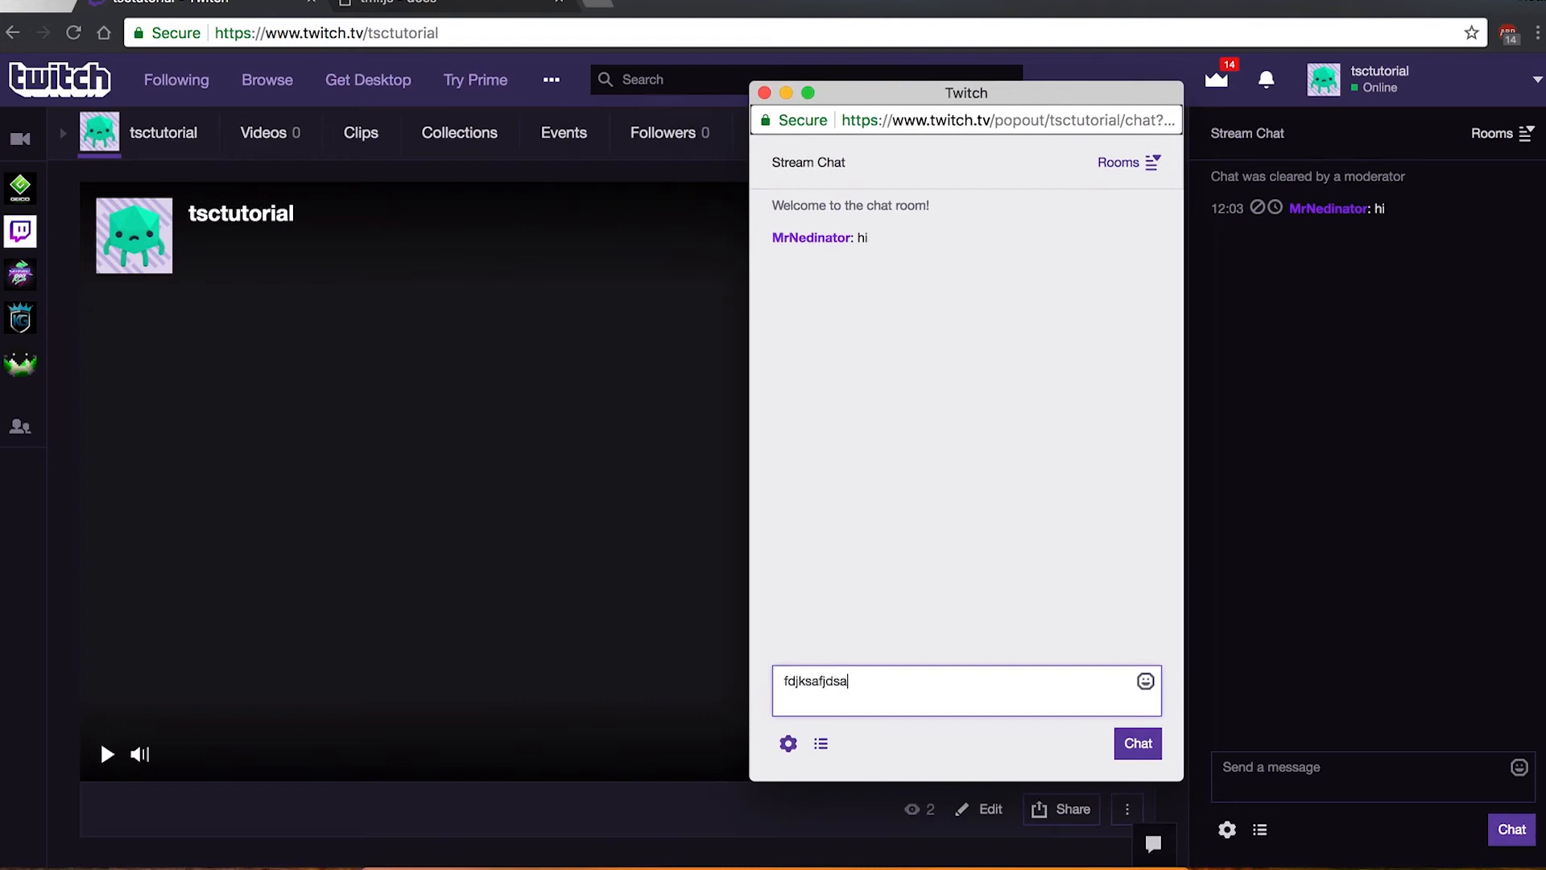
type("kfaswww.fdjsakfasjdklfasjklfas")
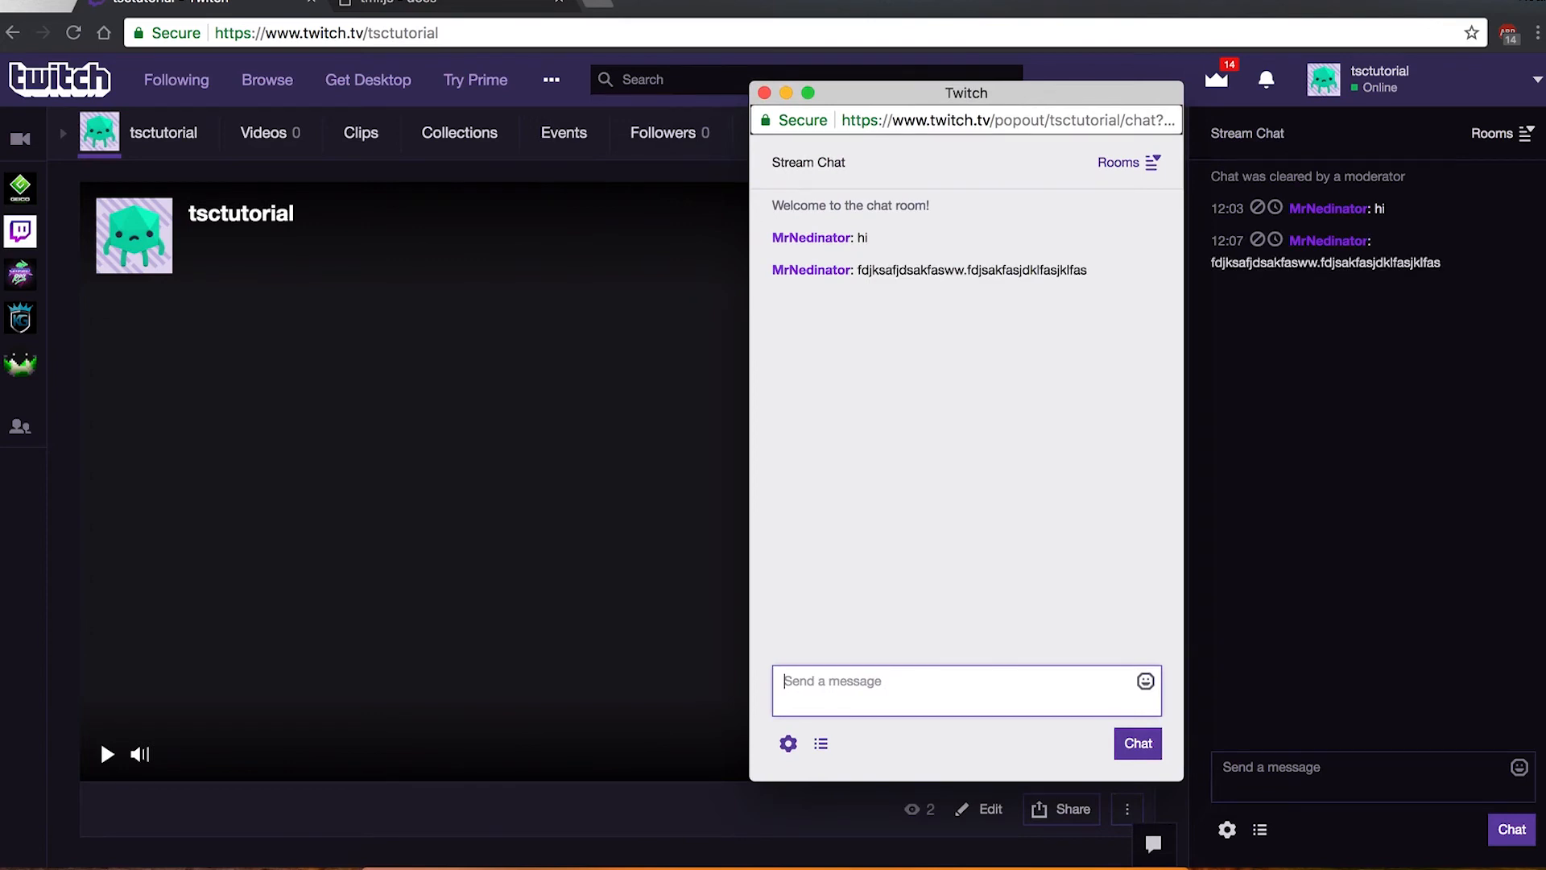
type("fjdsakfdjsaklfajskljdsklafjwww")
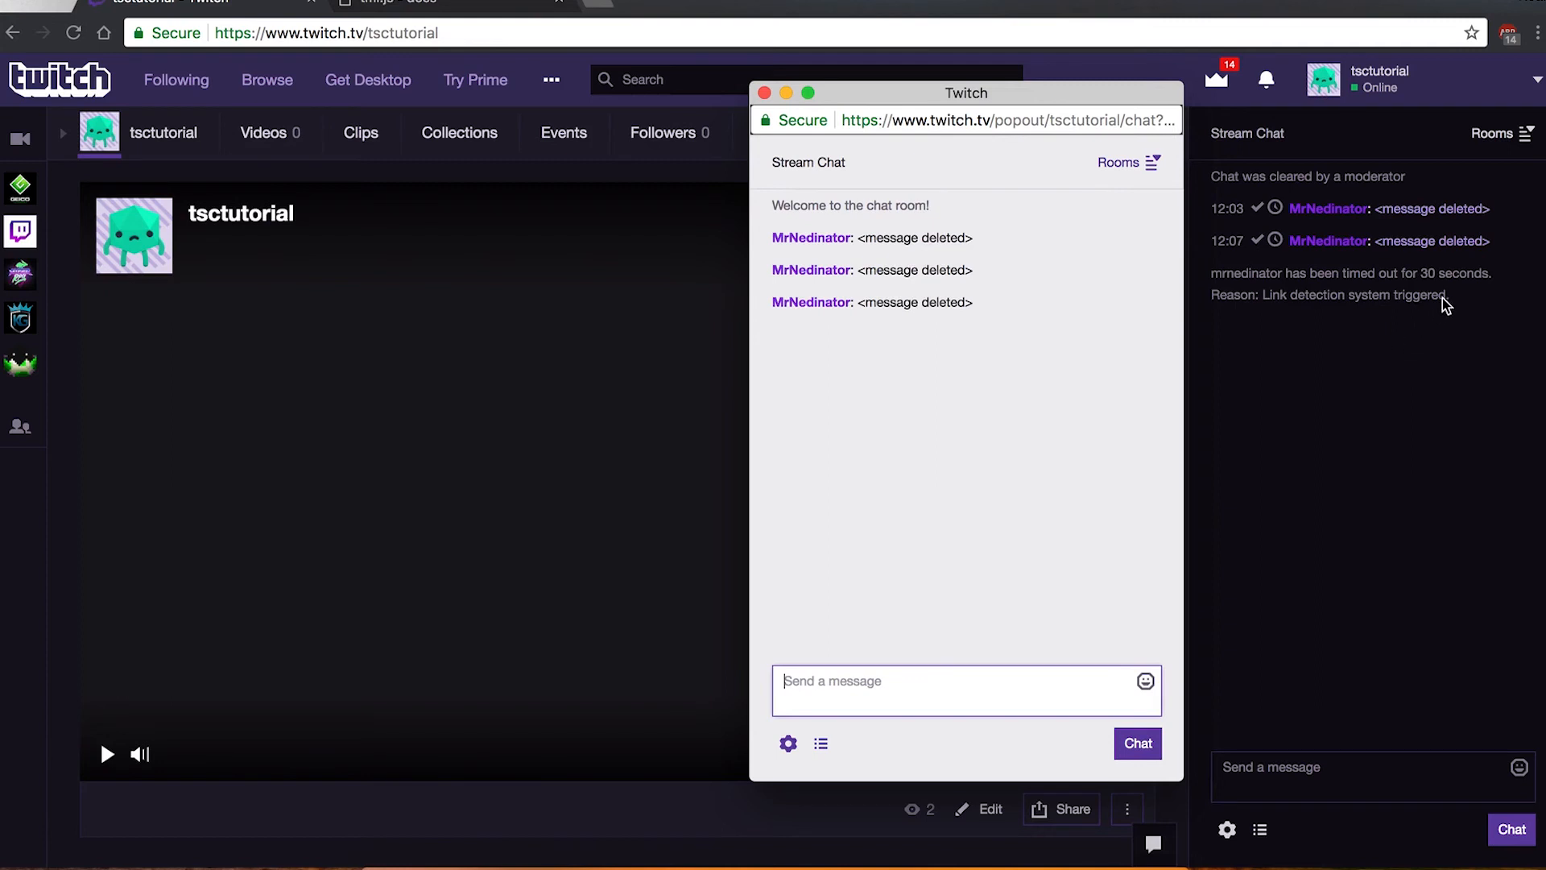
mouse_move(1267, 225)
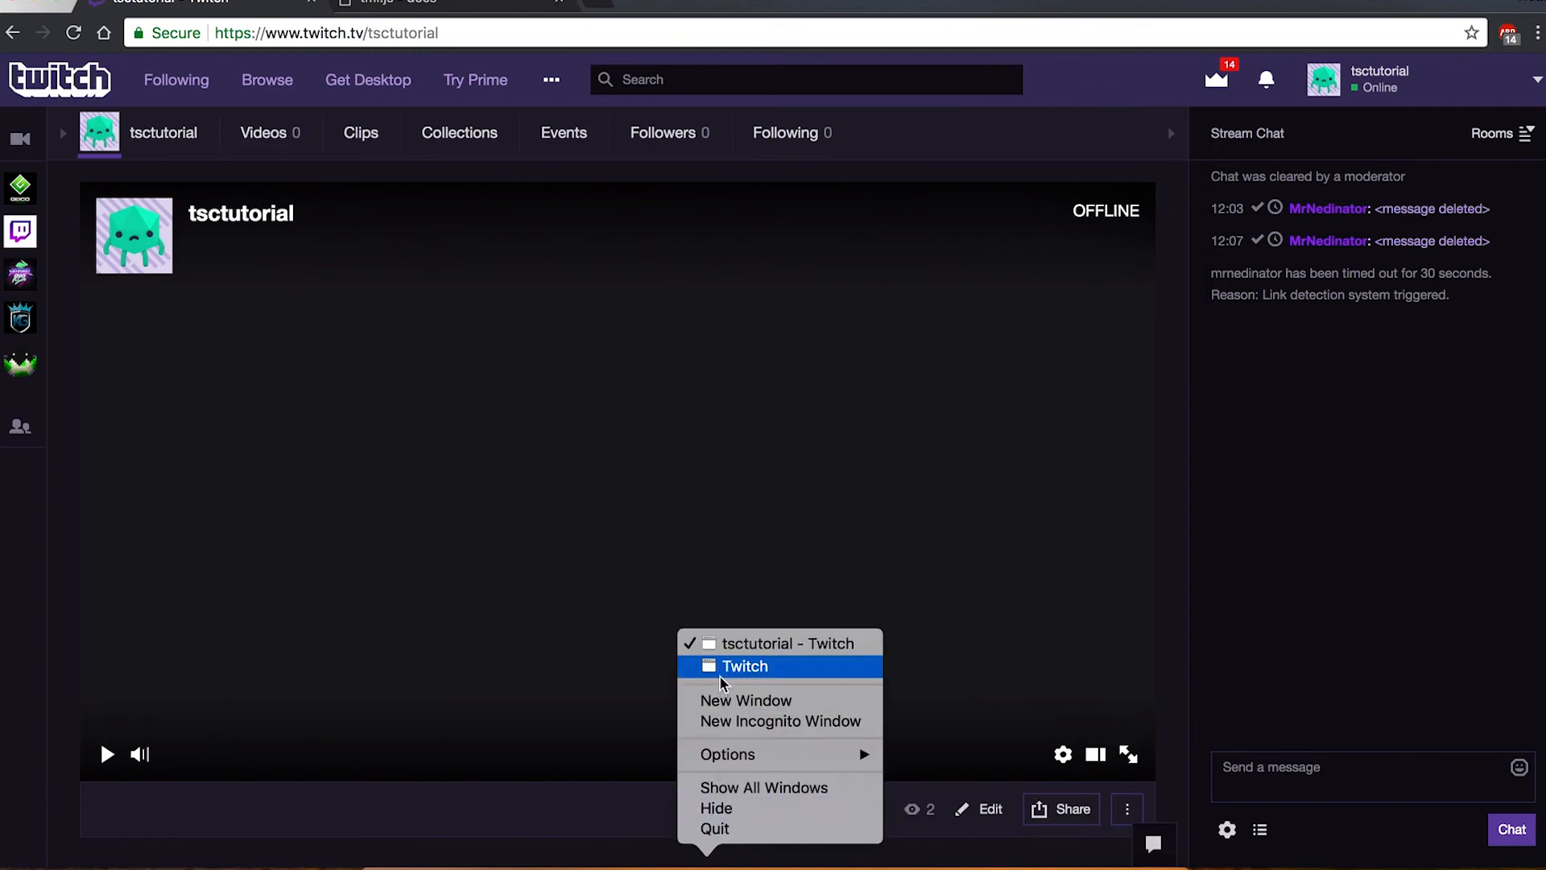
left_click(744, 665)
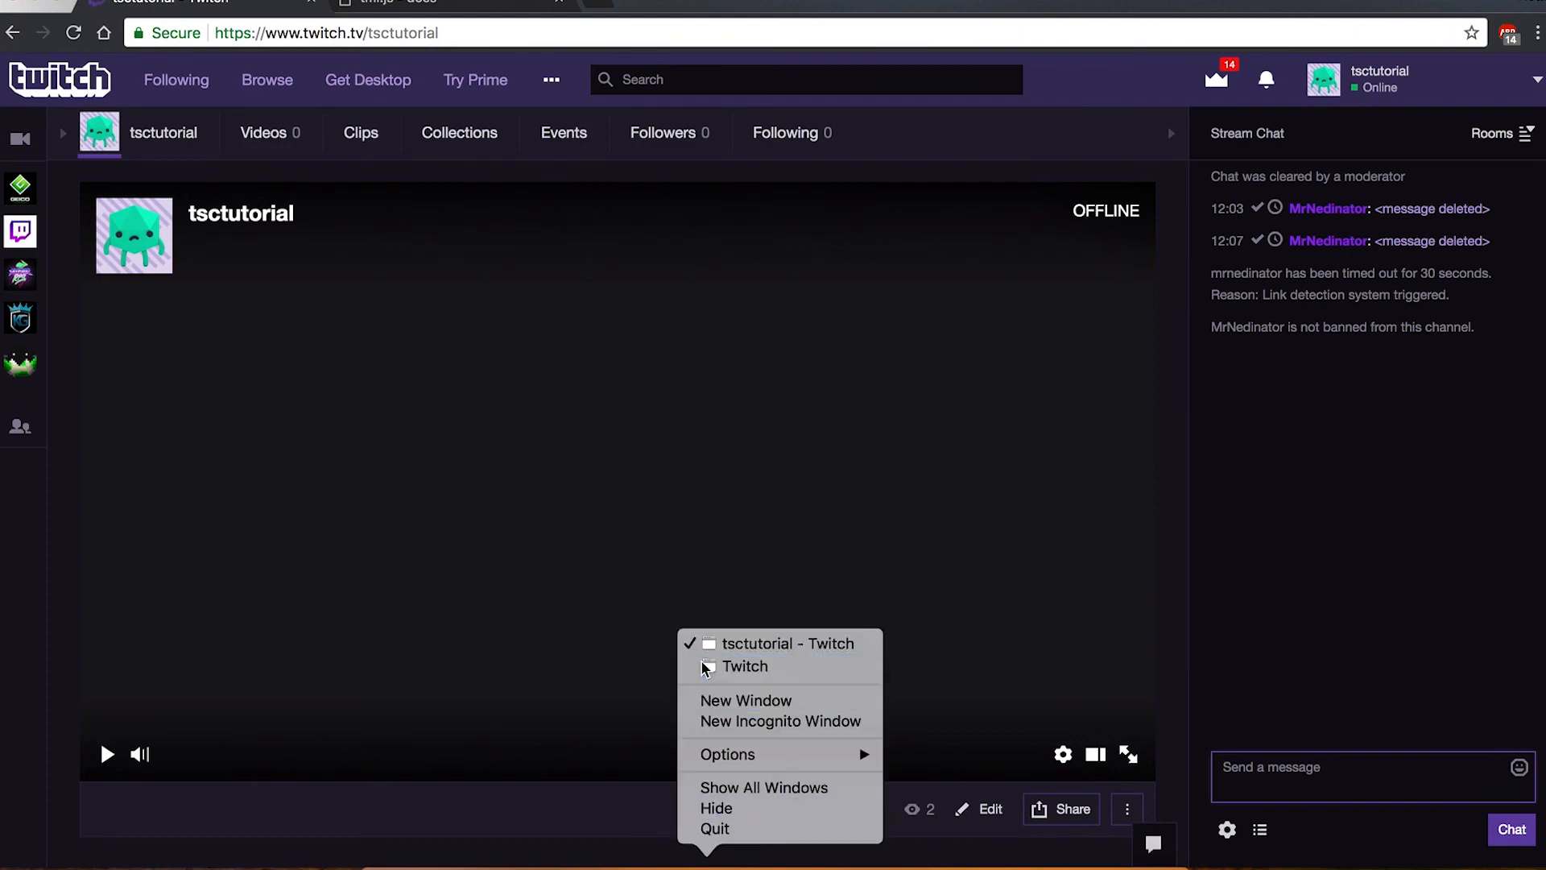
left_click(746, 666)
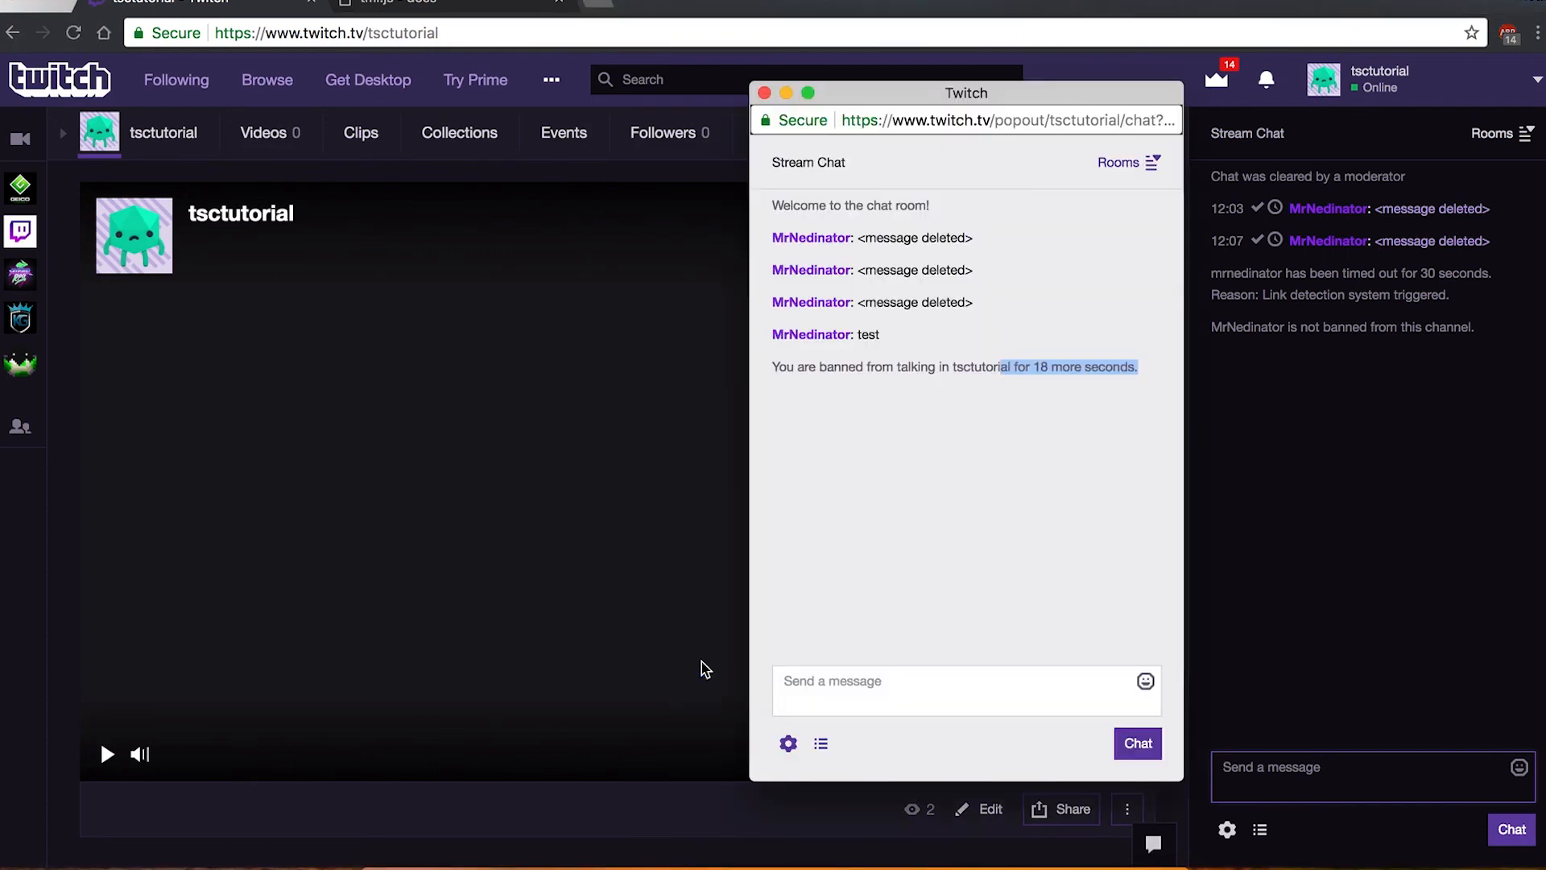
type("www.tsc")
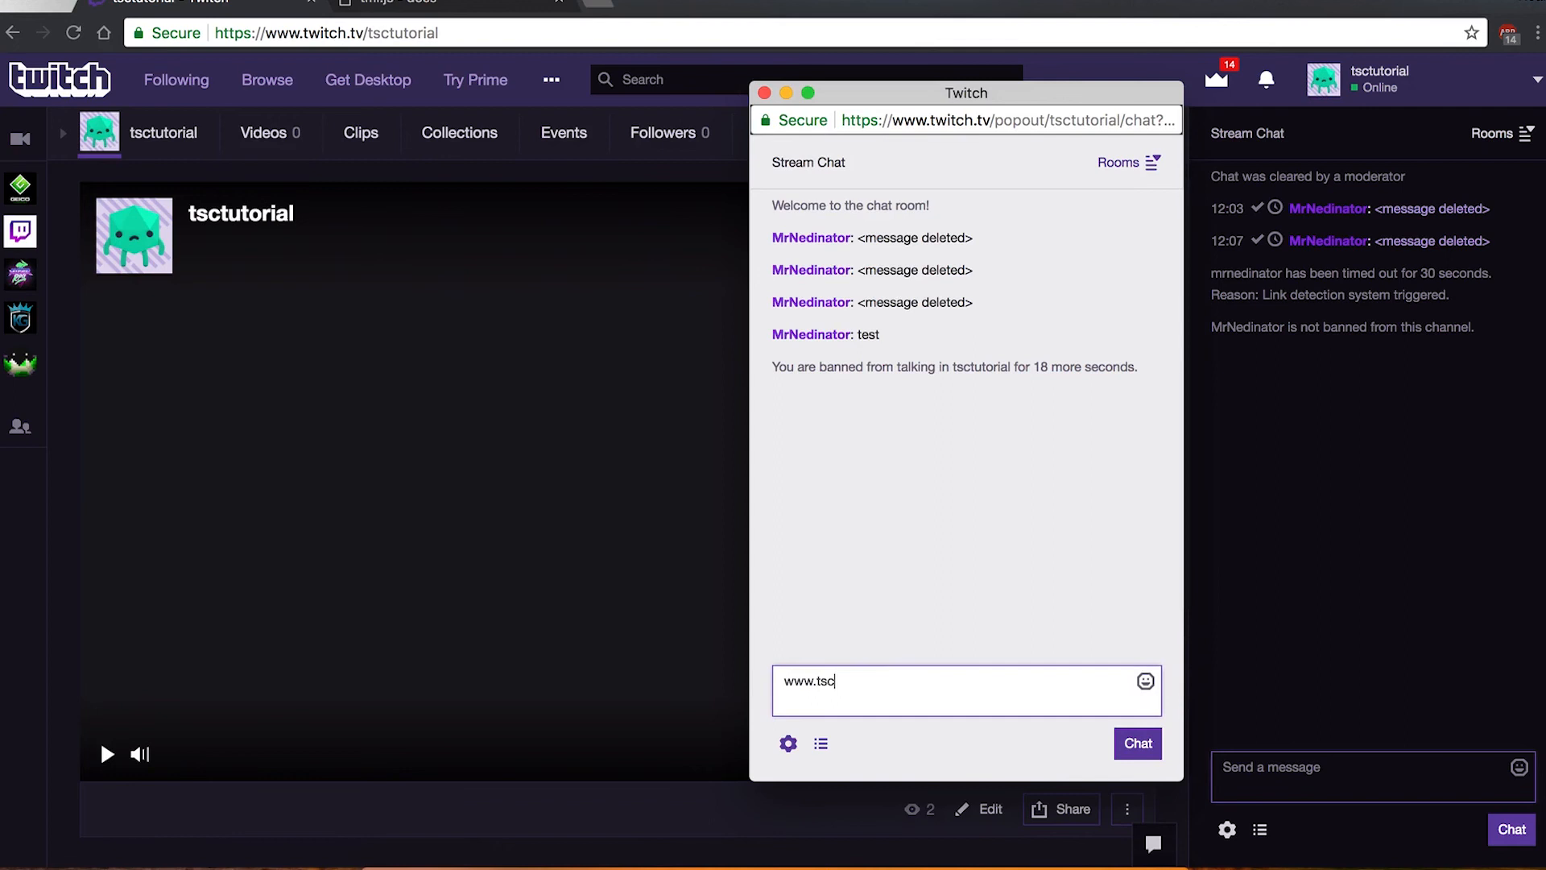
type("forum")
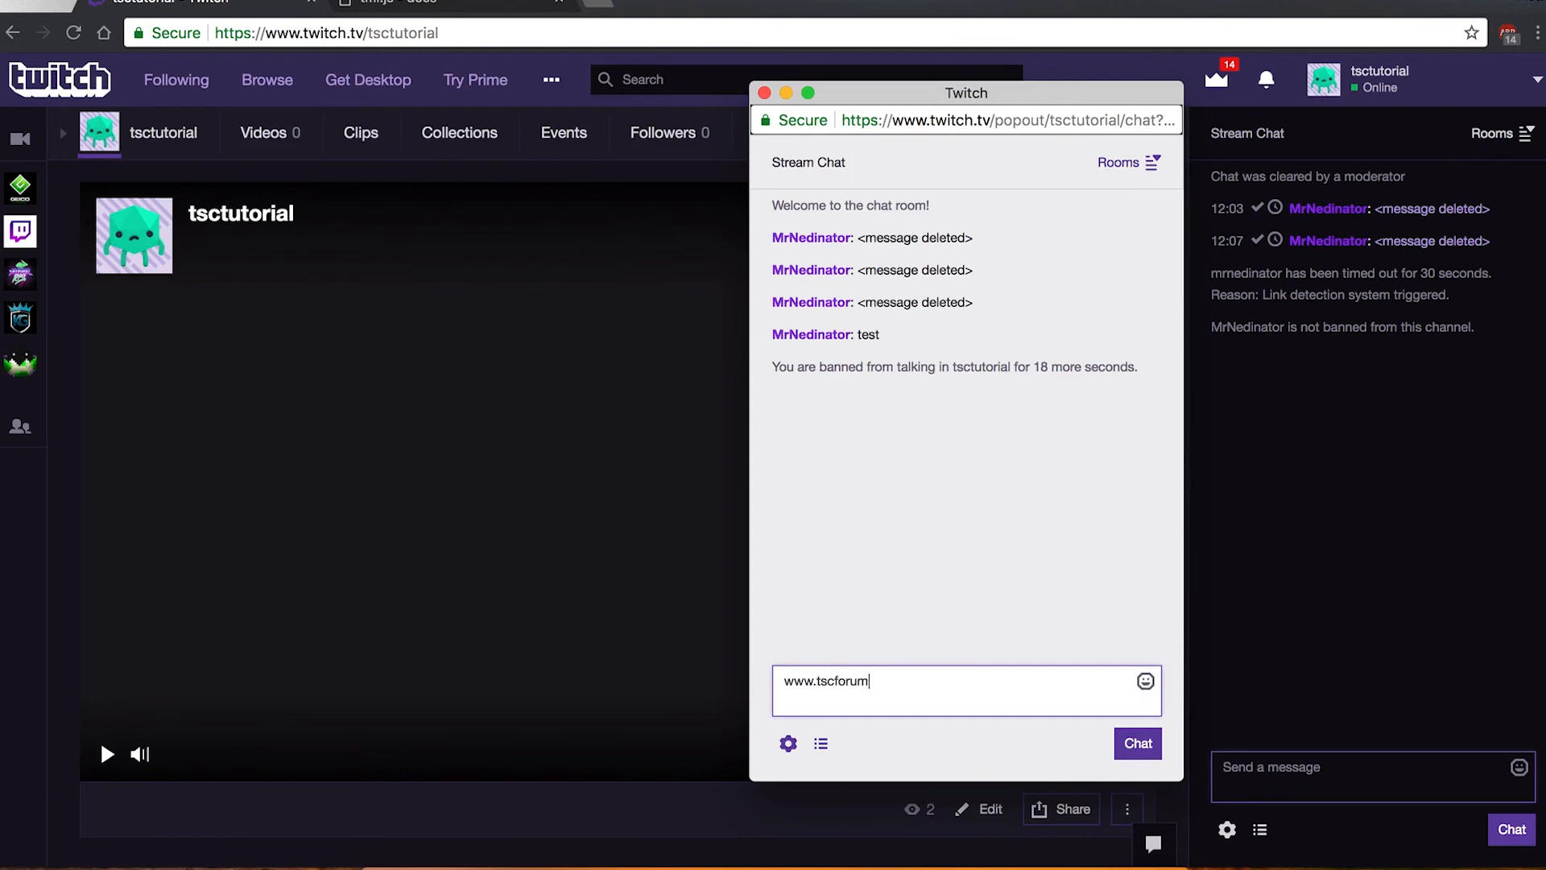
type("tscforum.")
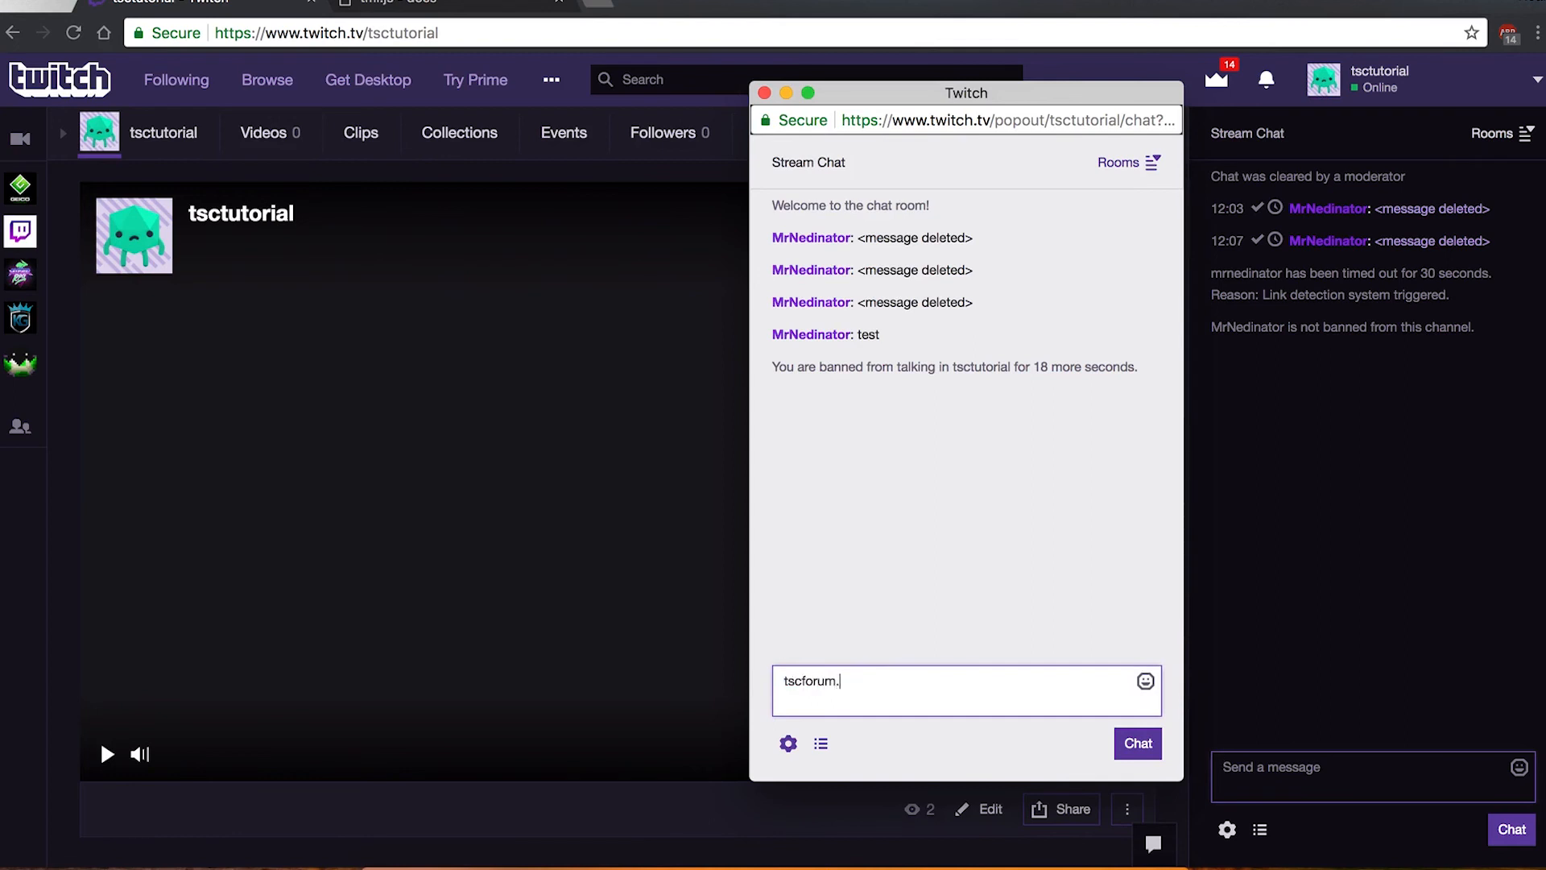
left_click(1135, 742)
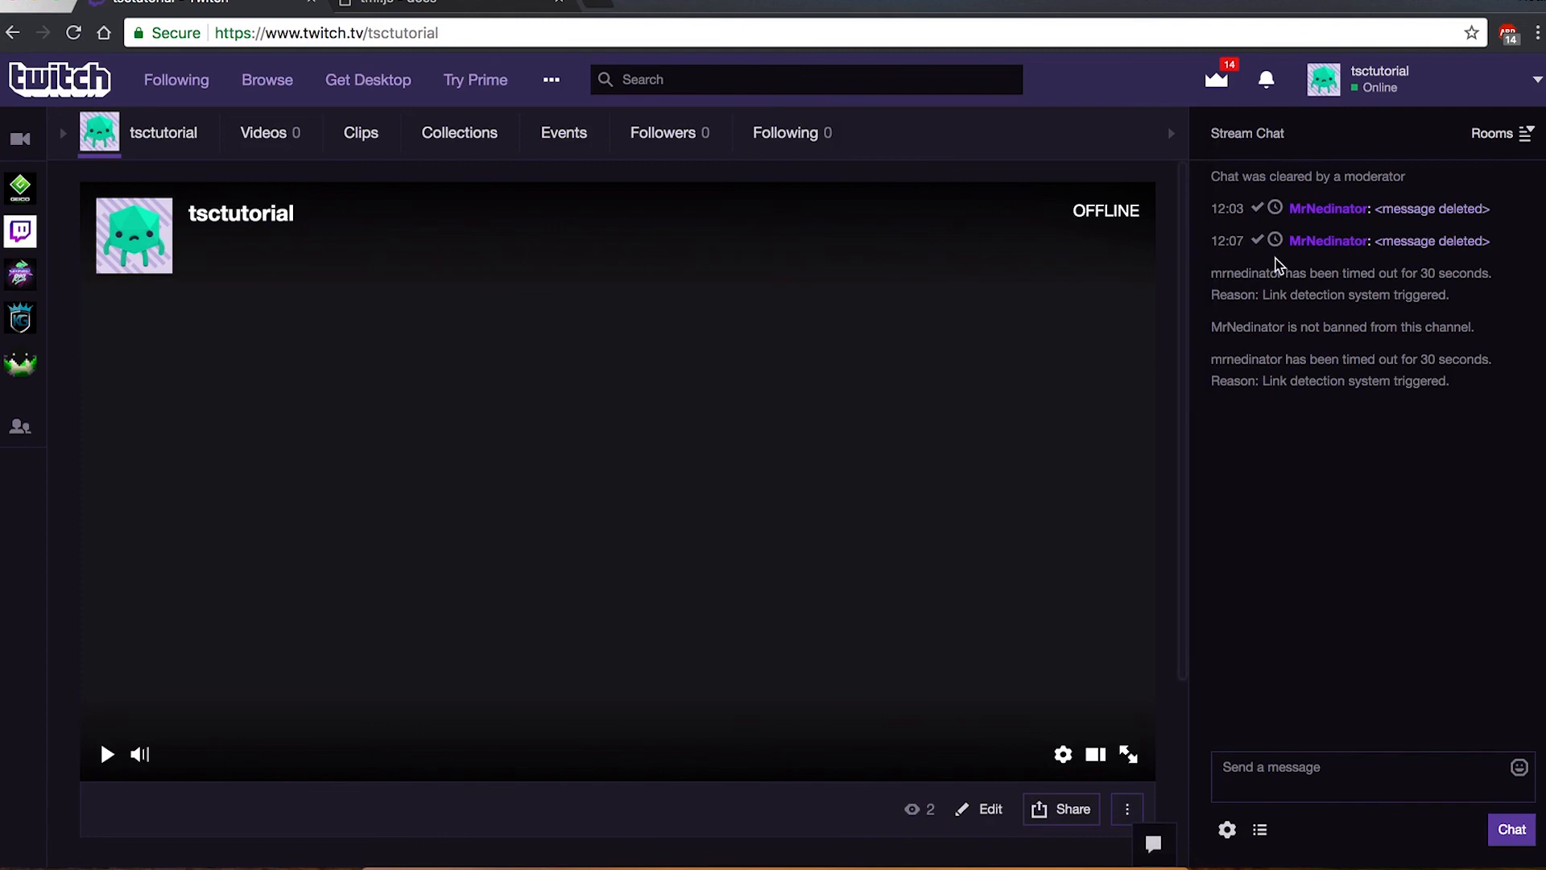
left_click(1329, 240)
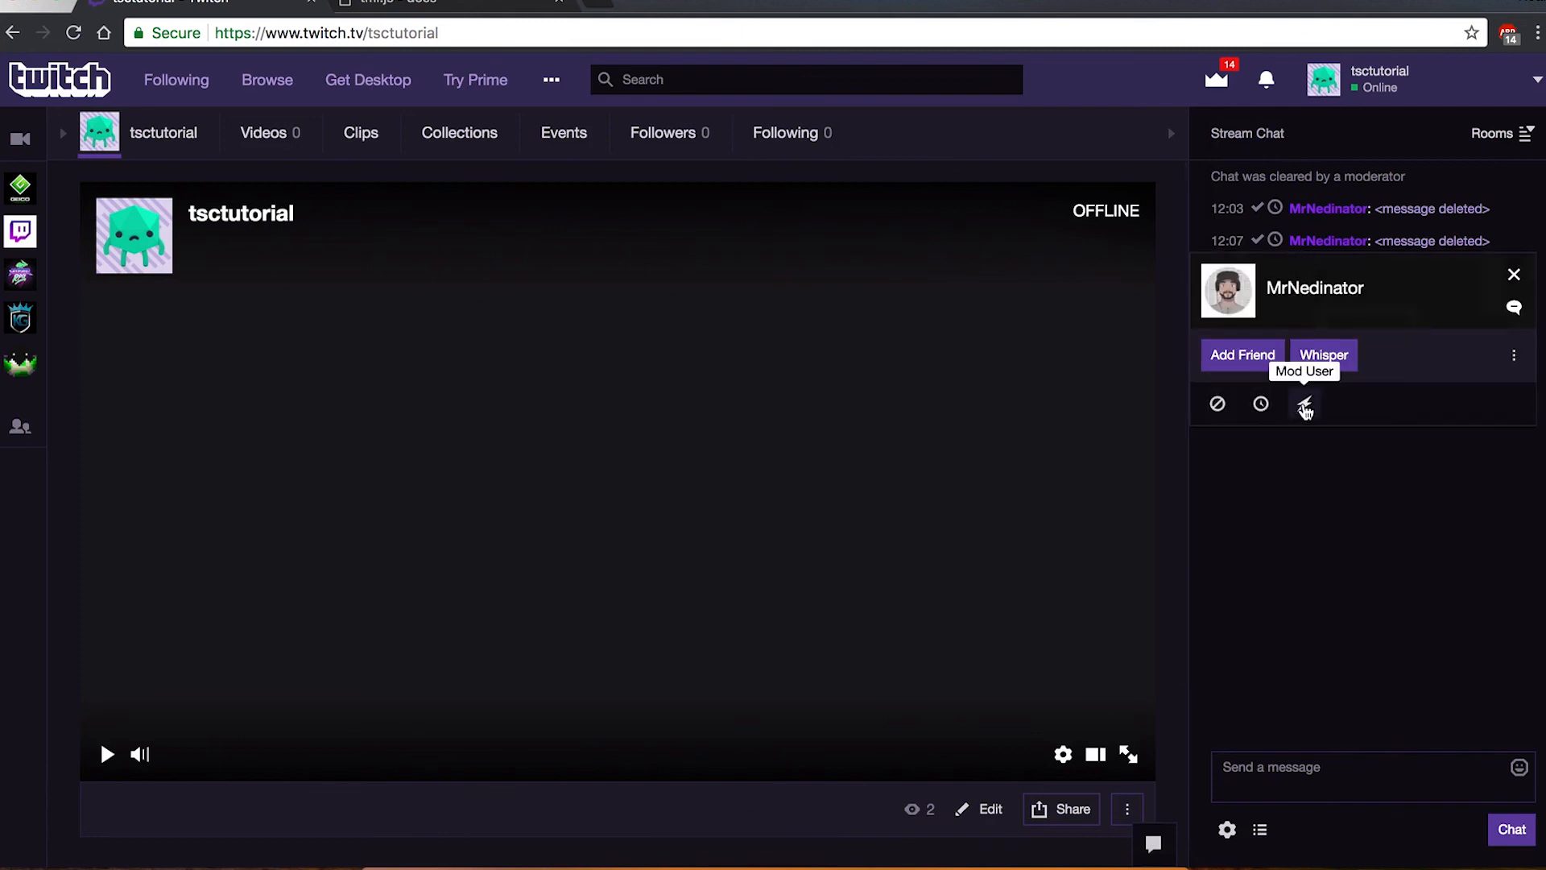
left_click(1303, 404)
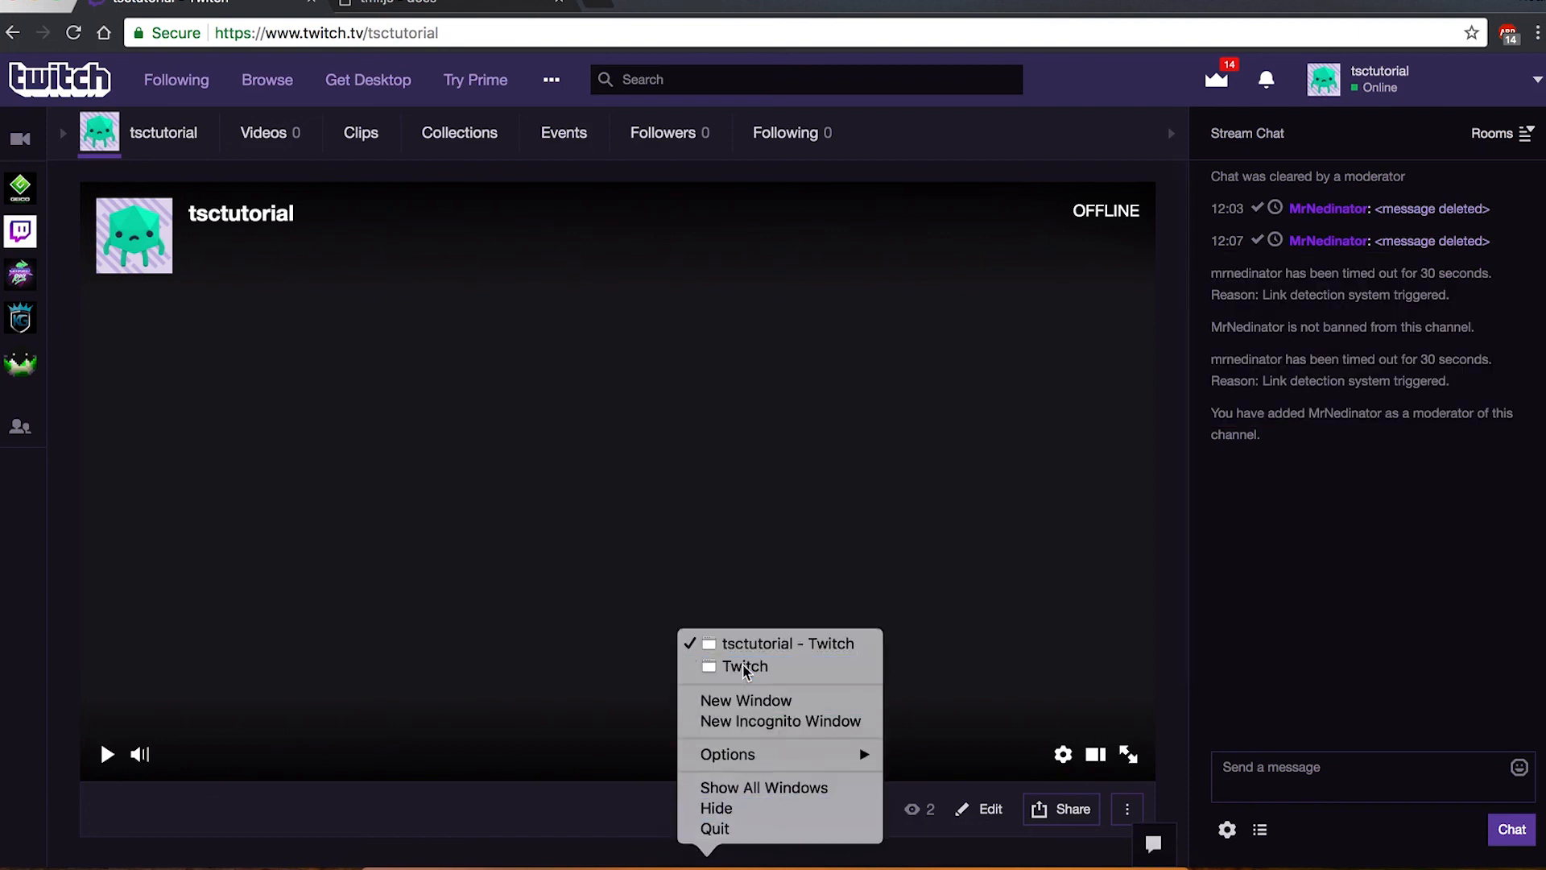
type("www.t")
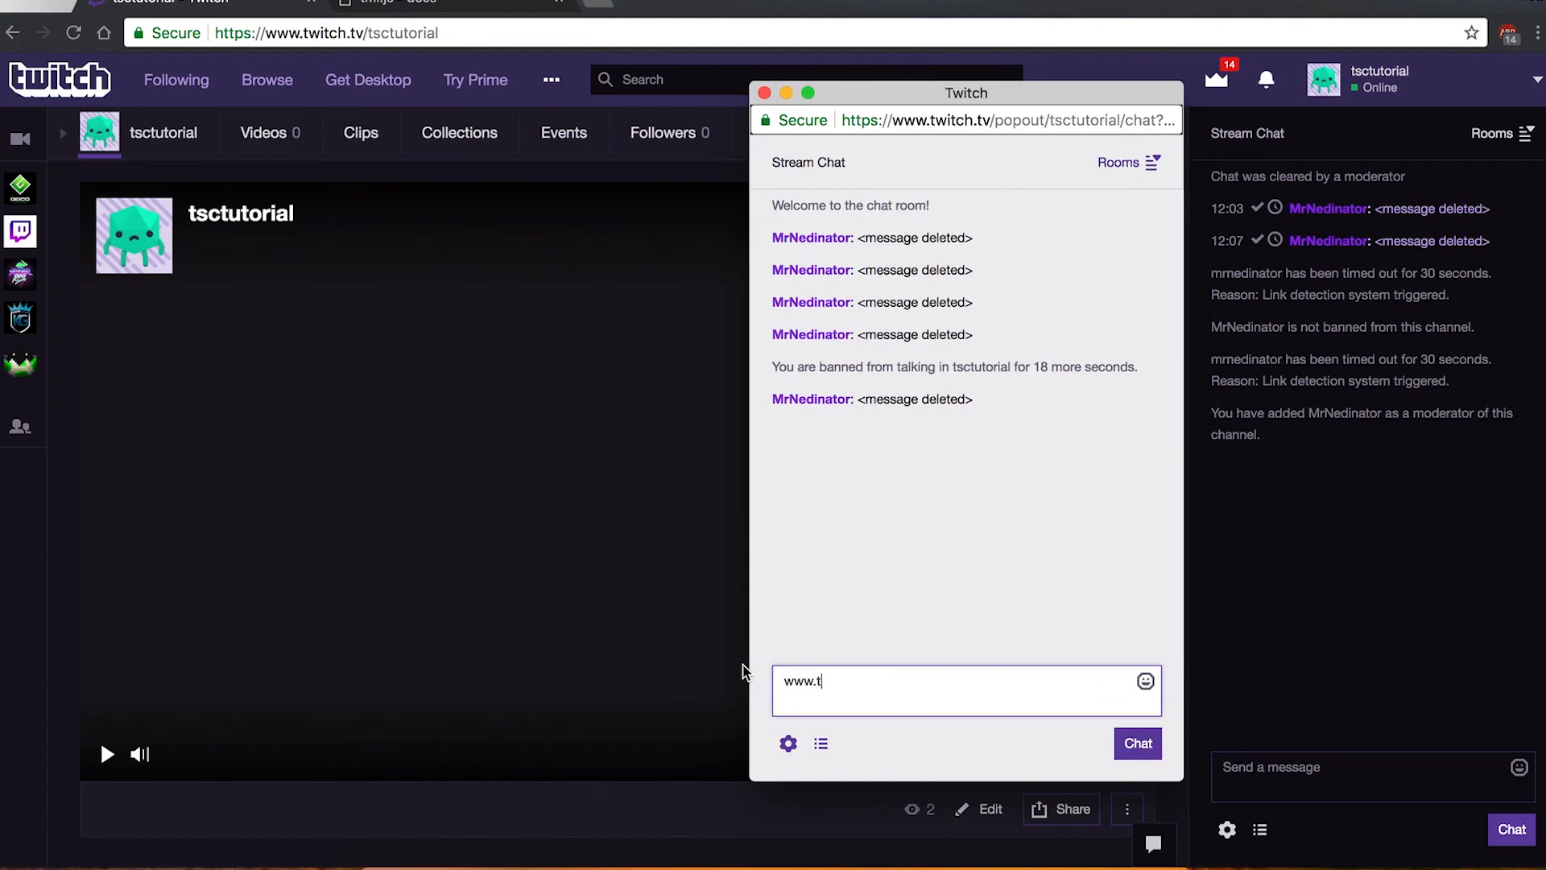
type("scforum")
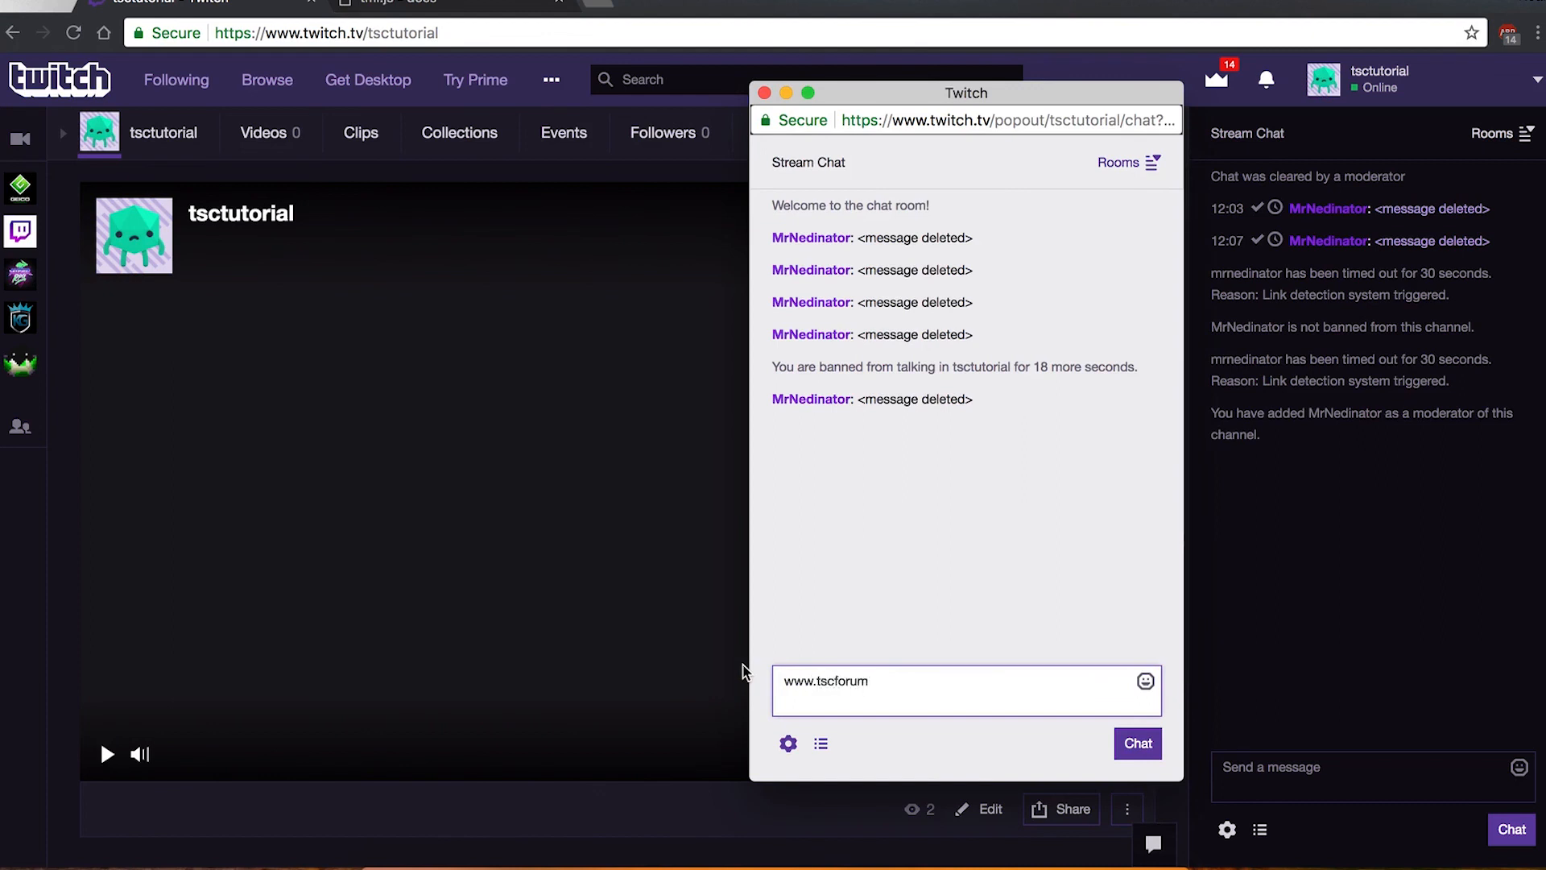
type(".com")
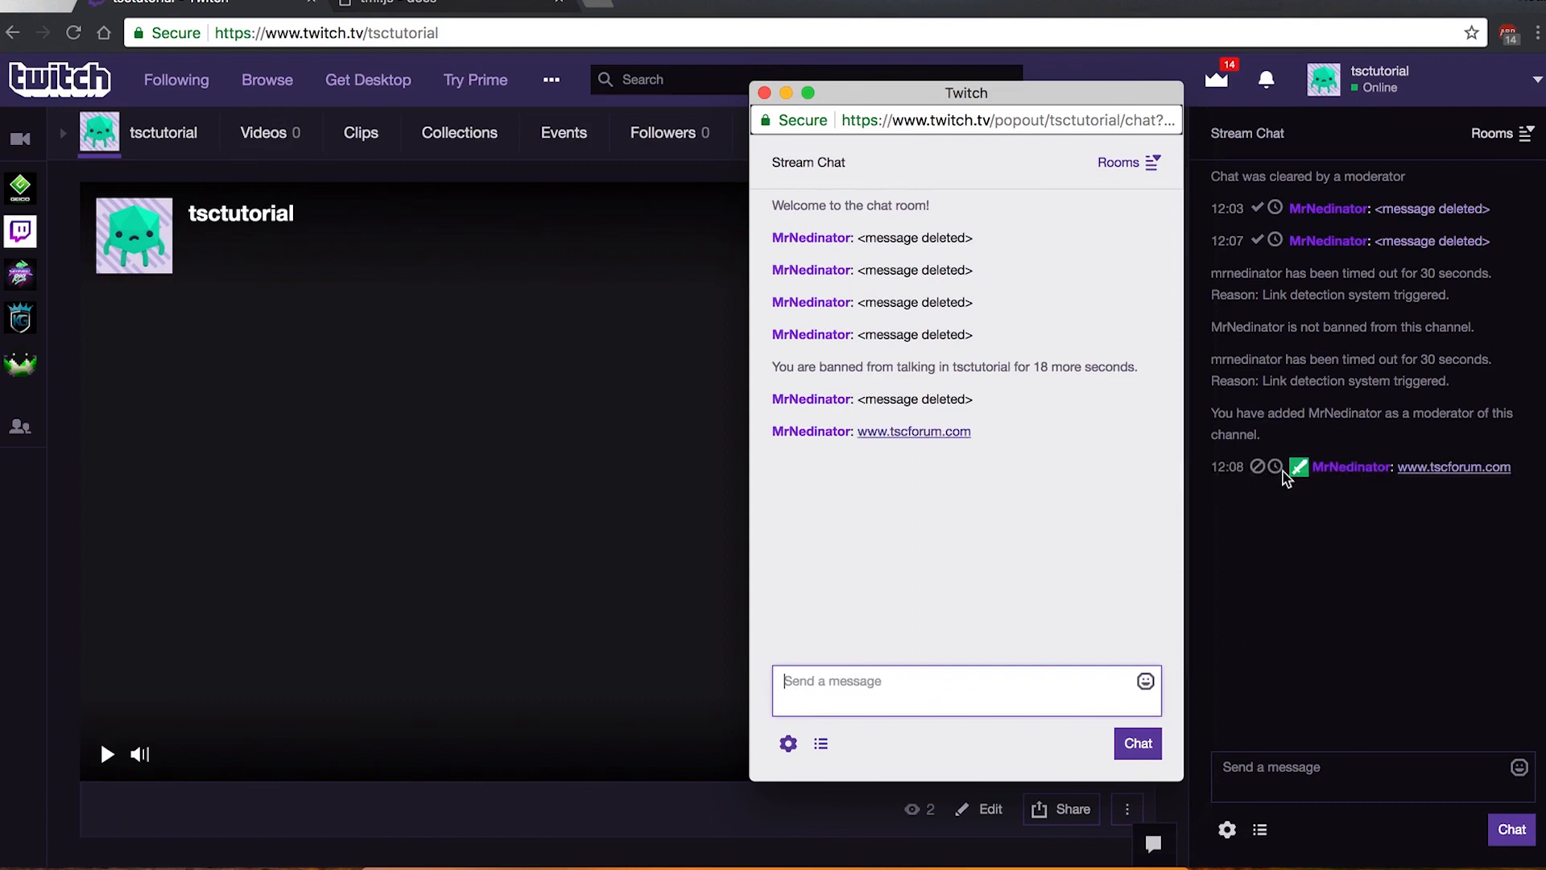
left_click(763, 94)
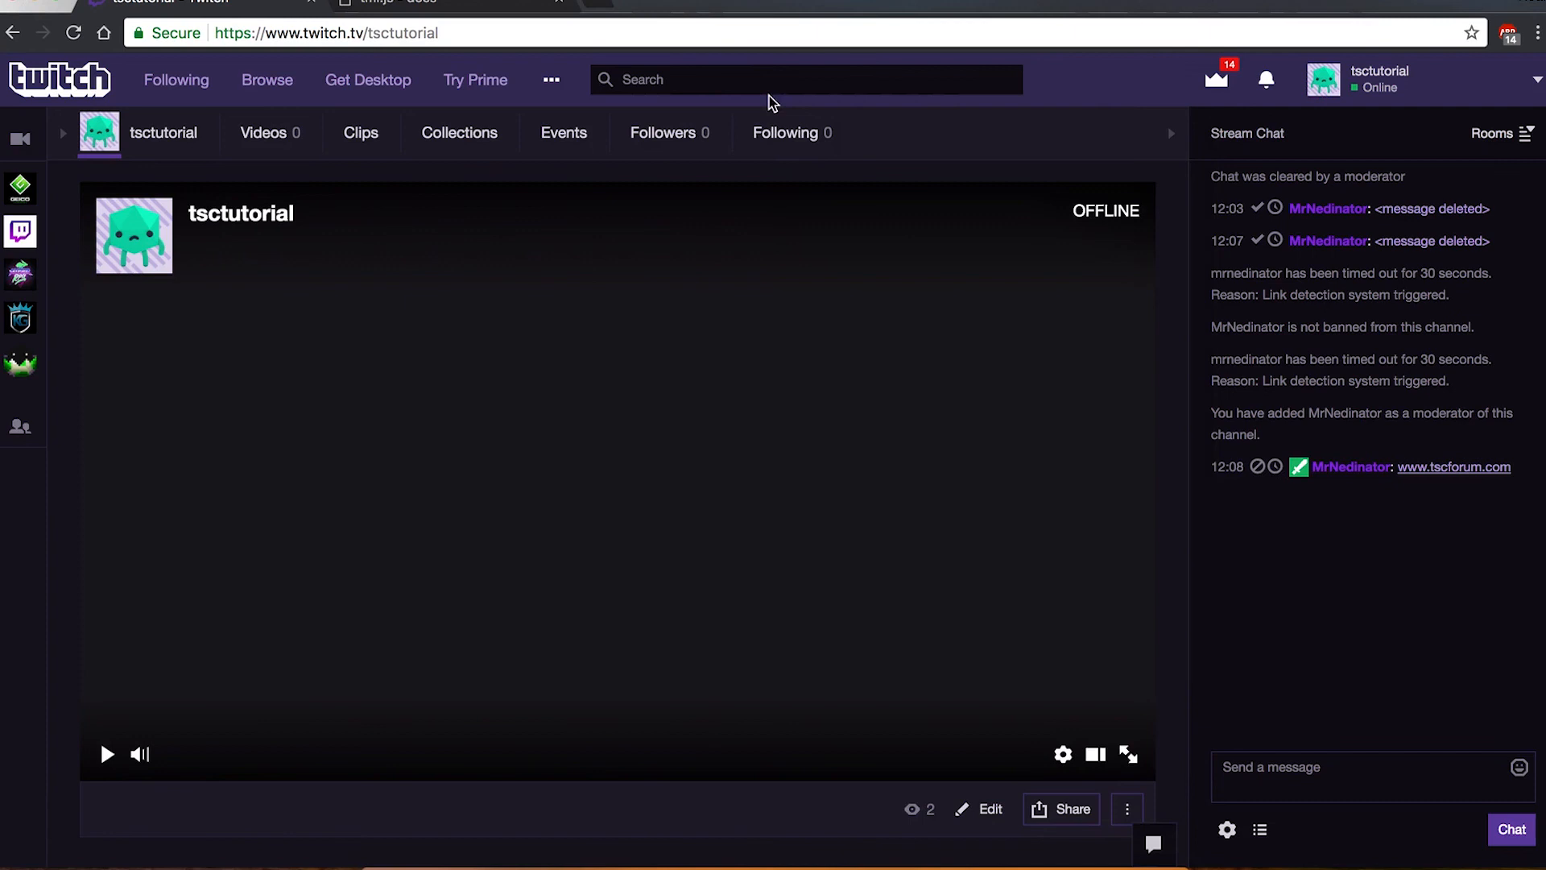